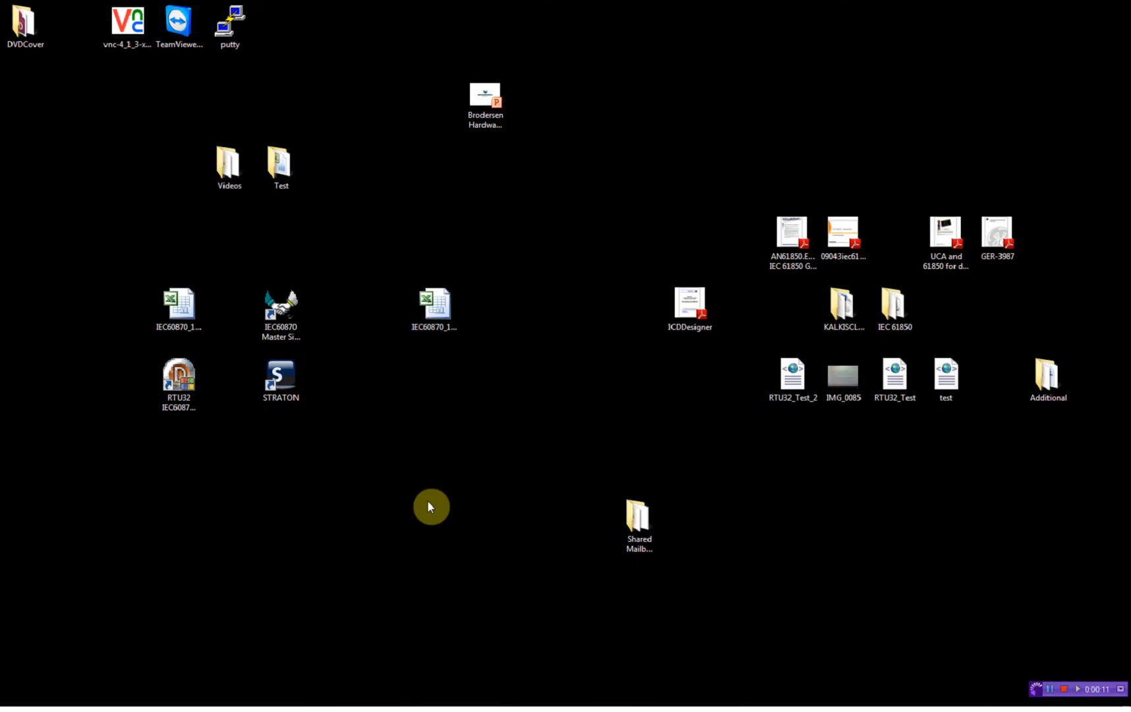
Launch STRATON from its Windows desktop shortcut.
click(280, 377)
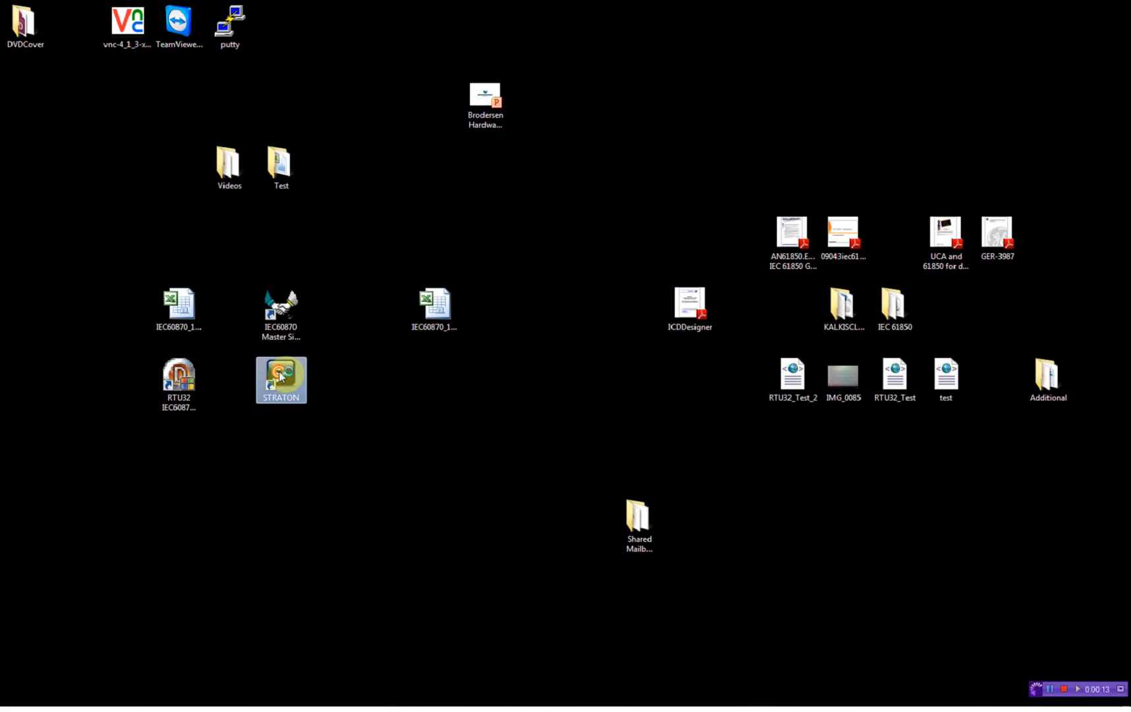
double_click(280, 379)
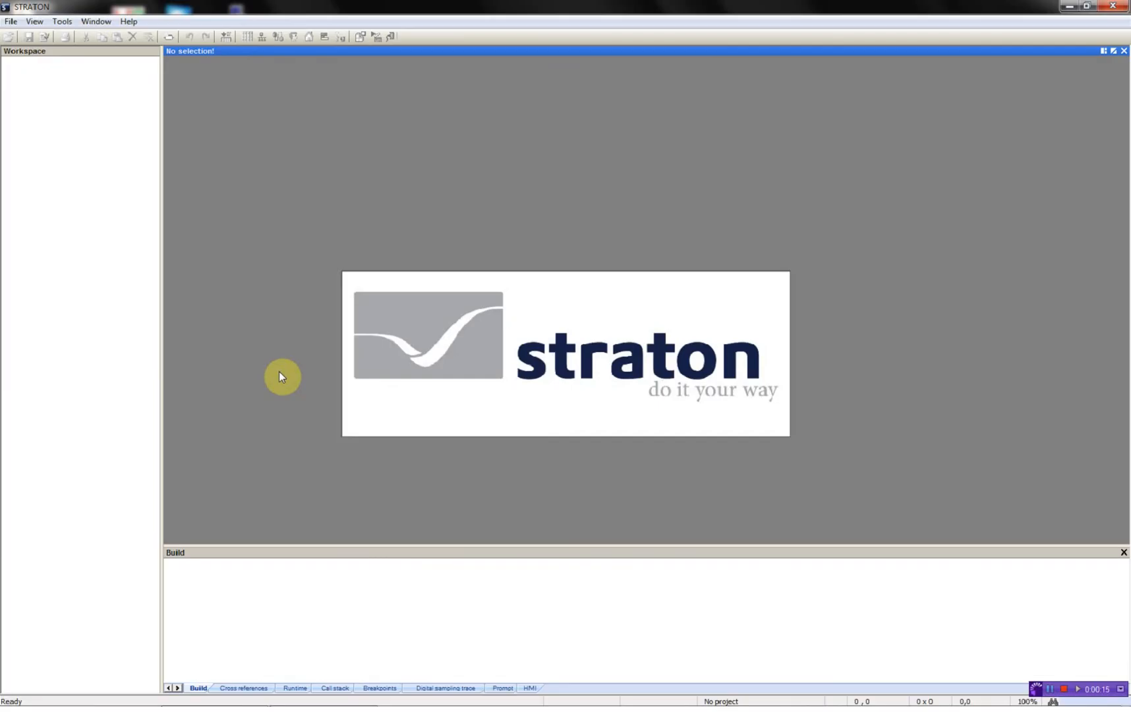
Create project DNP3_Master with runtime address 192.168.1.145:502.
click(11, 22)
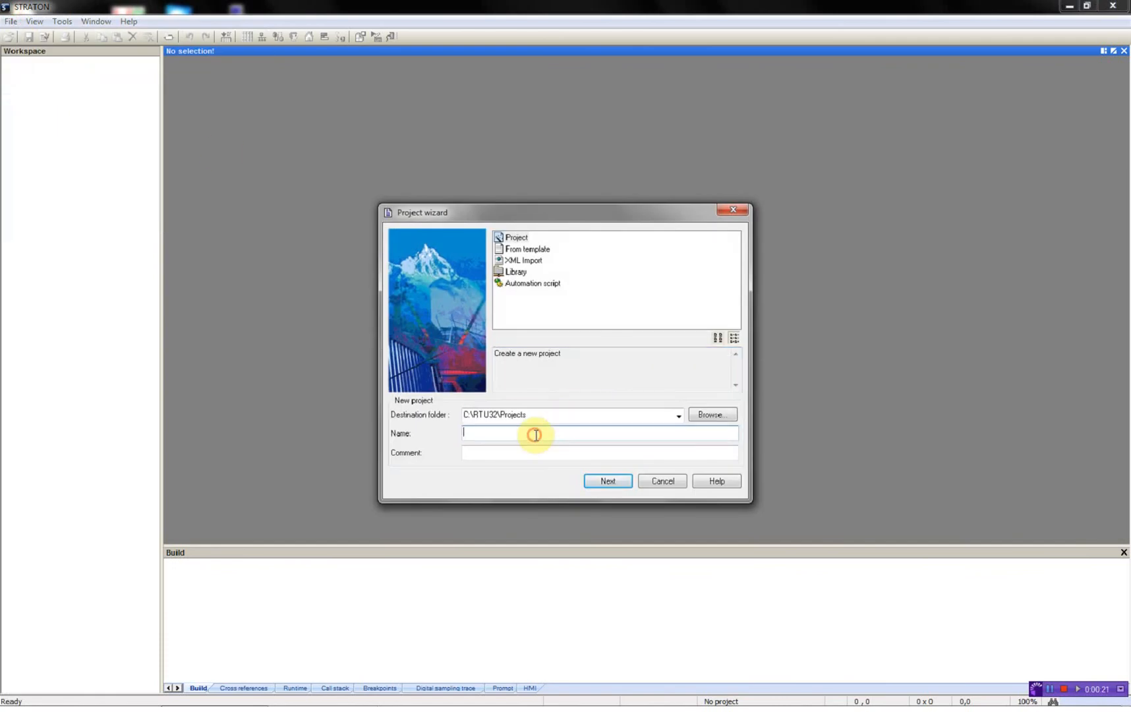
text(DNP3_Master)
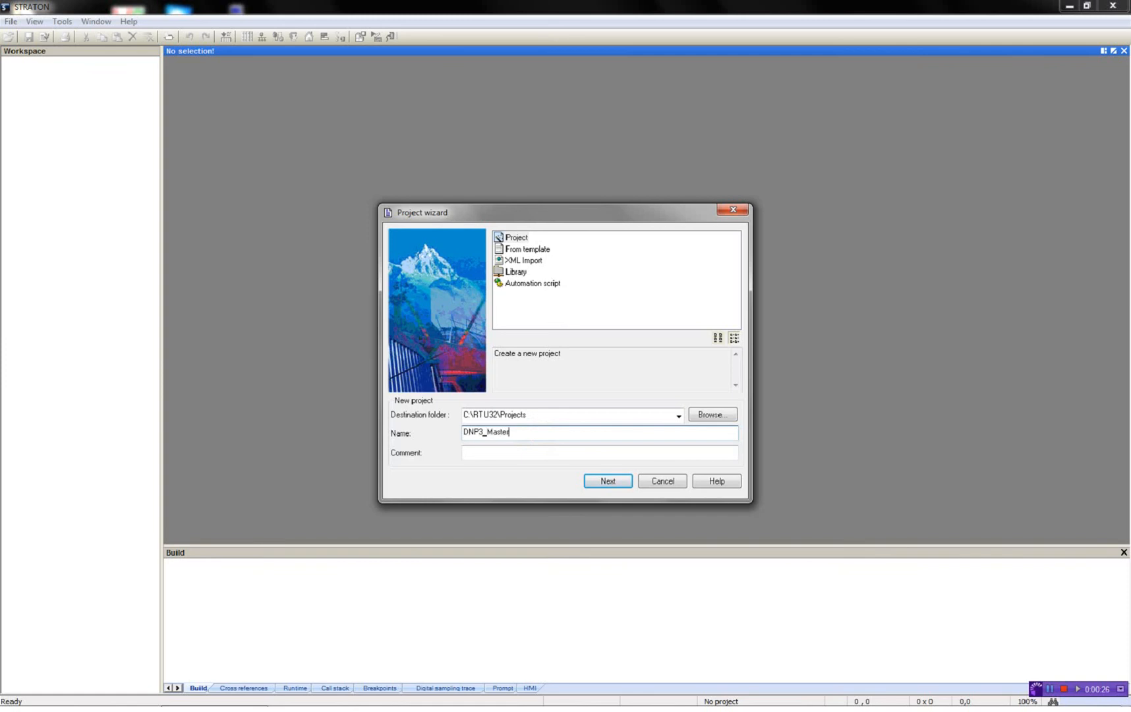
click(607, 481)
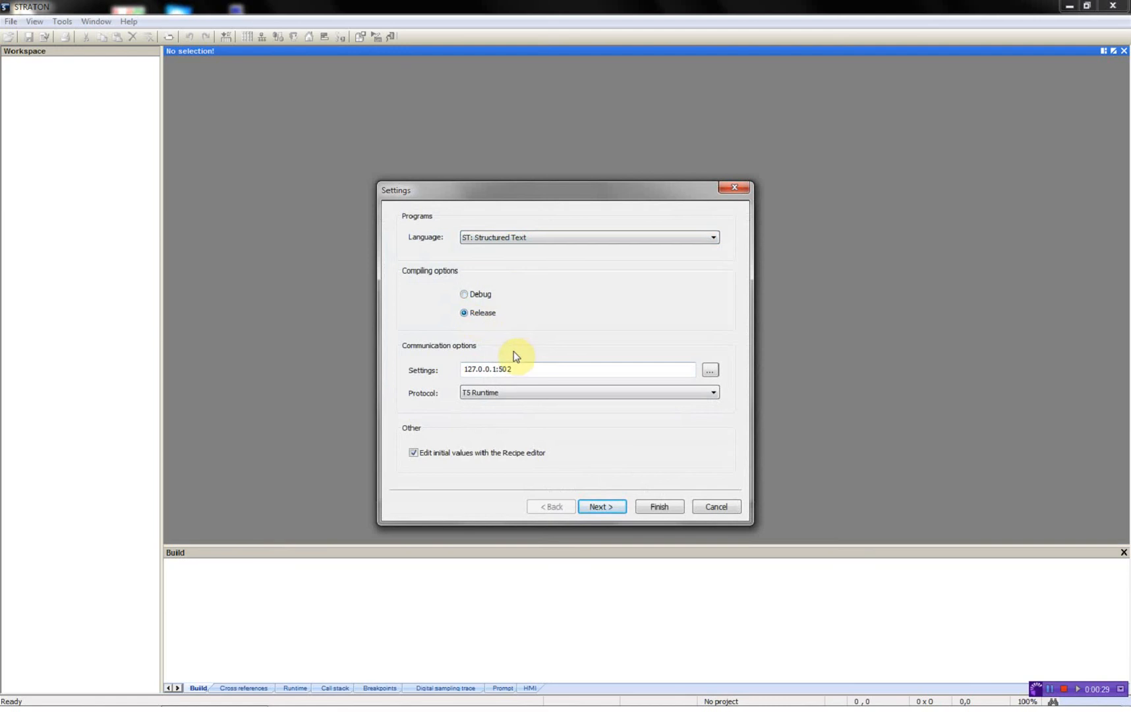
click(526, 369)
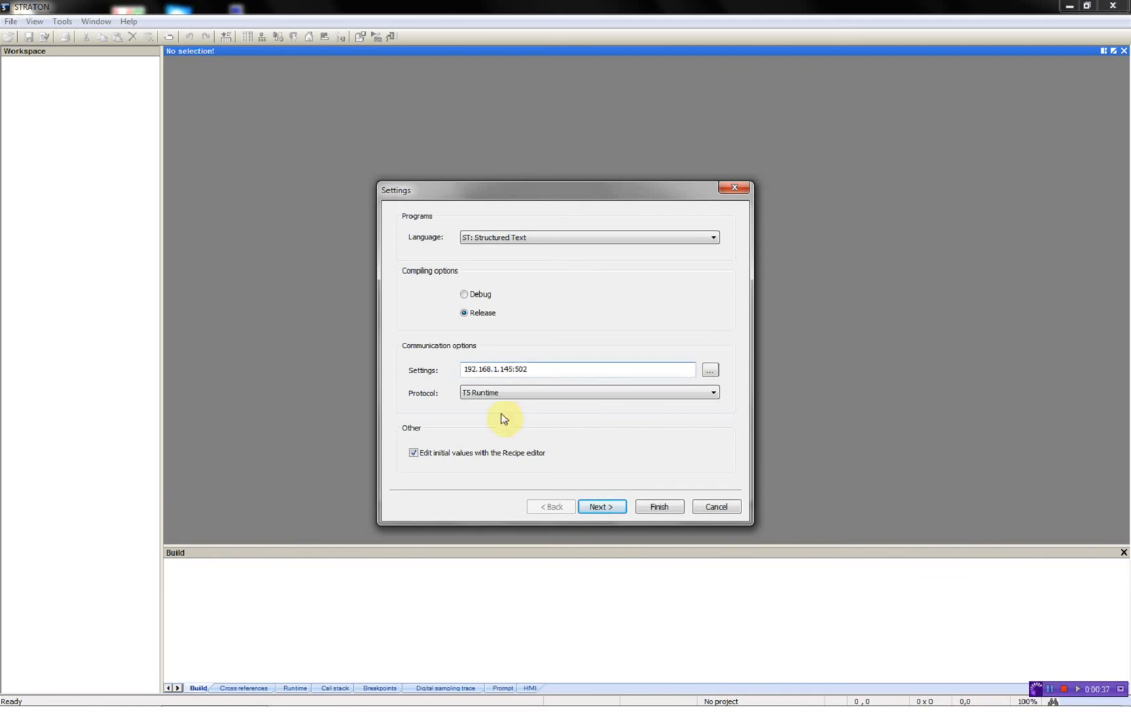
click(657, 506)
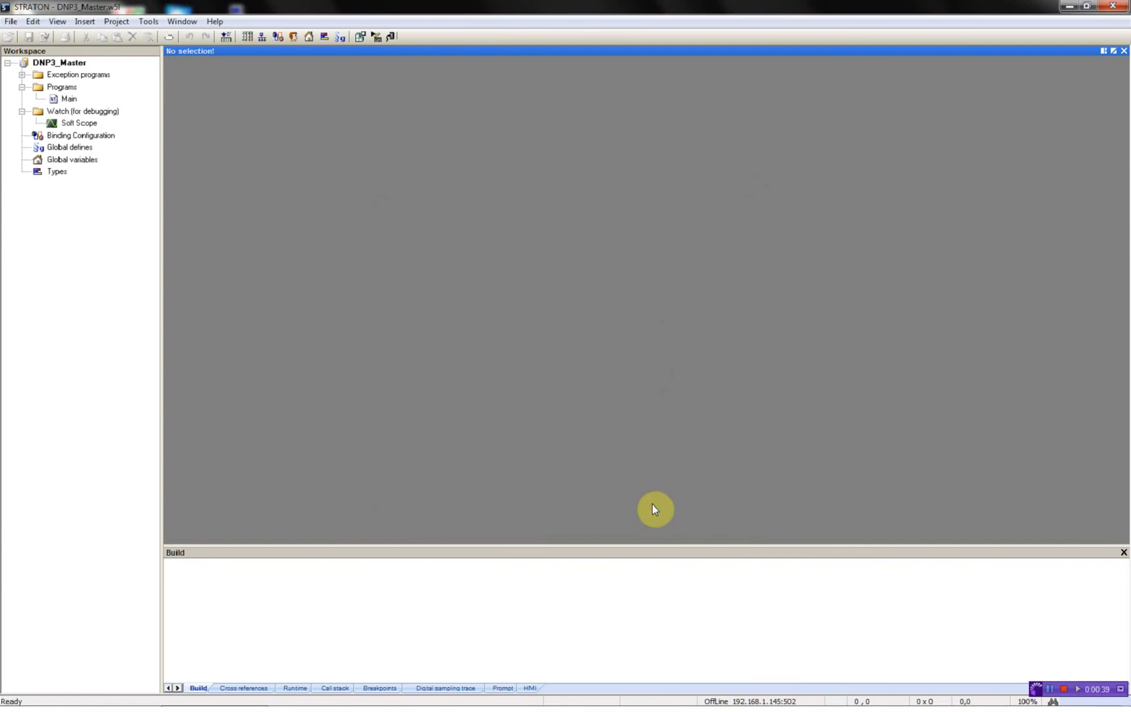
mouse_move(367, 285)
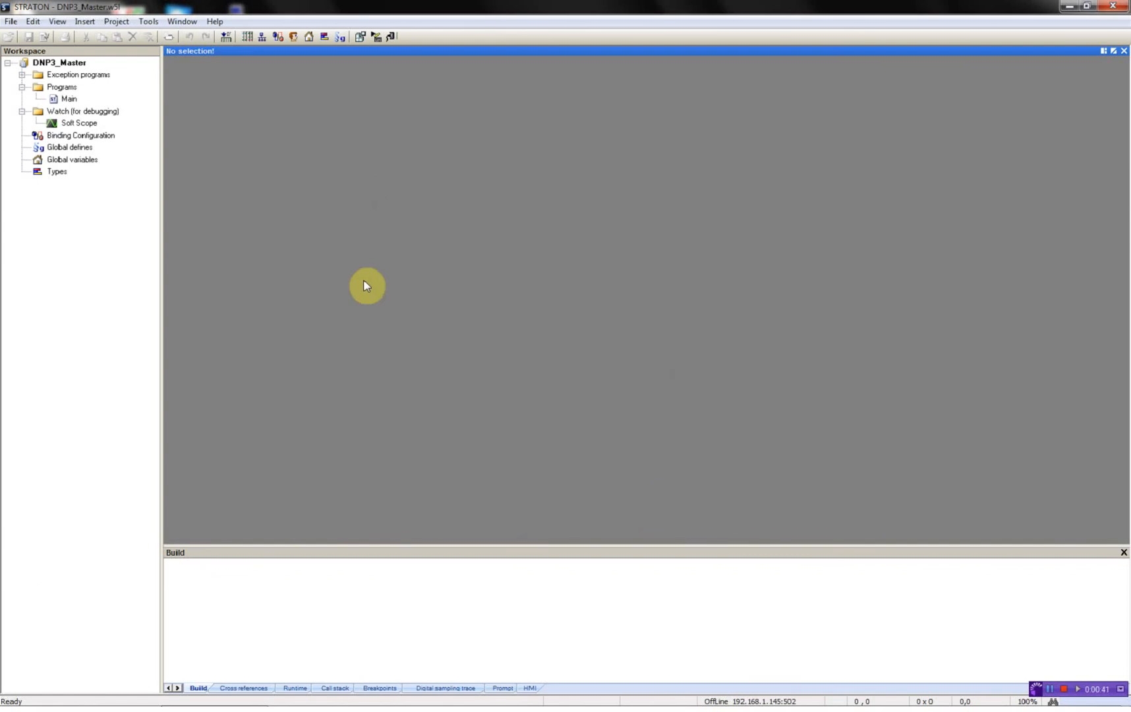
mouse_move(296, 157)
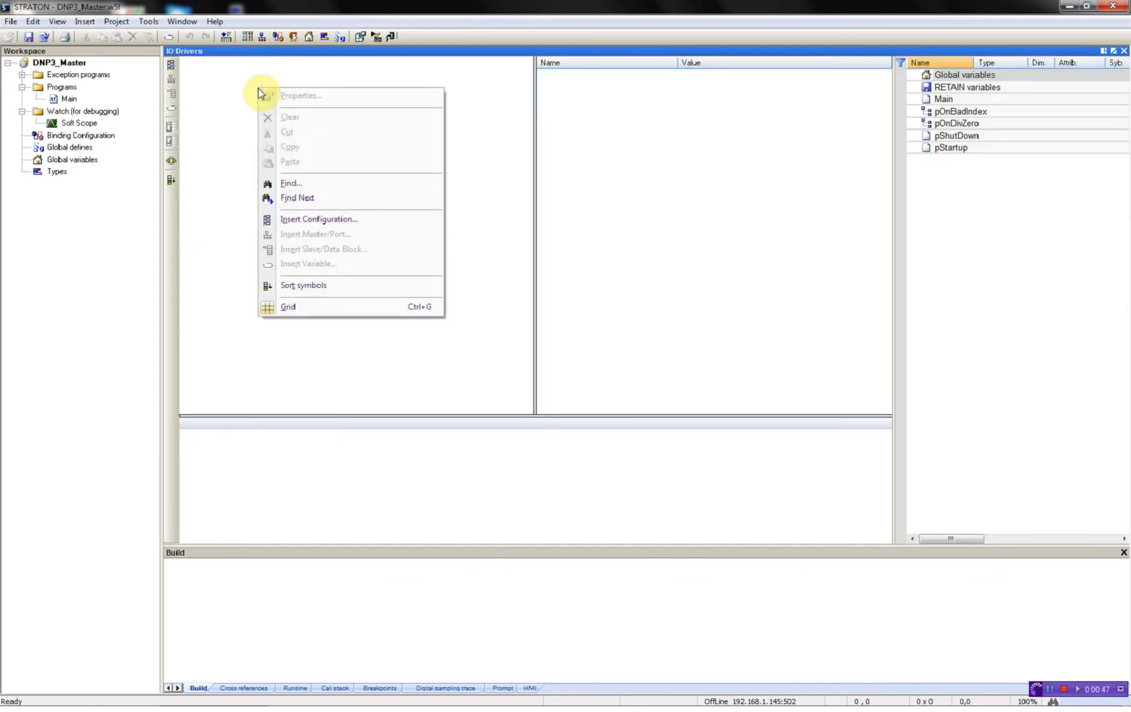
Insert a DNP3 Master configuration into the IO Drivers pane.
click(319, 219)
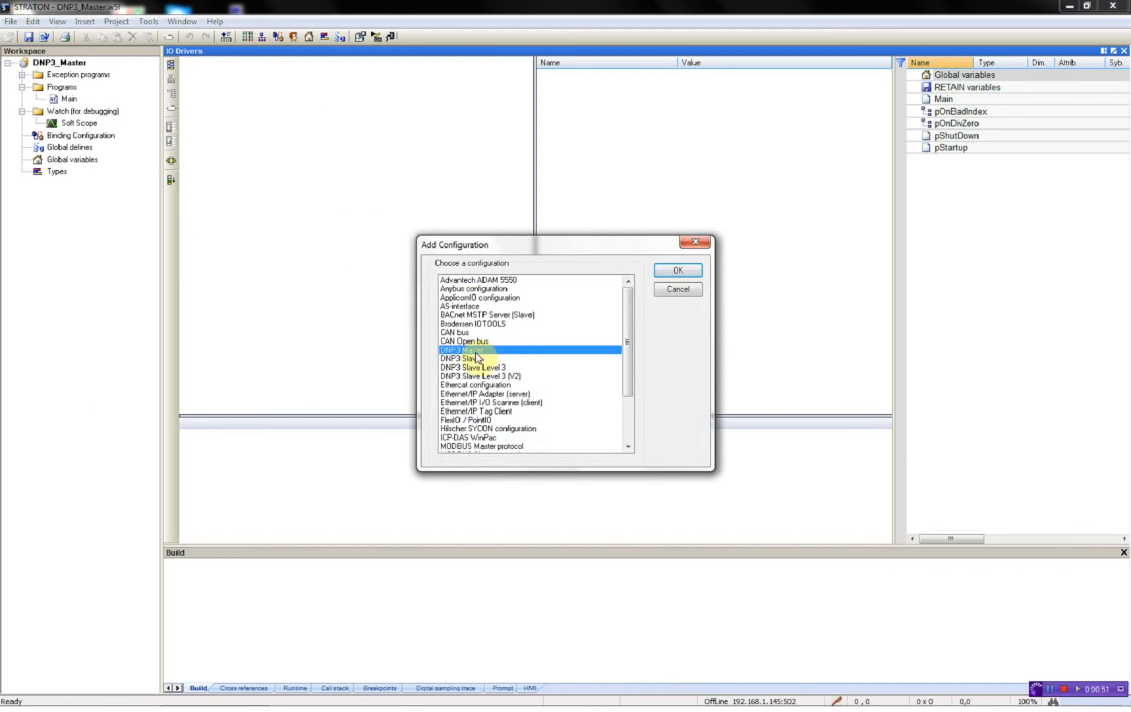
click(676, 270)
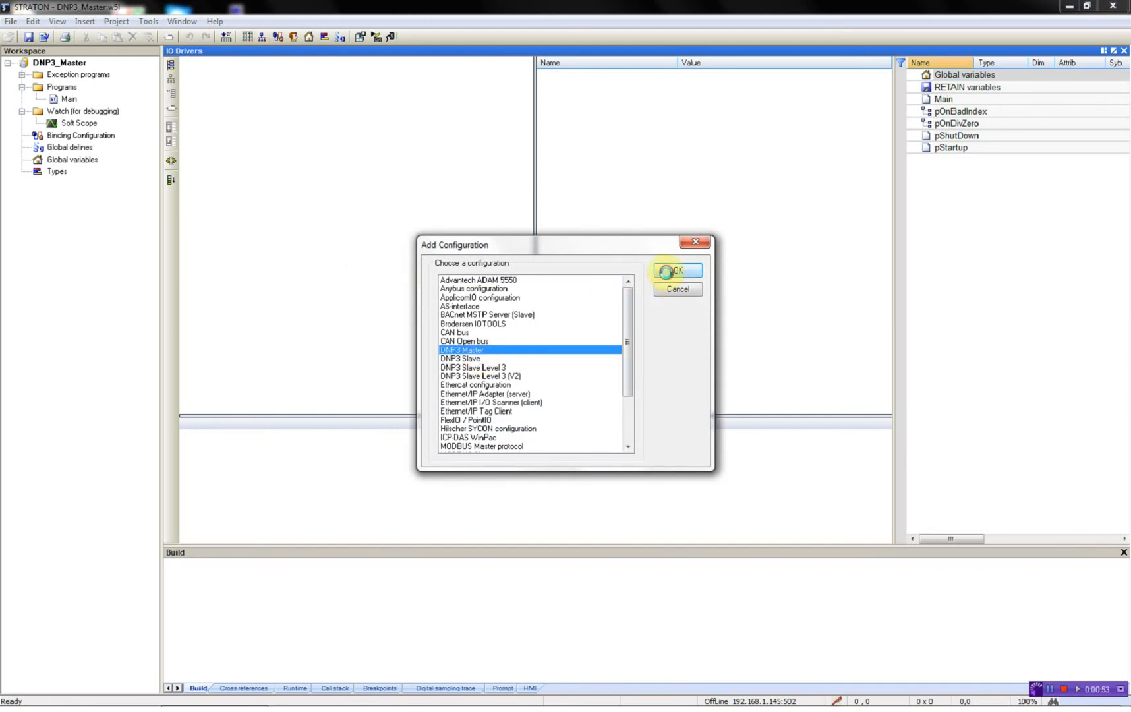
click(676, 271)
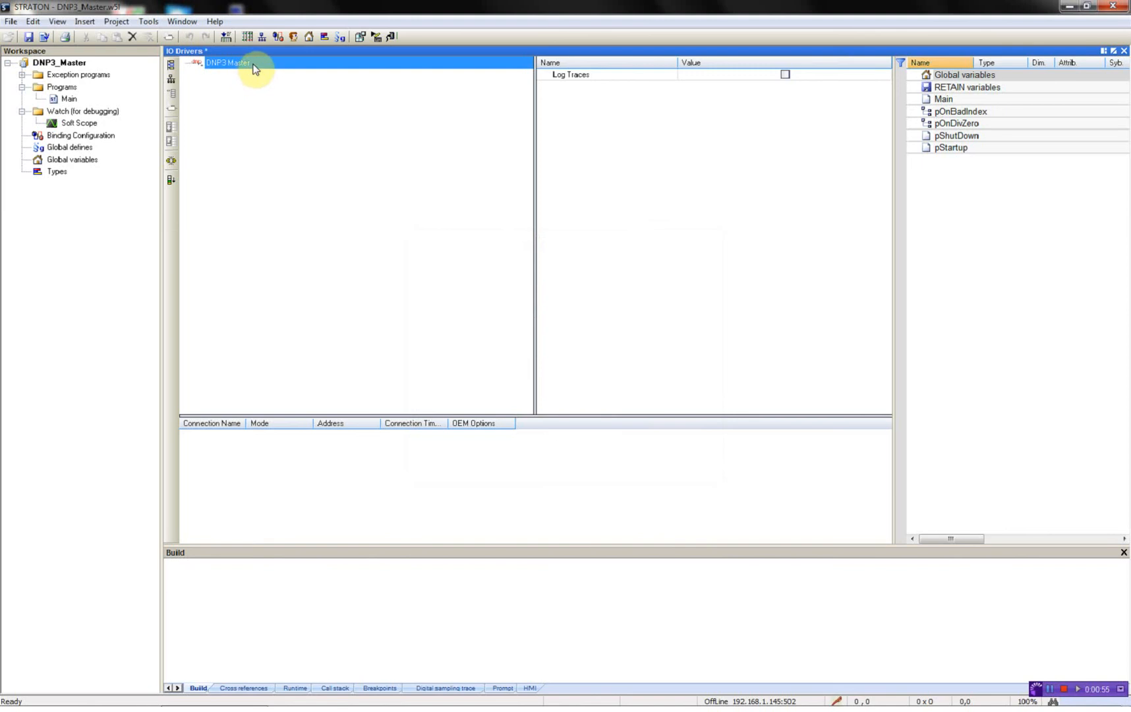
Add serial channel DNP3 at COM2:9600,N,8,1 under the DNP3 Master.
right_click(228, 62)
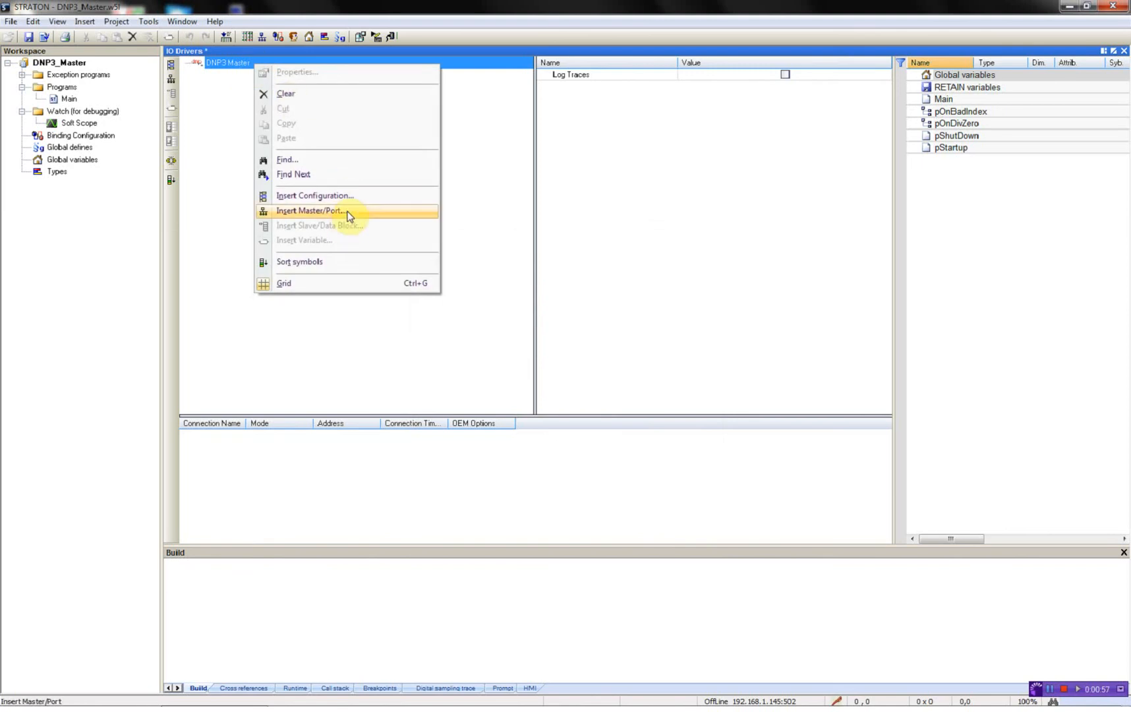
click(308, 210)
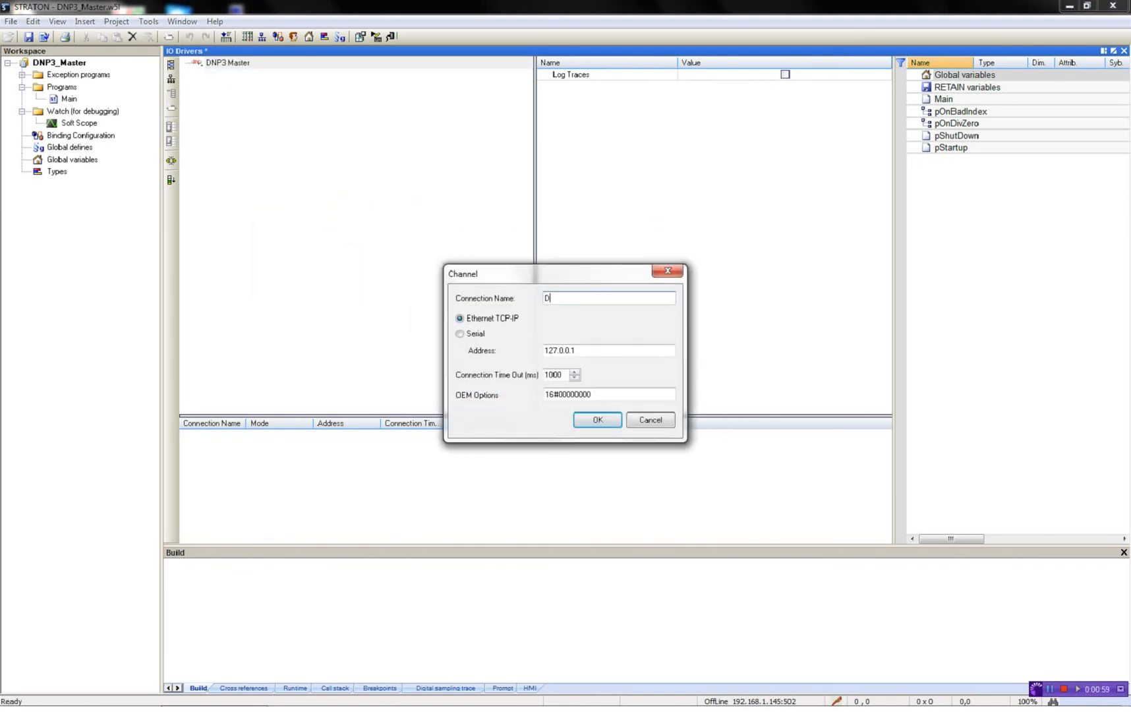
text(NP3)
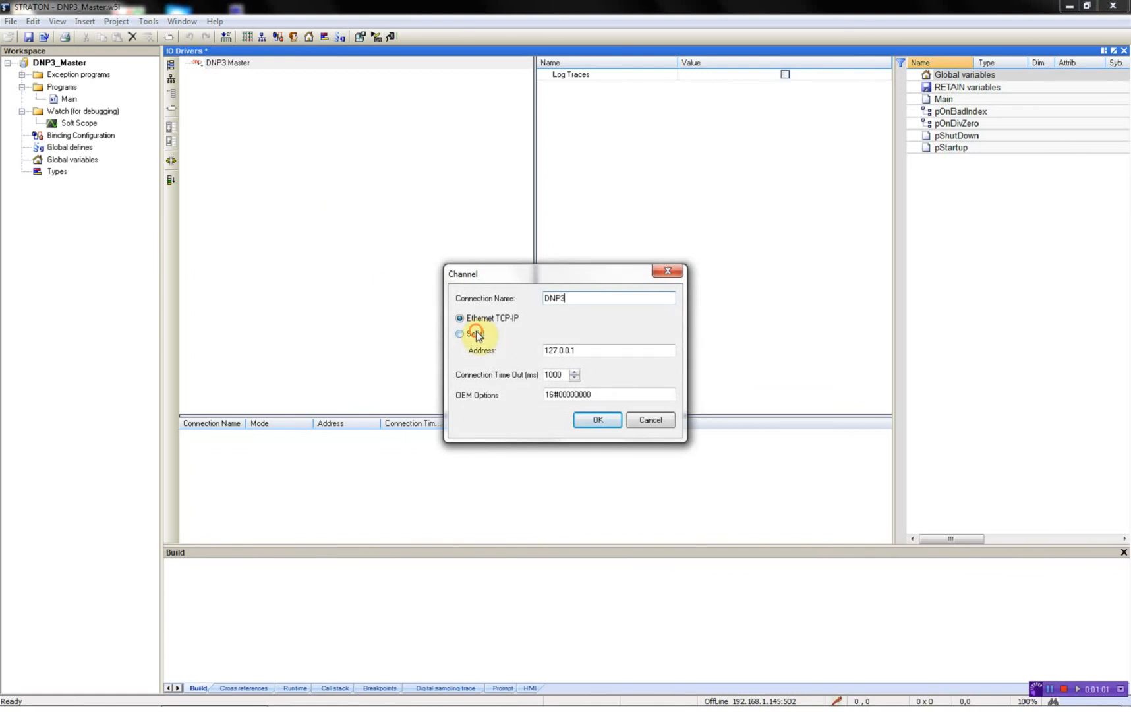
click(459, 333)
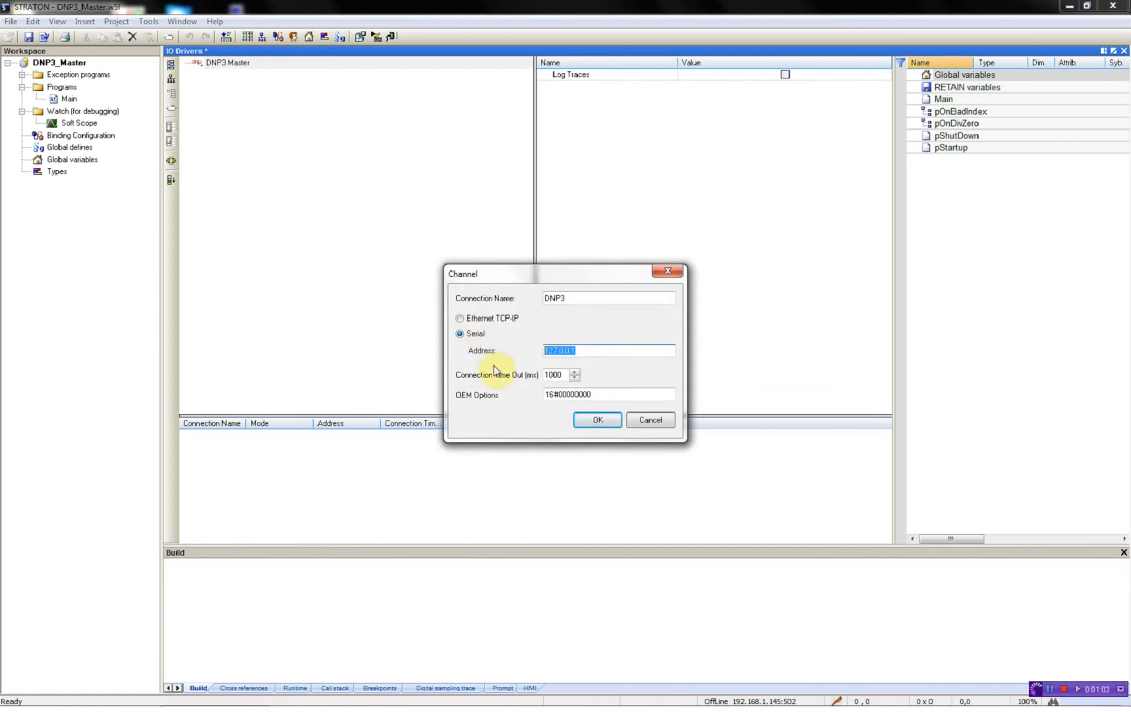
text(COM2)
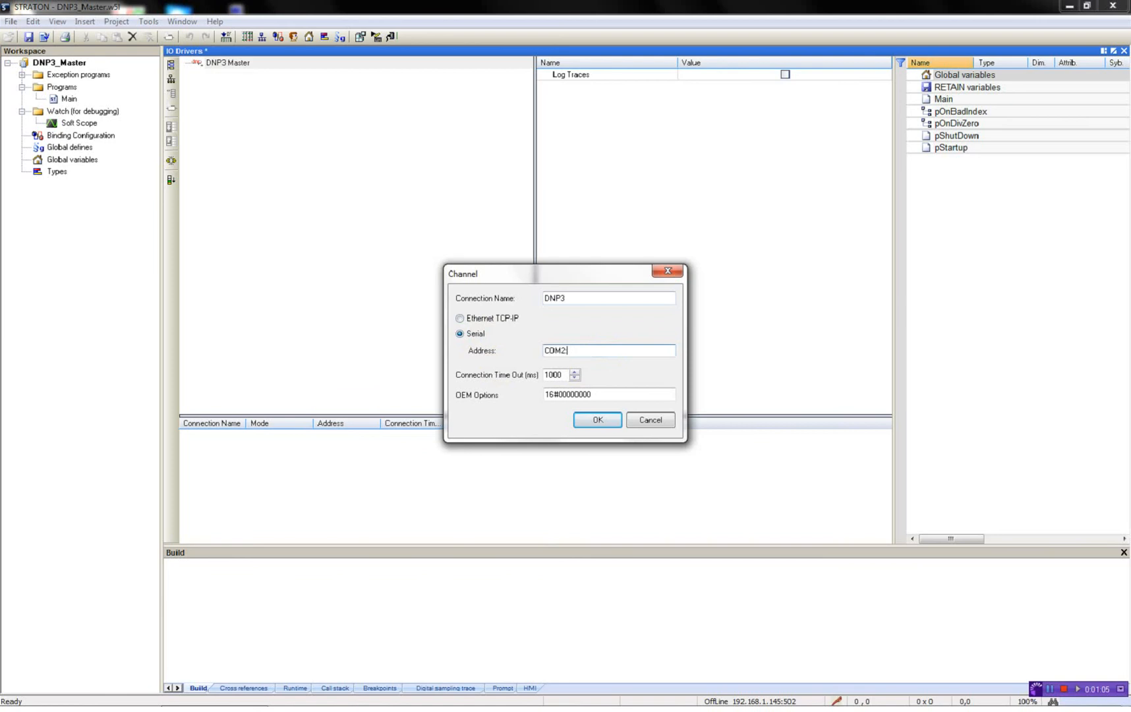
text(:9600)
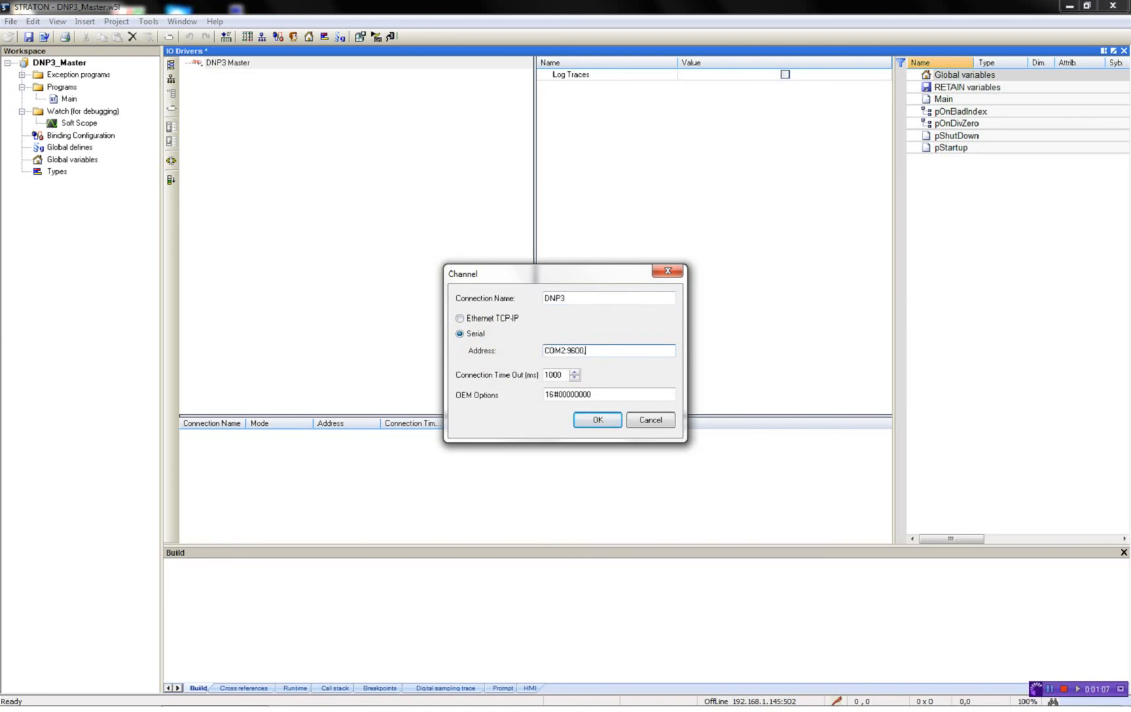
text(,N,8,1)
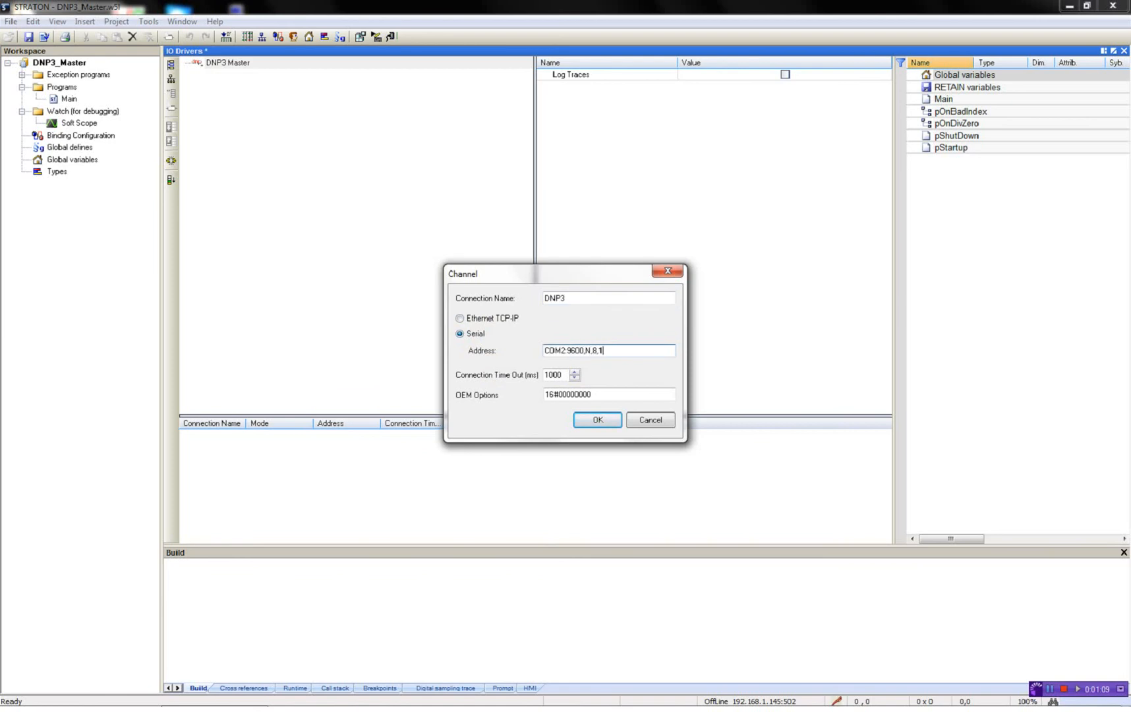
click(596, 419)
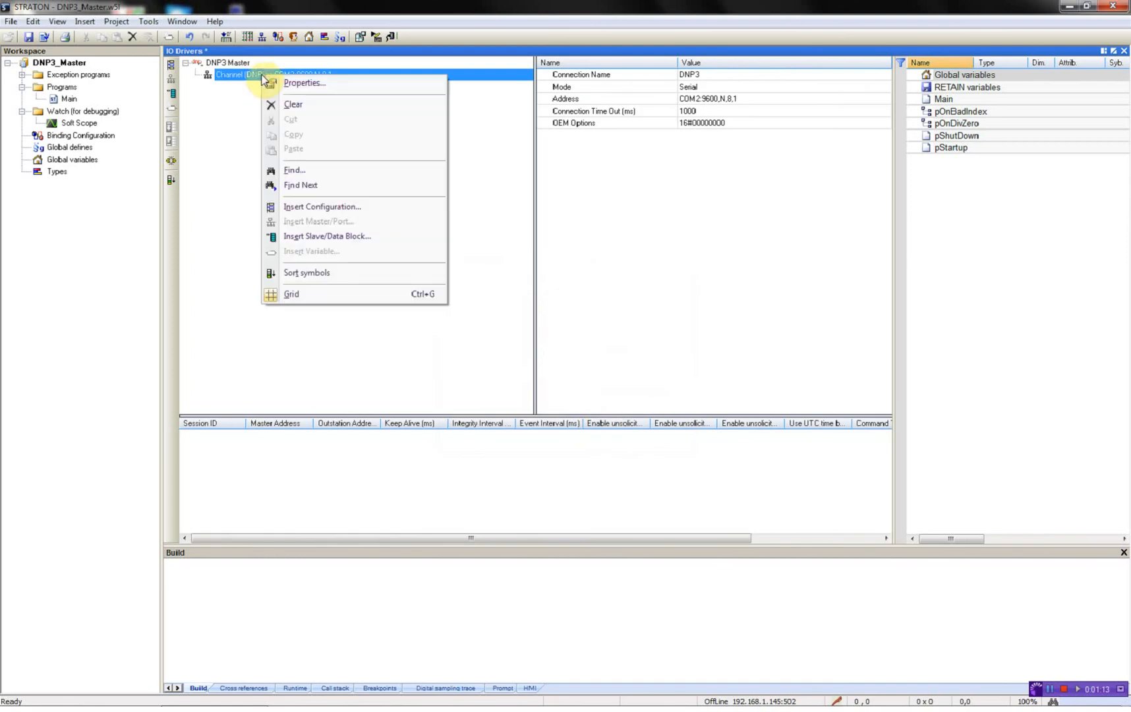
mouse_move(350, 244)
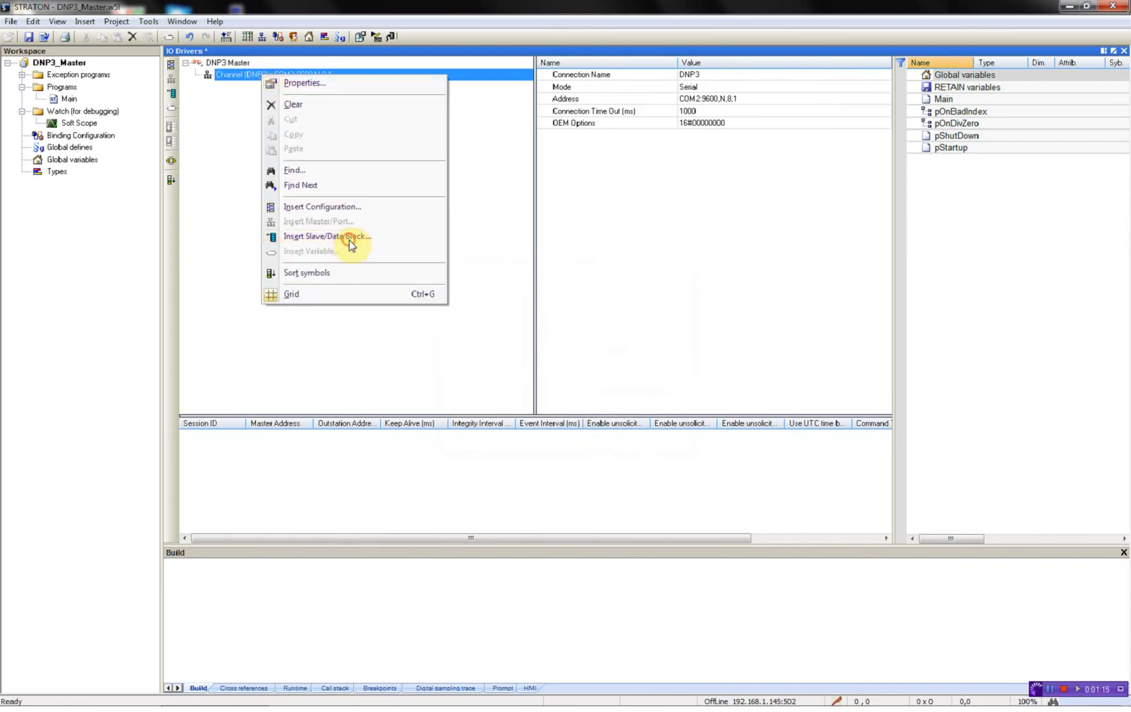
Insert session 1 (master 1, outstation 3) with Keep Alive enabled.
click(327, 236)
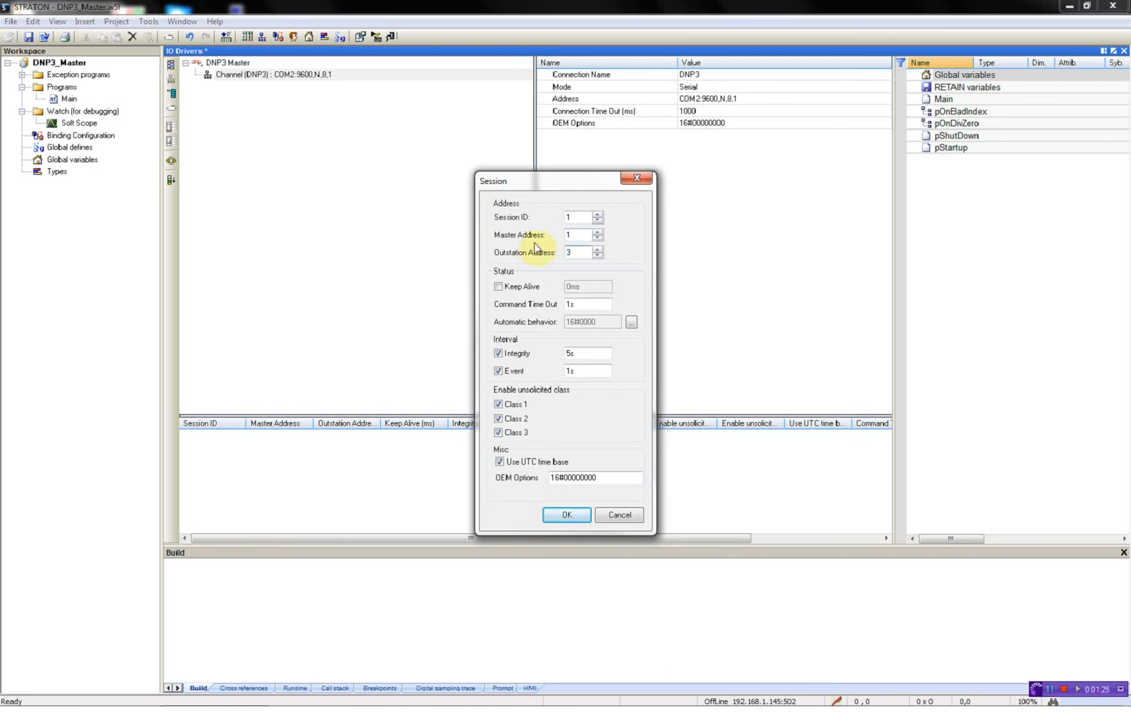
click(498, 286)
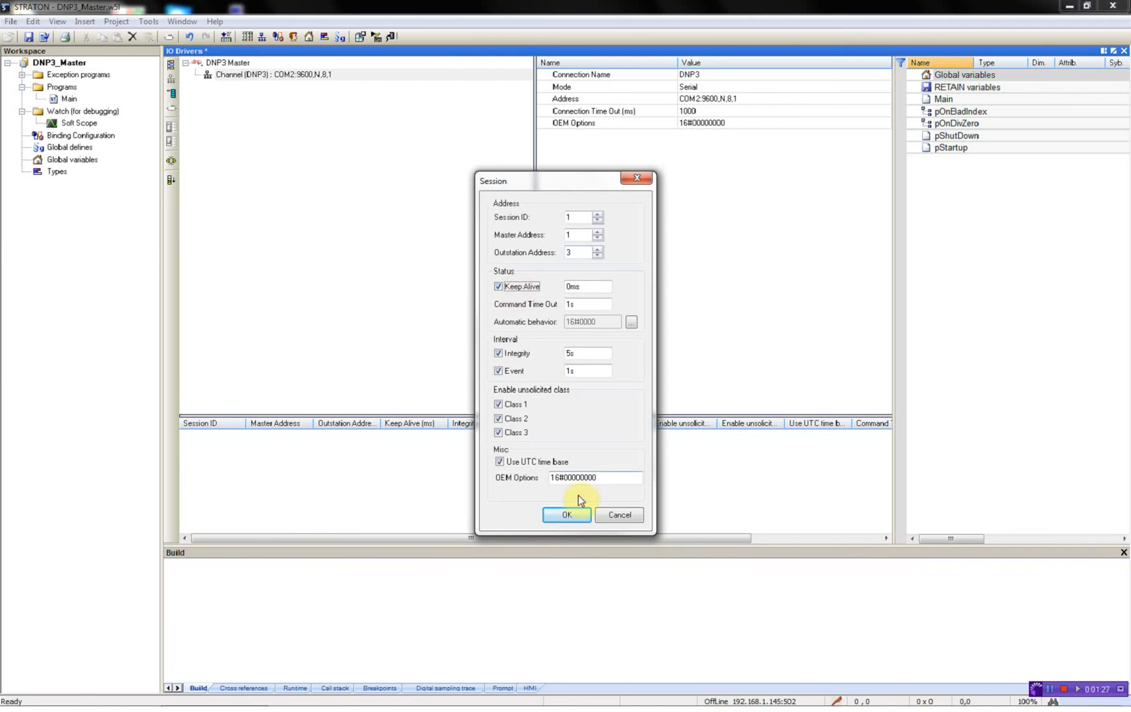
click(566, 514)
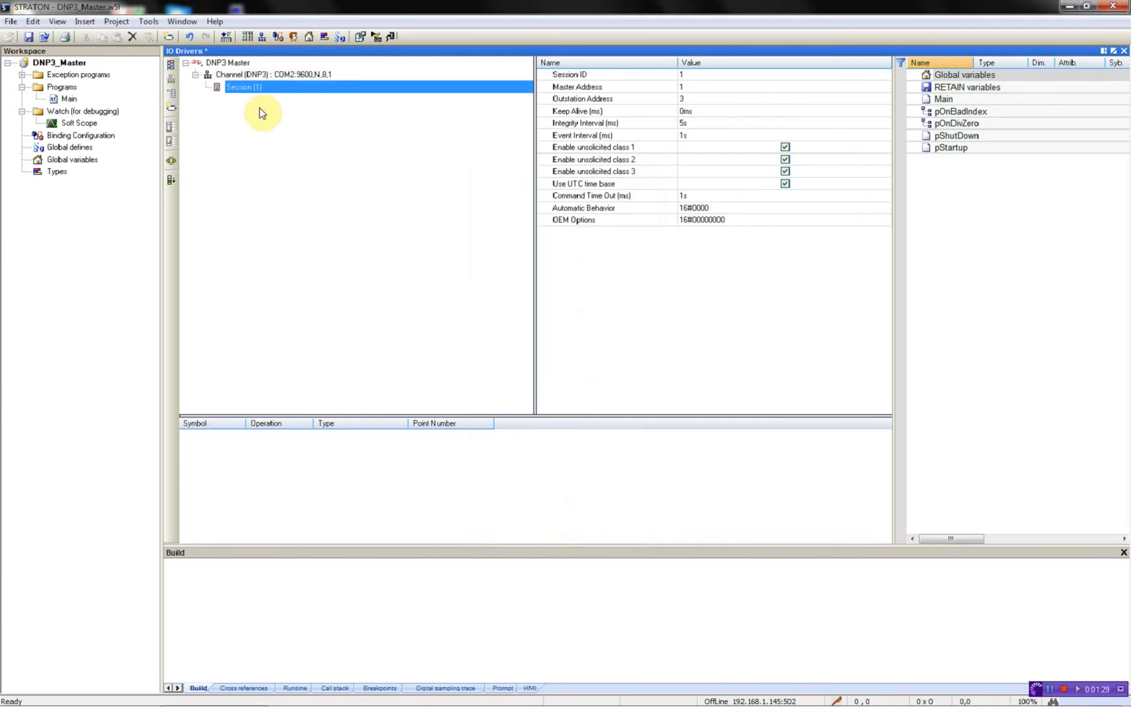
Map LocalRemote and DoorSwitch as binary input points 1 and 2, declaring global BOOLs.
right_click(244, 86)
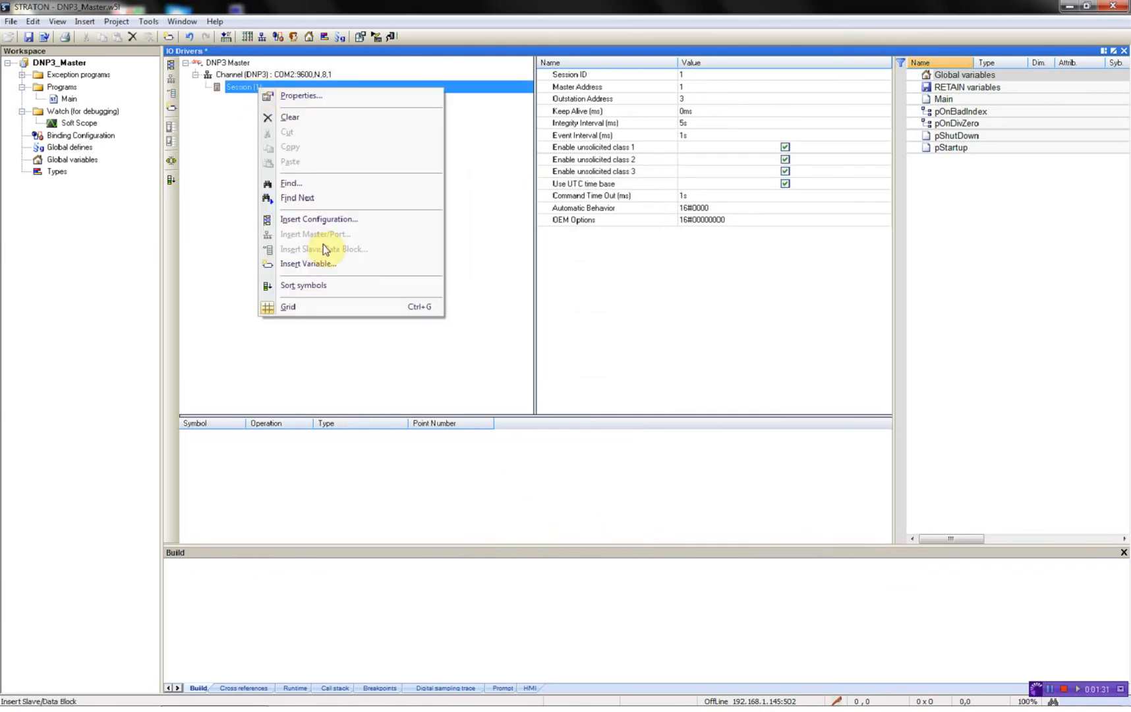
mouse_move(306, 263)
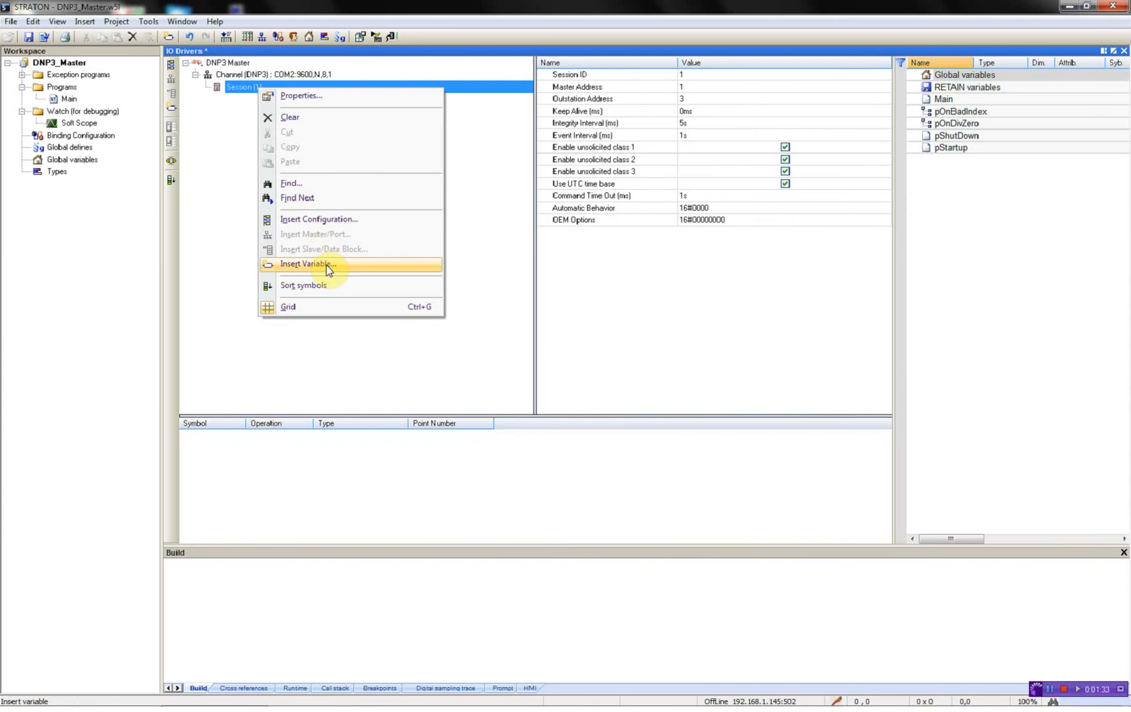
click(305, 263)
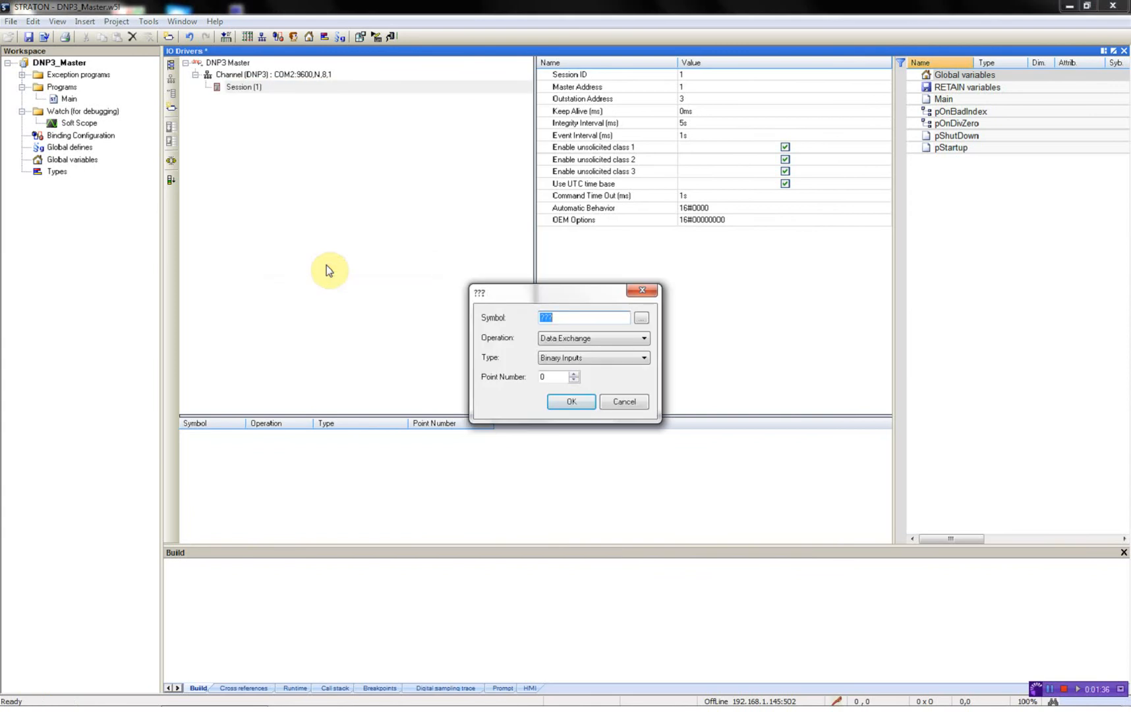
text(LocalRemote)
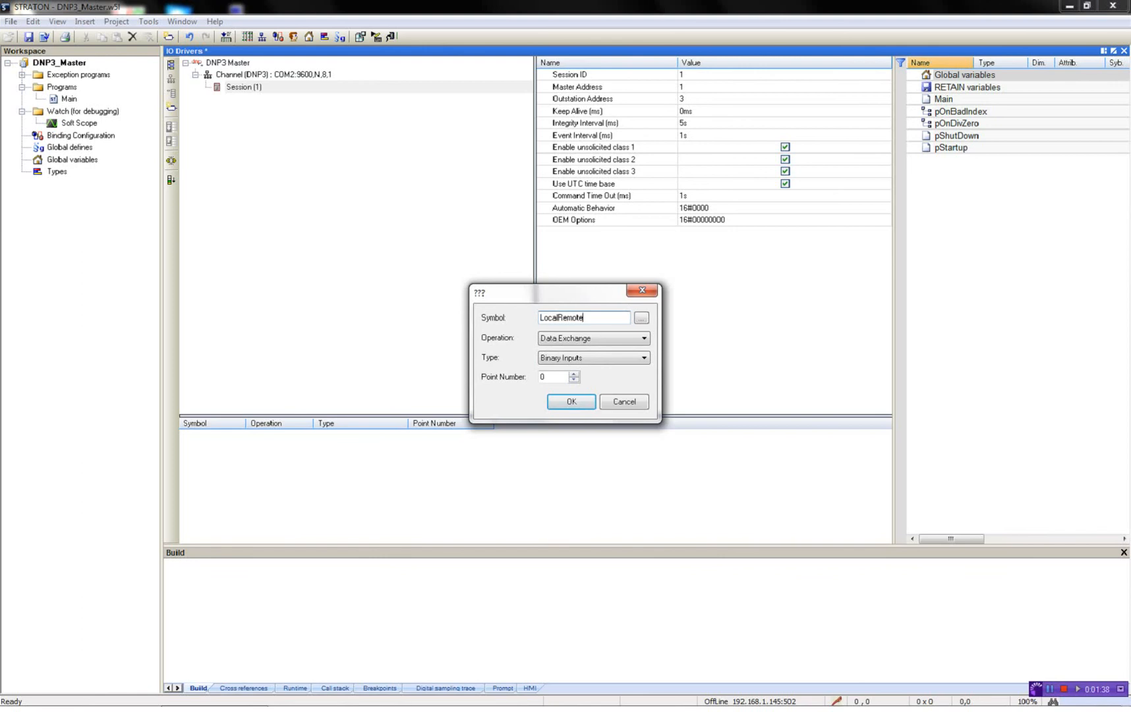
click(573, 373)
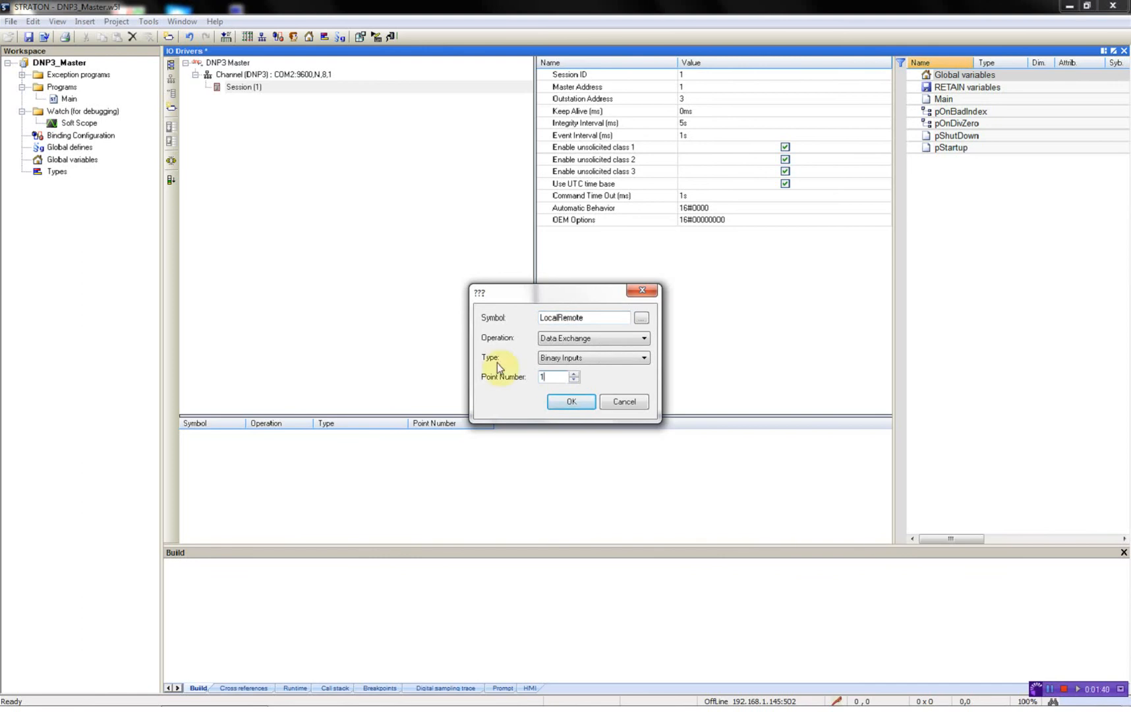
click(570, 401)
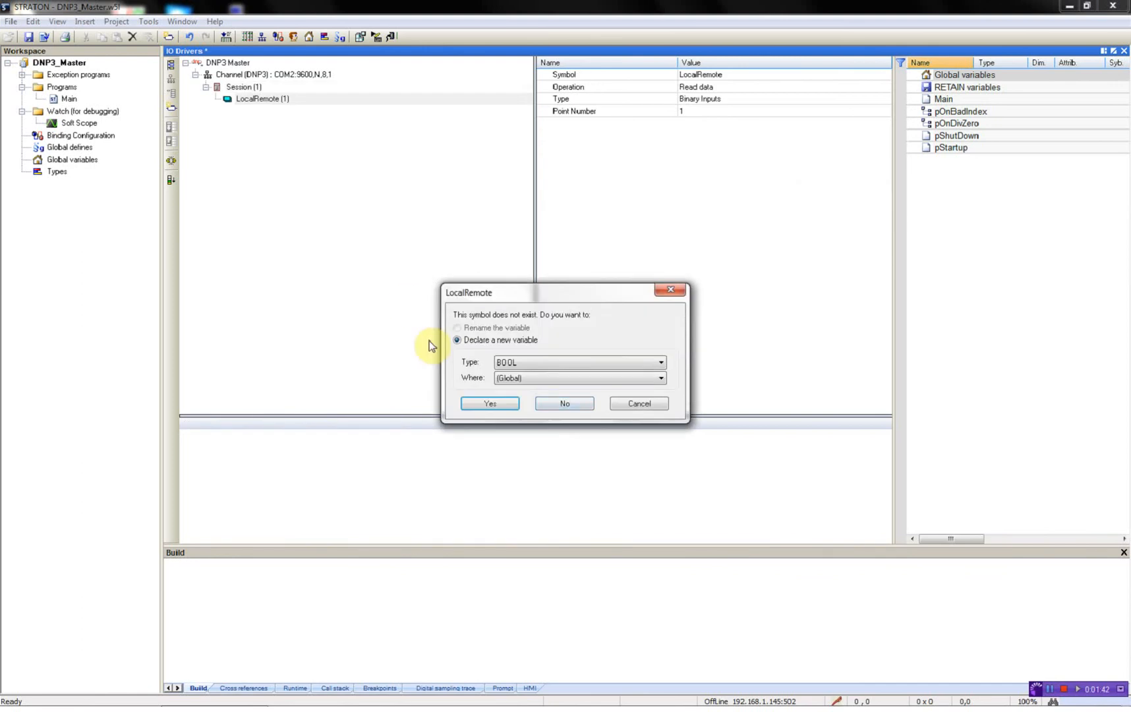
mouse_move(490, 402)
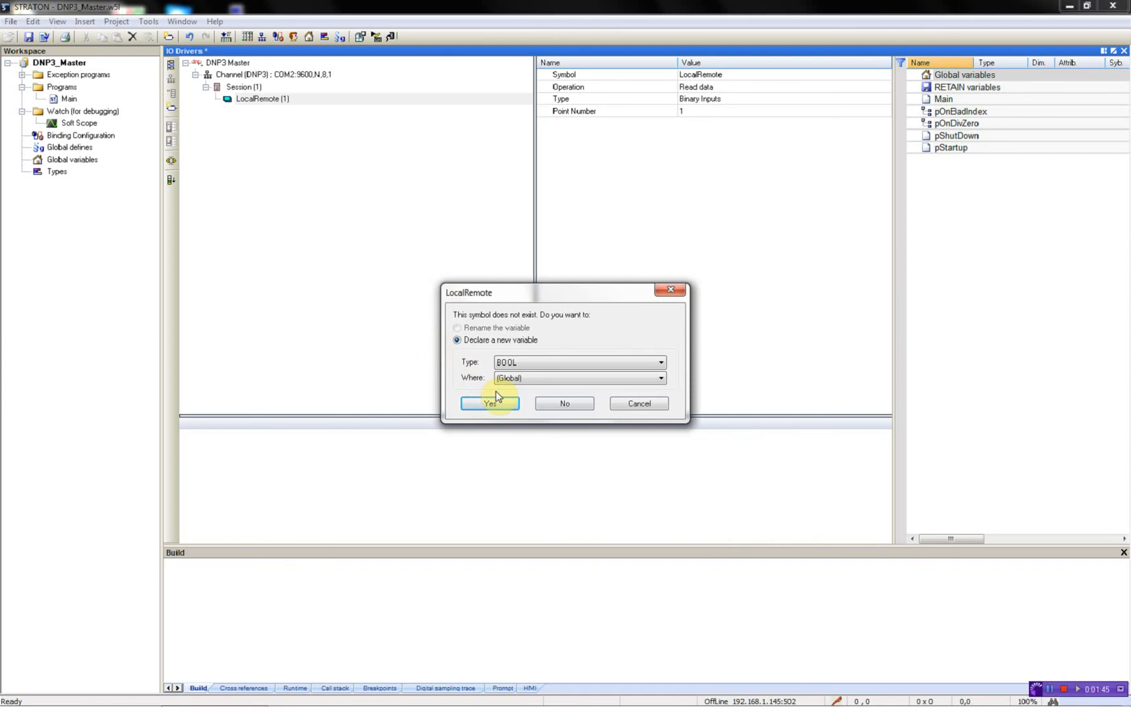
click(490, 403)
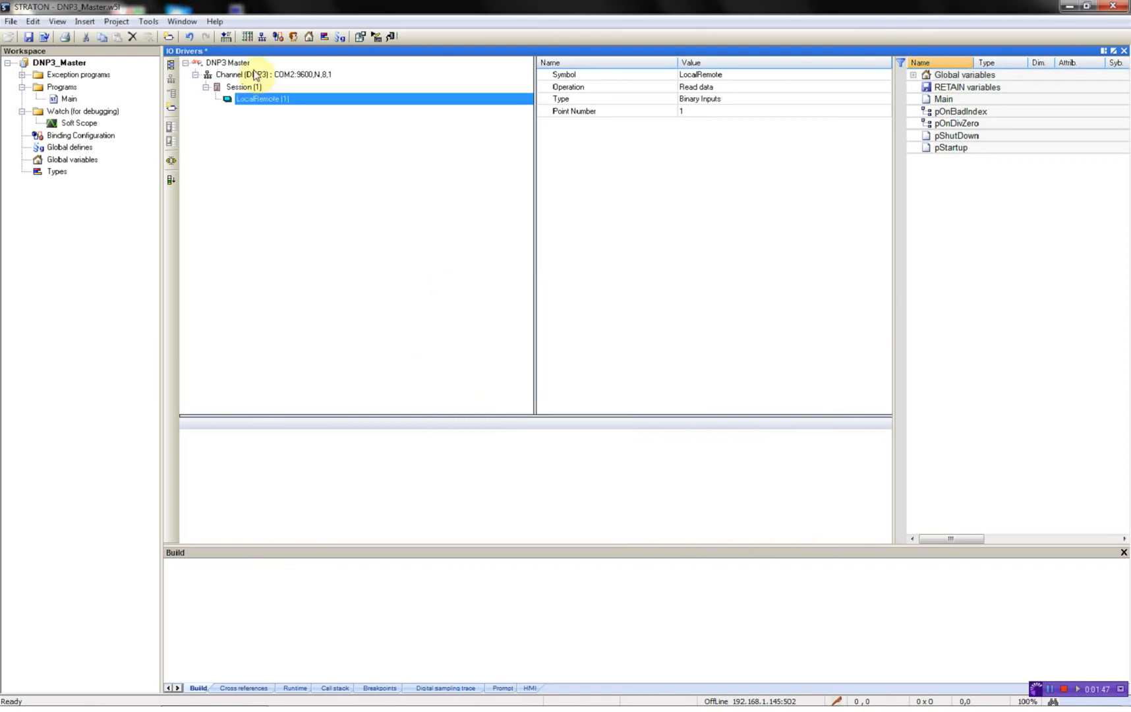
right_click(242, 86)
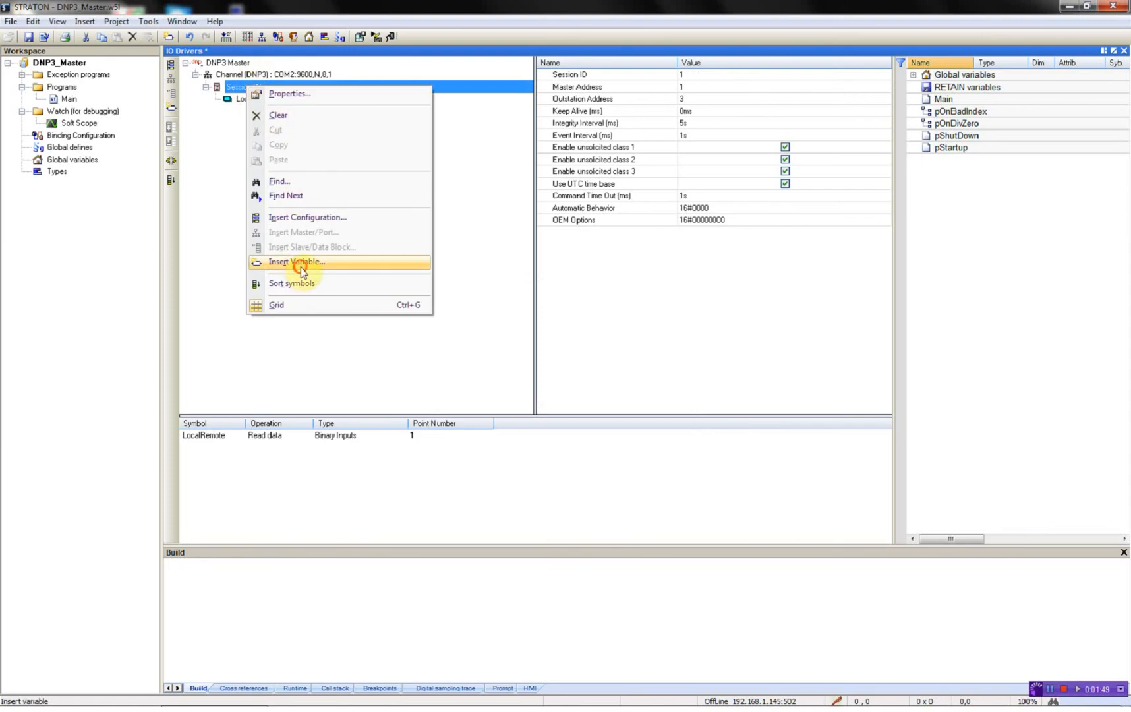
click(297, 261)
text(DoorSwitch)
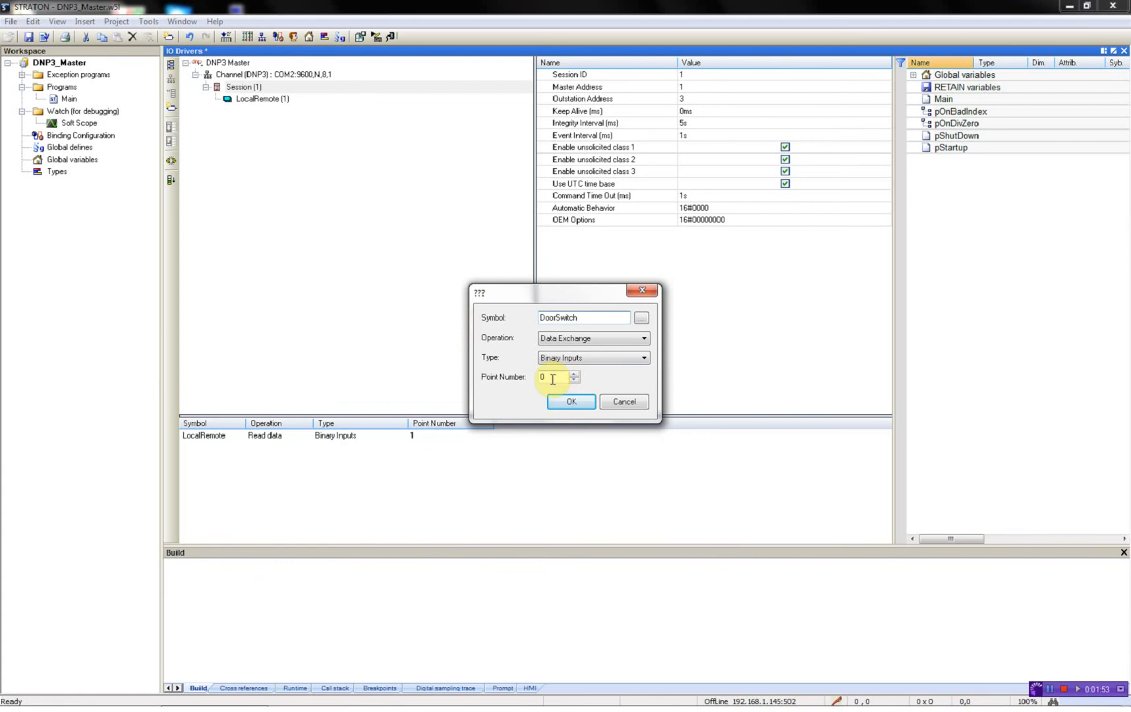
click(574, 374)
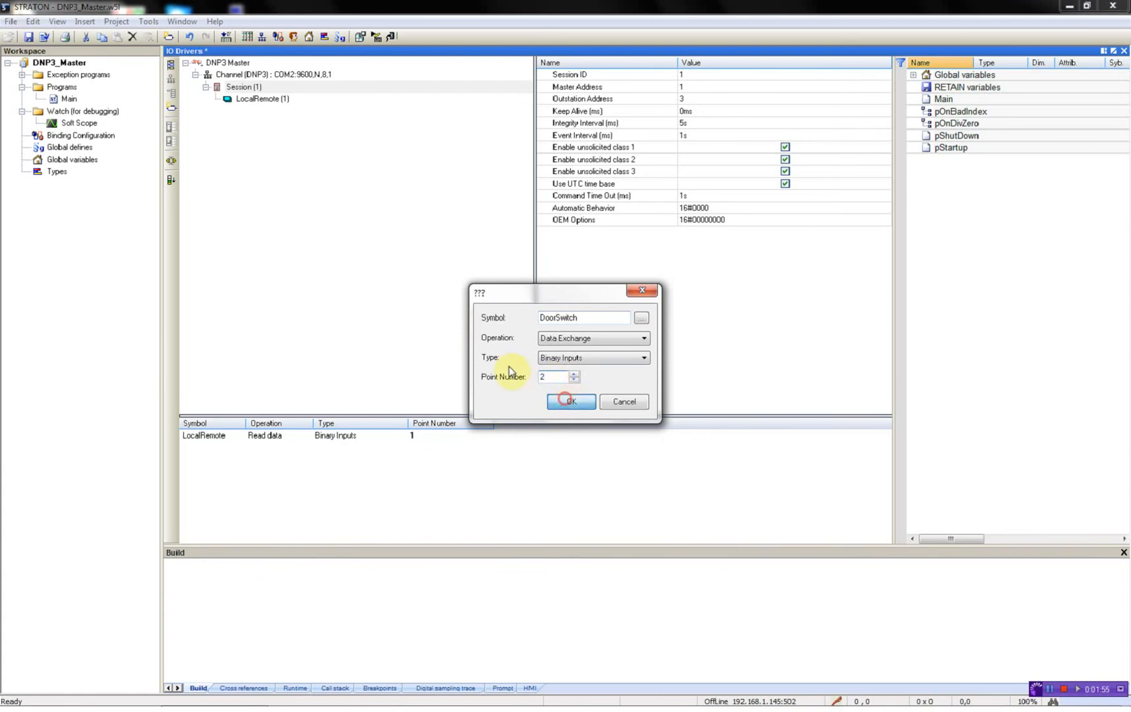
click(571, 401)
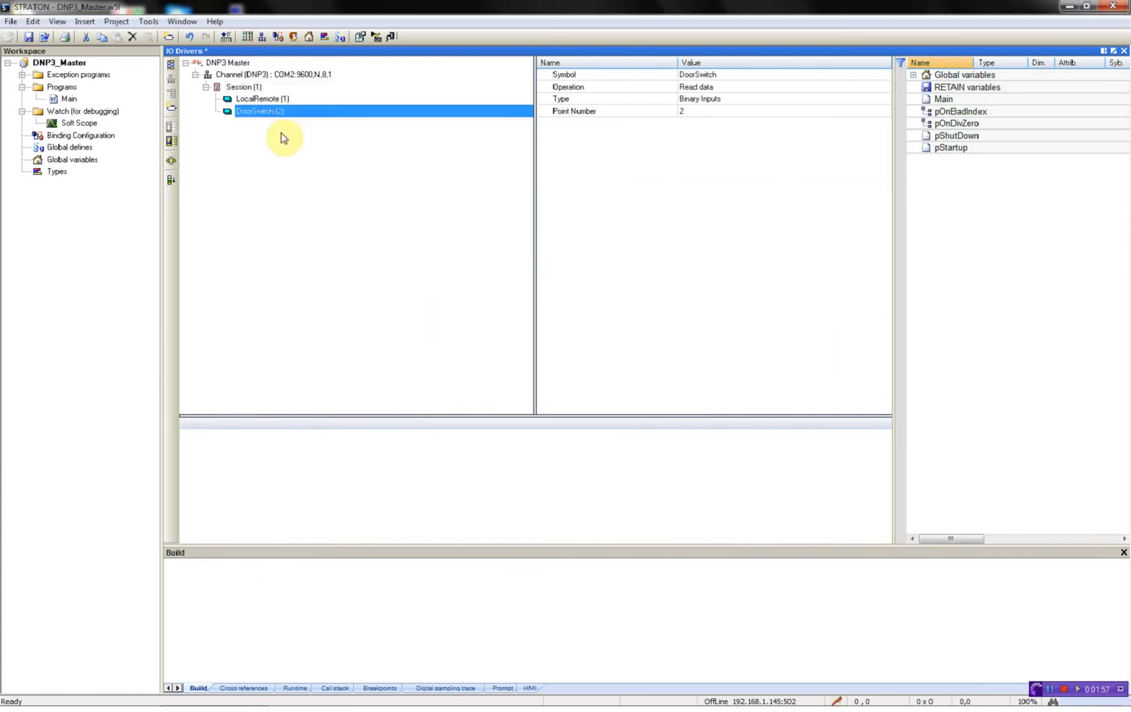
Map AC_Supply_Monitor and DC_Supply_Monitor as binary input points 3 and 4.
right_click(241, 87)
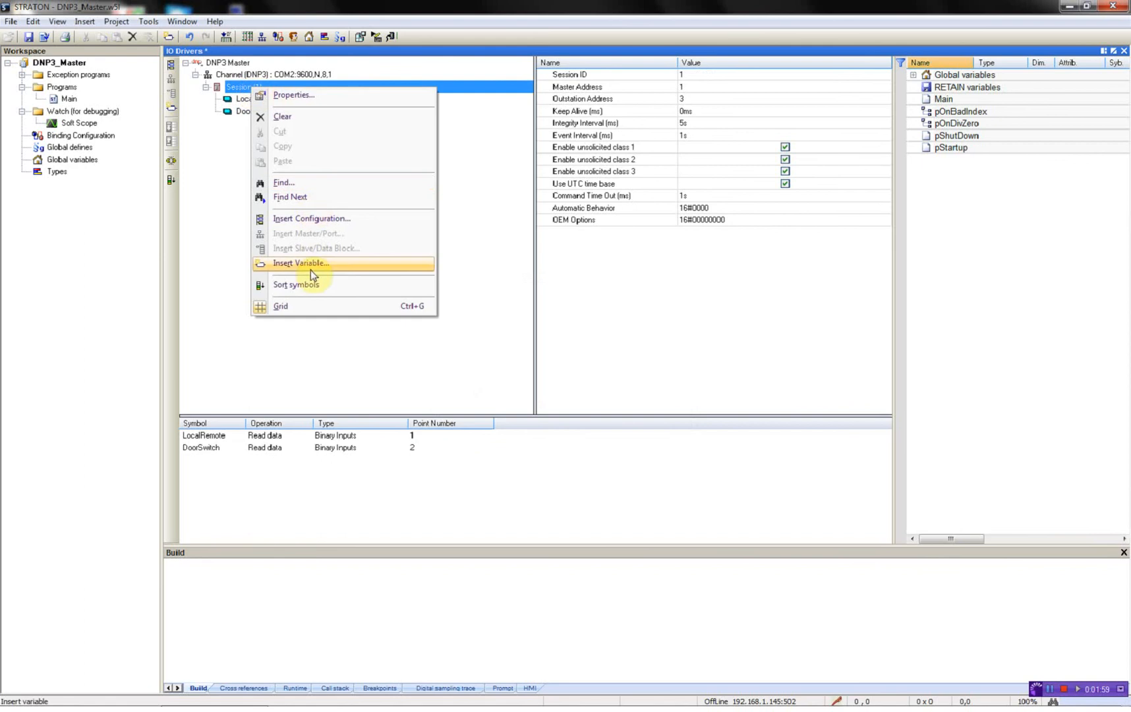
click(300, 263)
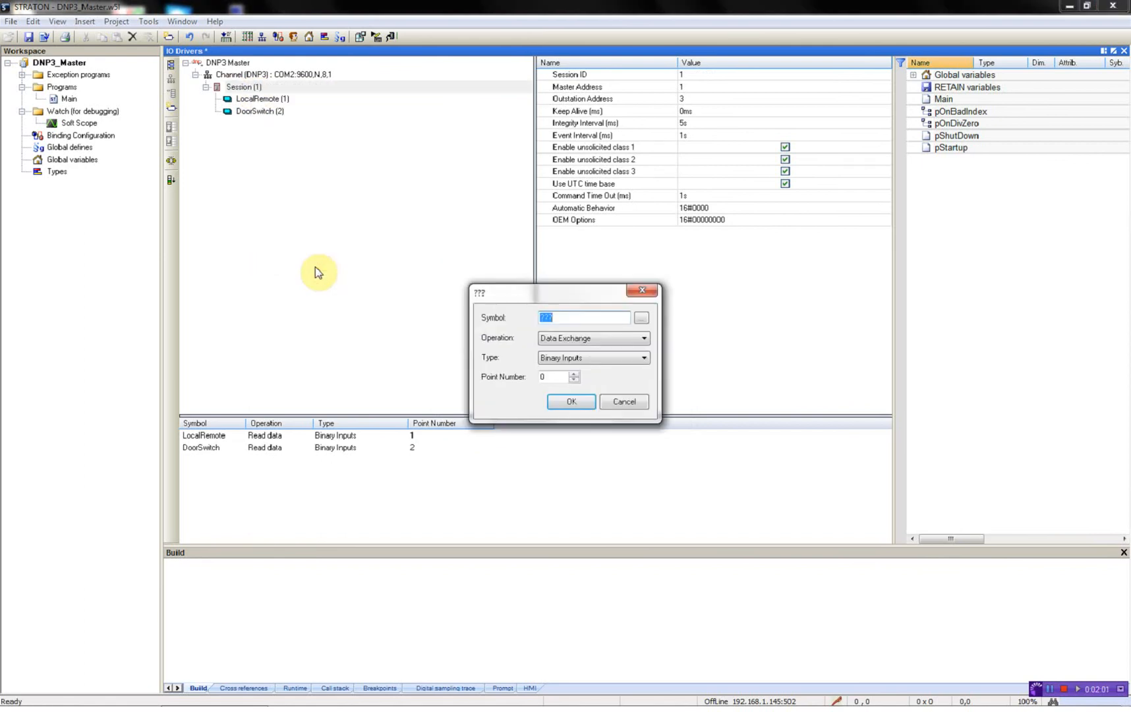
text(AC_Supply_Monitor)
click(559, 377)
text(3)
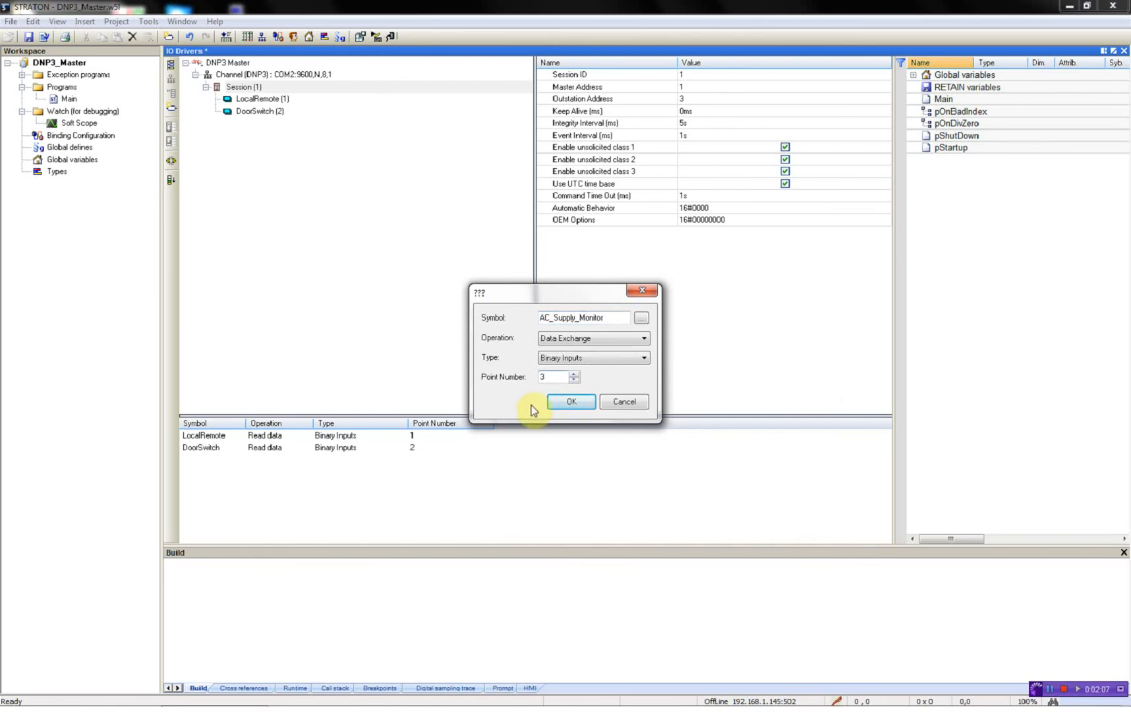
click(571, 401)
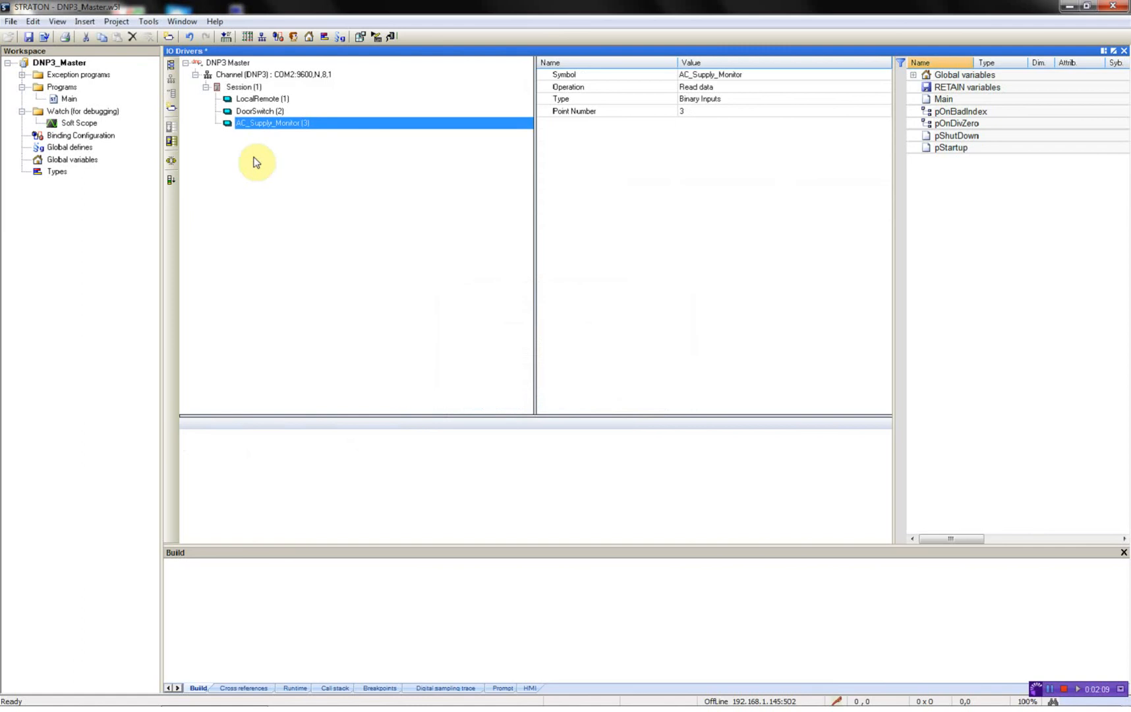
right_click(243, 87)
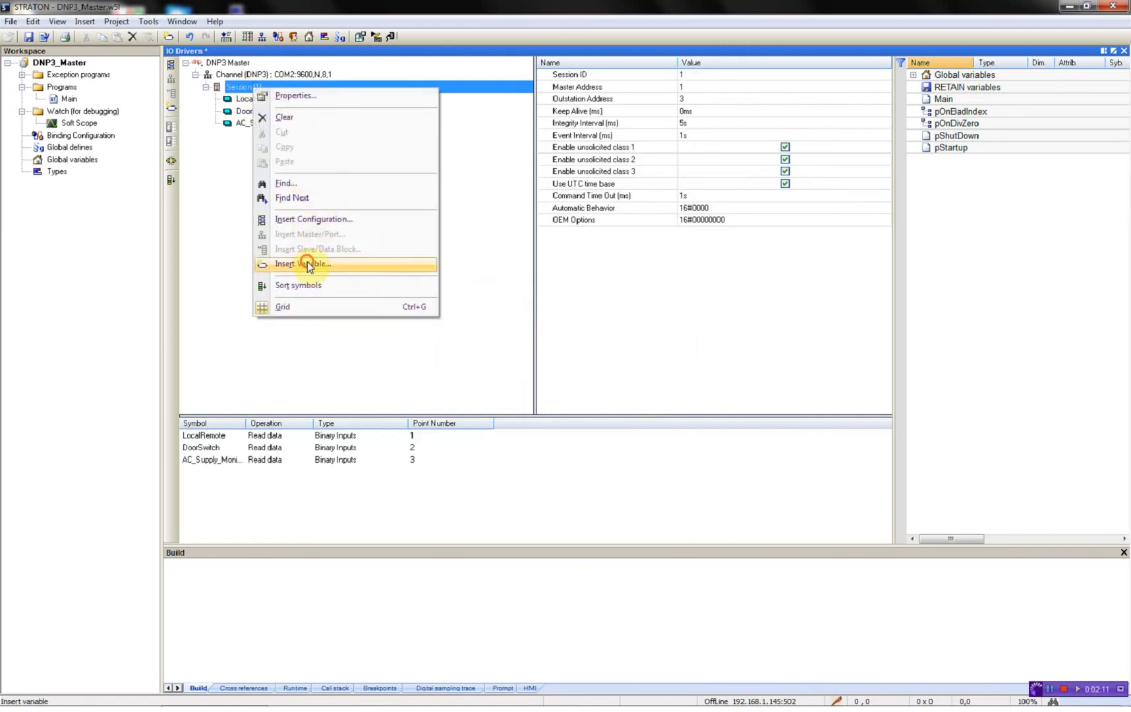
click(301, 263)
text(DC_Supply_Moni)
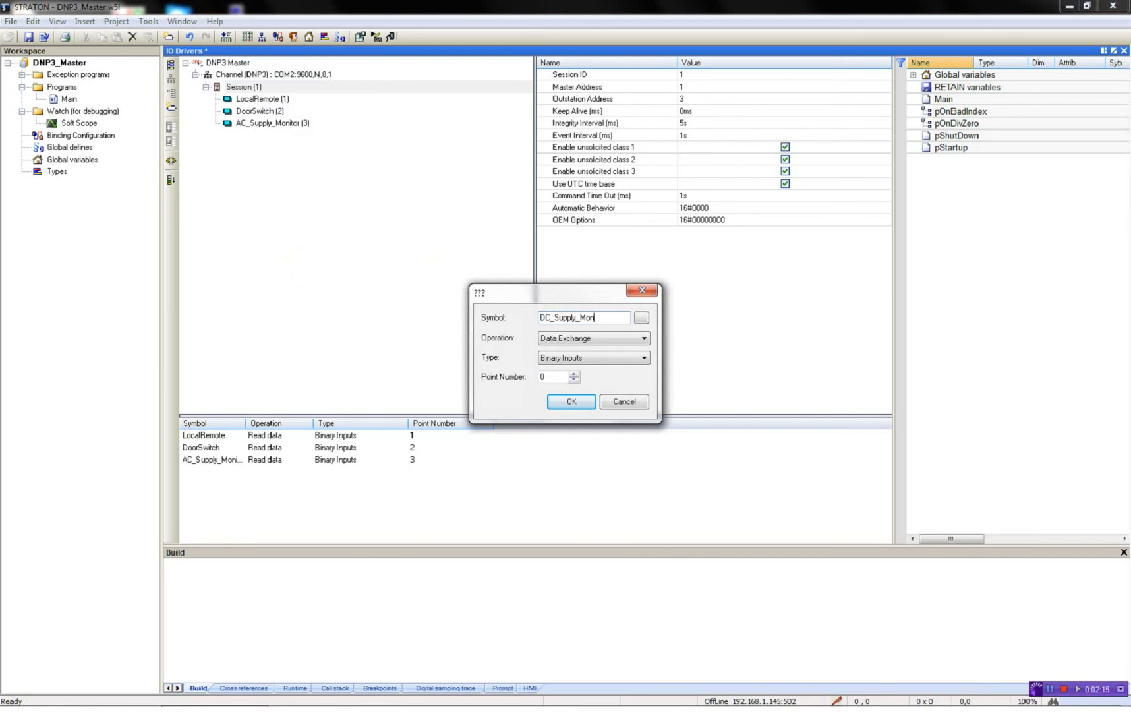
text(43)
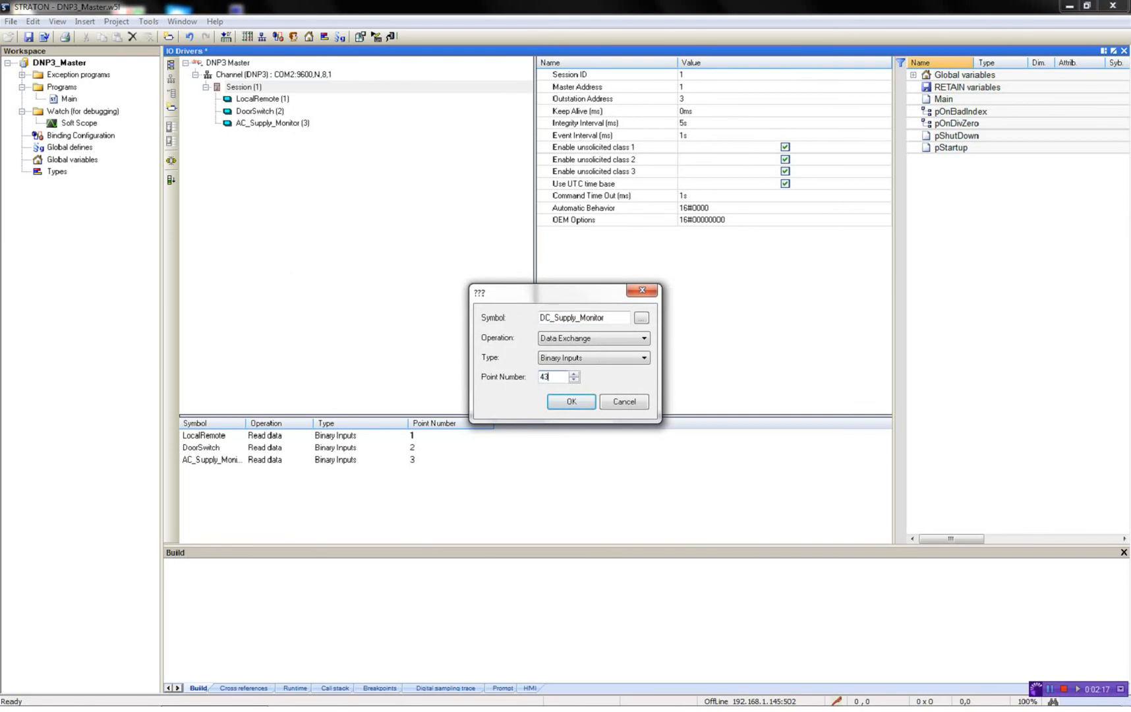
click(571, 401)
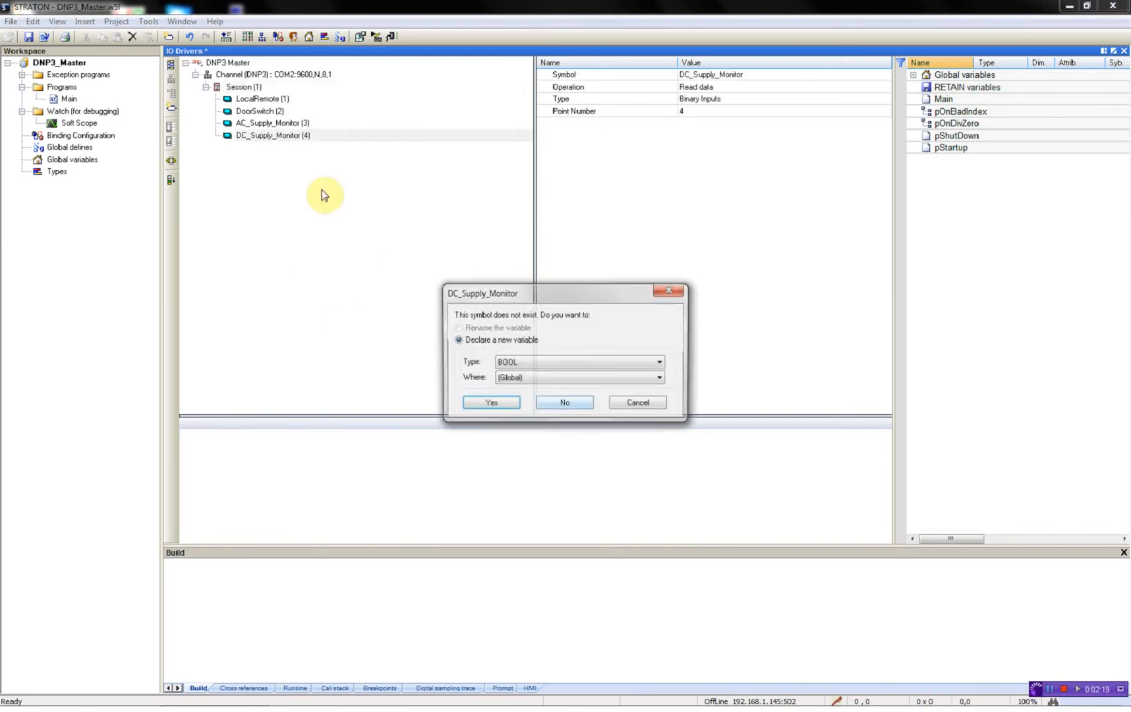
click(564, 401)
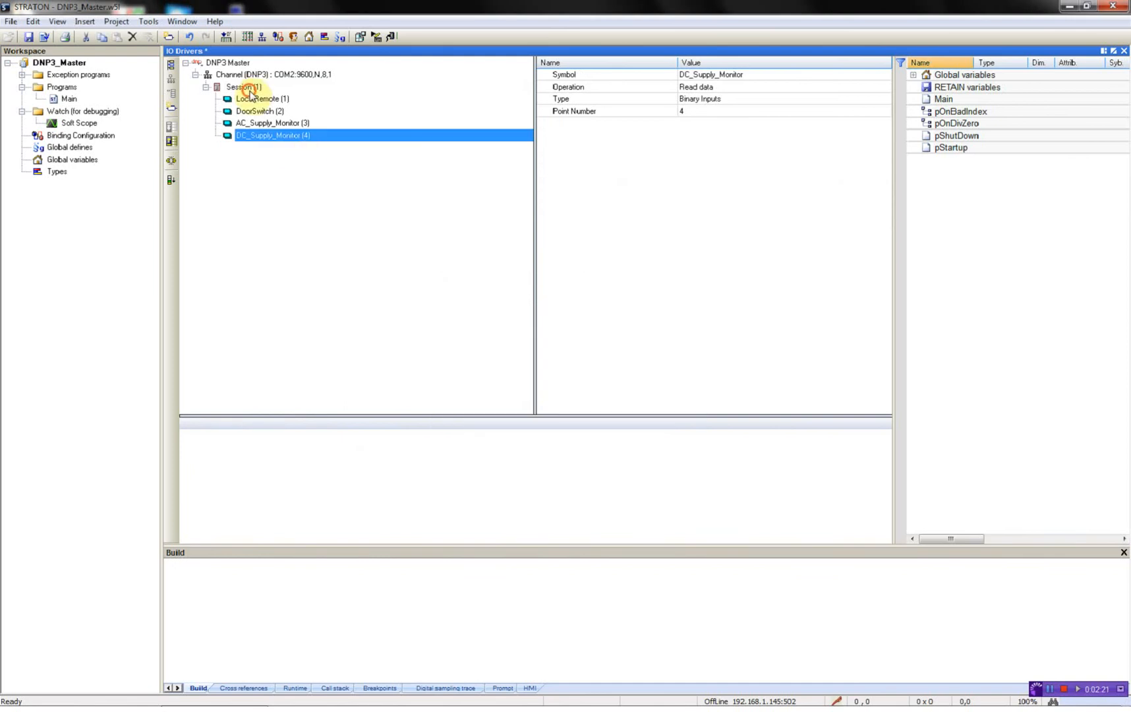
Add ValvePosition as double input point 2001 and enter Flow as the next symbol.
right_click(245, 86)
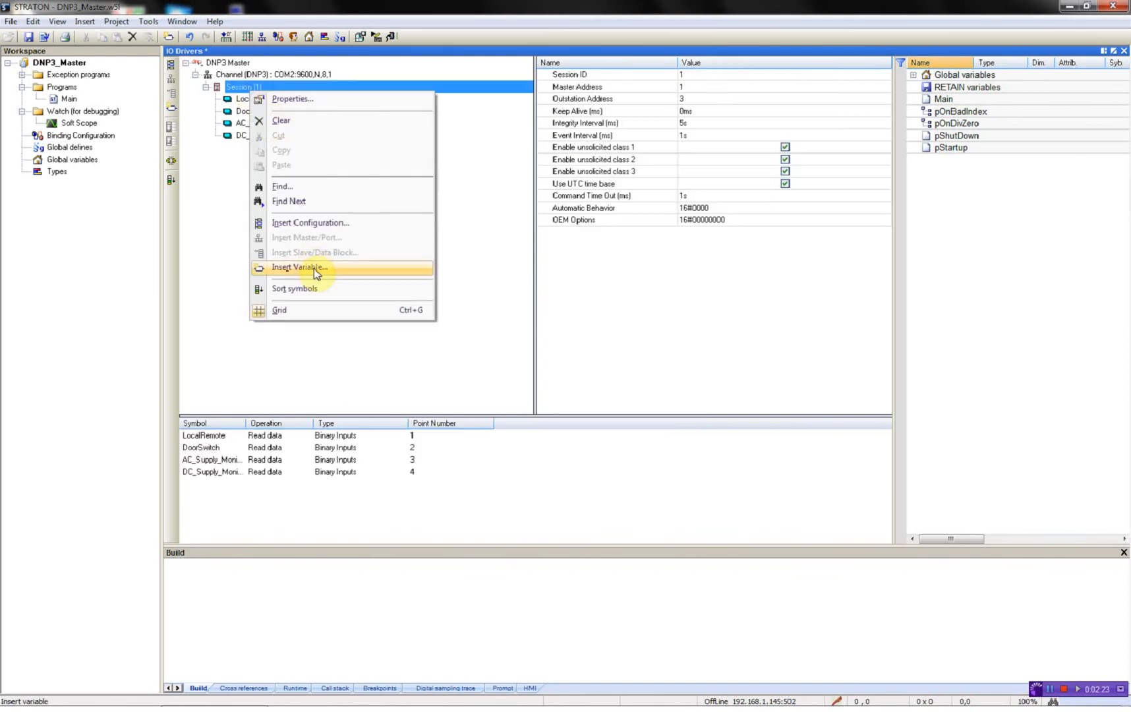
click(300, 268)
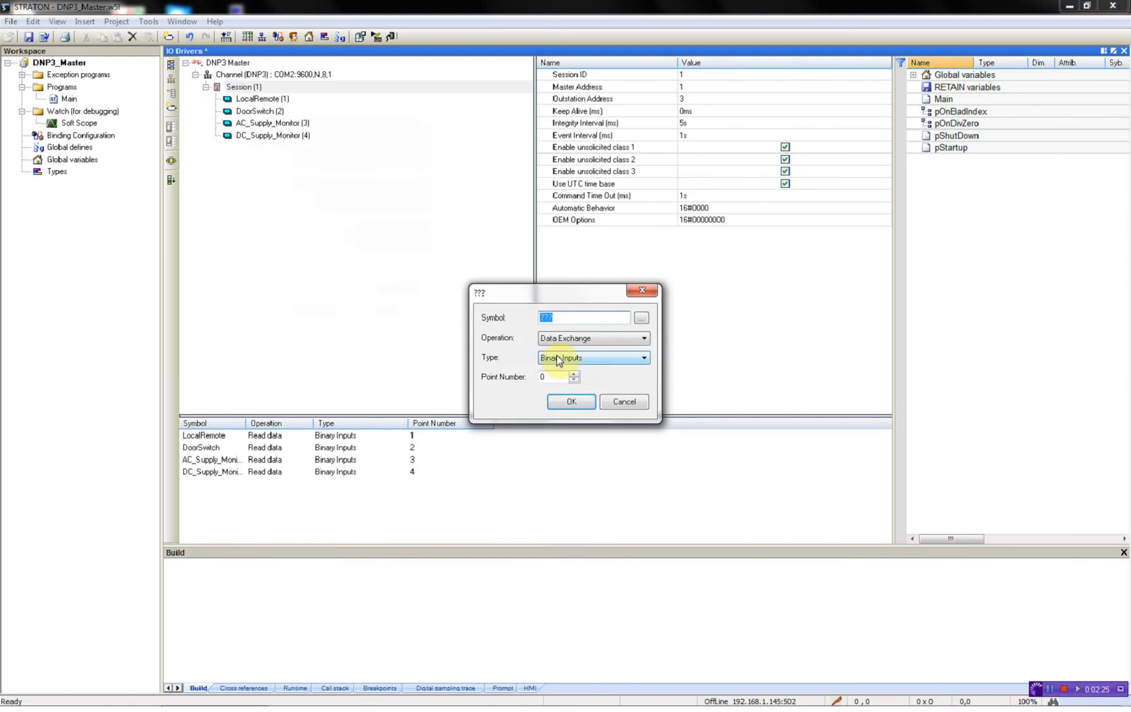
text(ValvePosition)
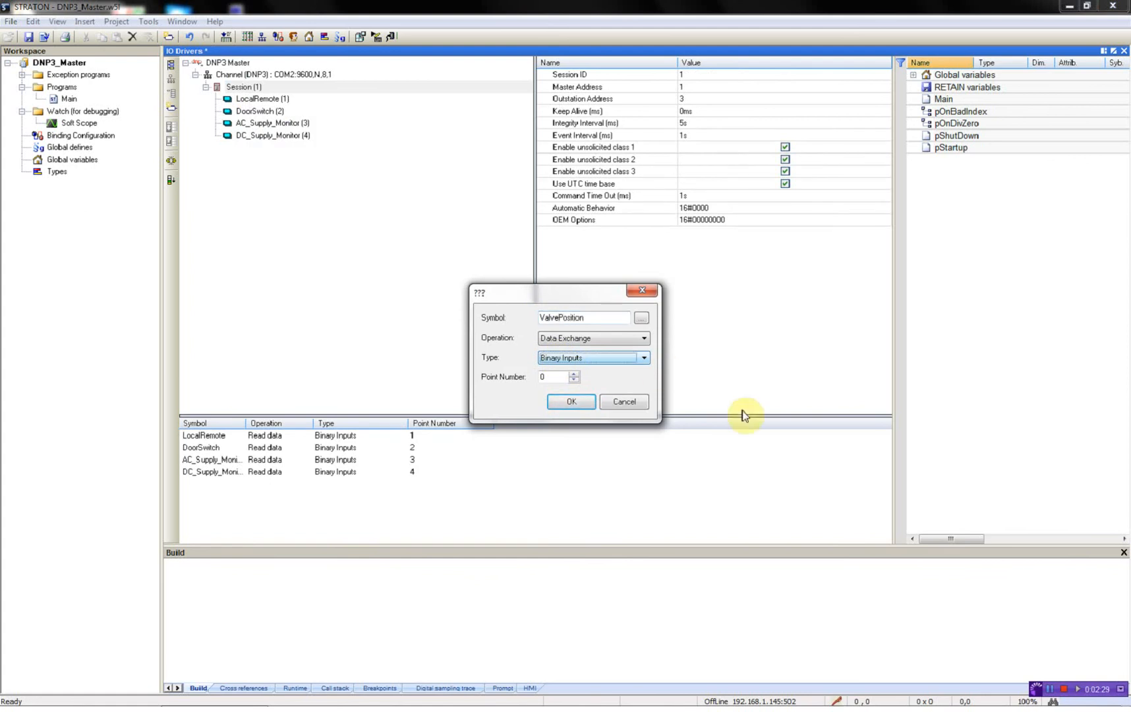
click(643, 358)
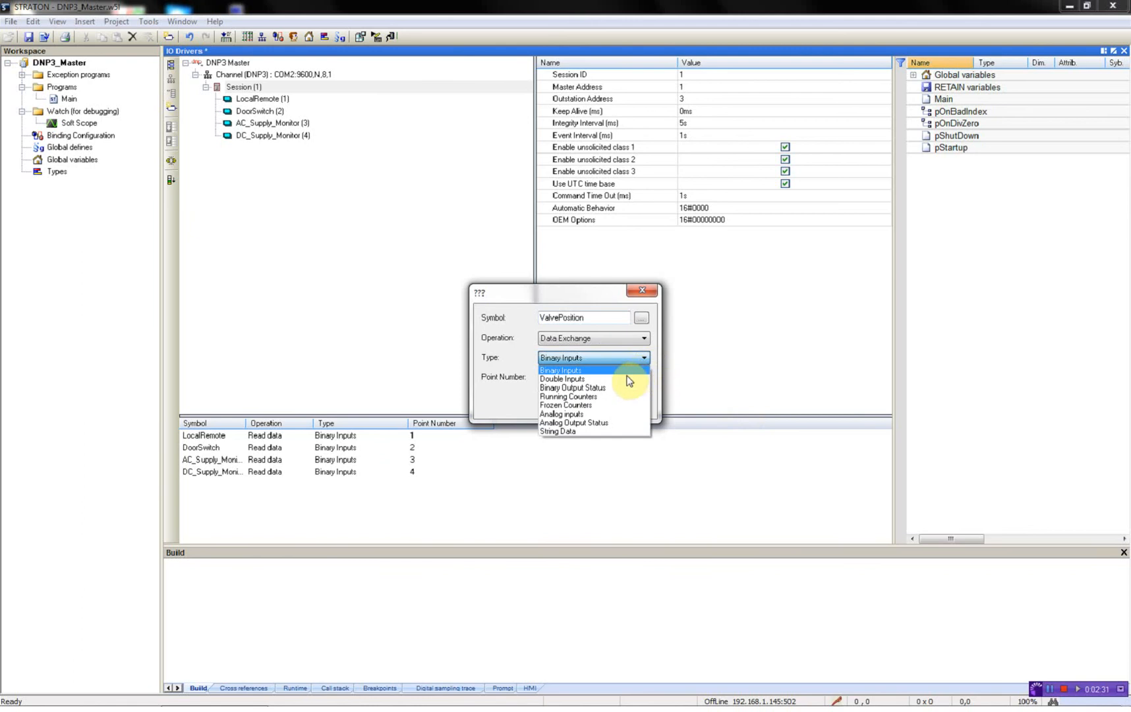
click(562, 378)
text(2)
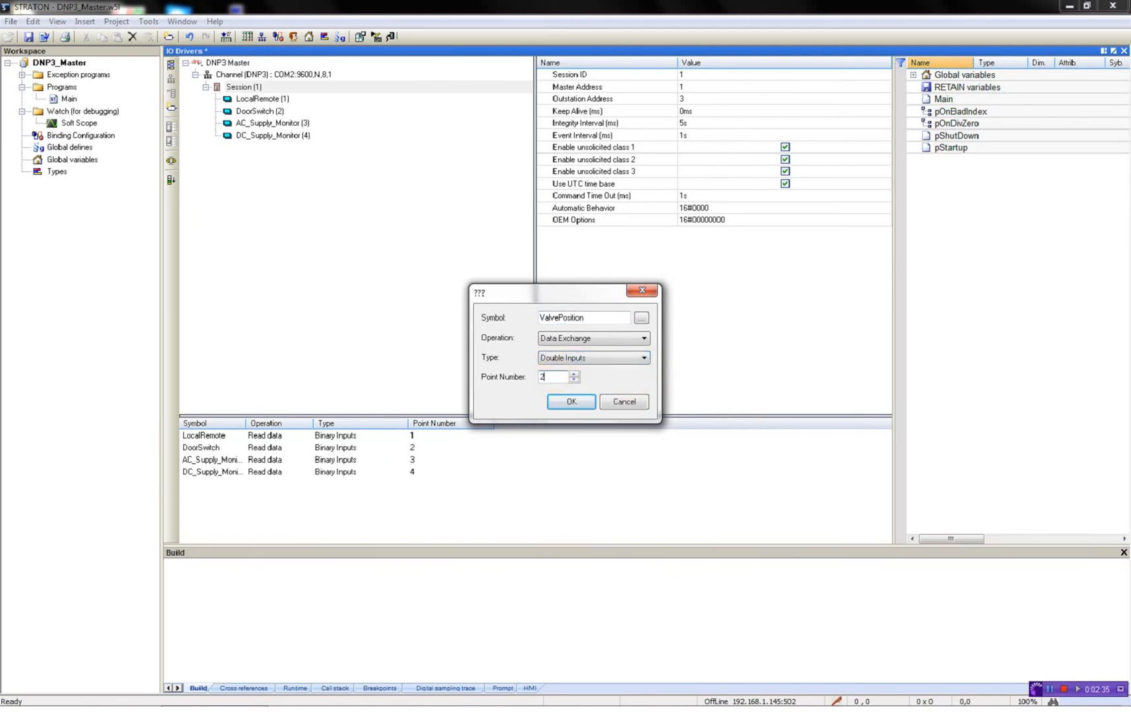
click(570, 402)
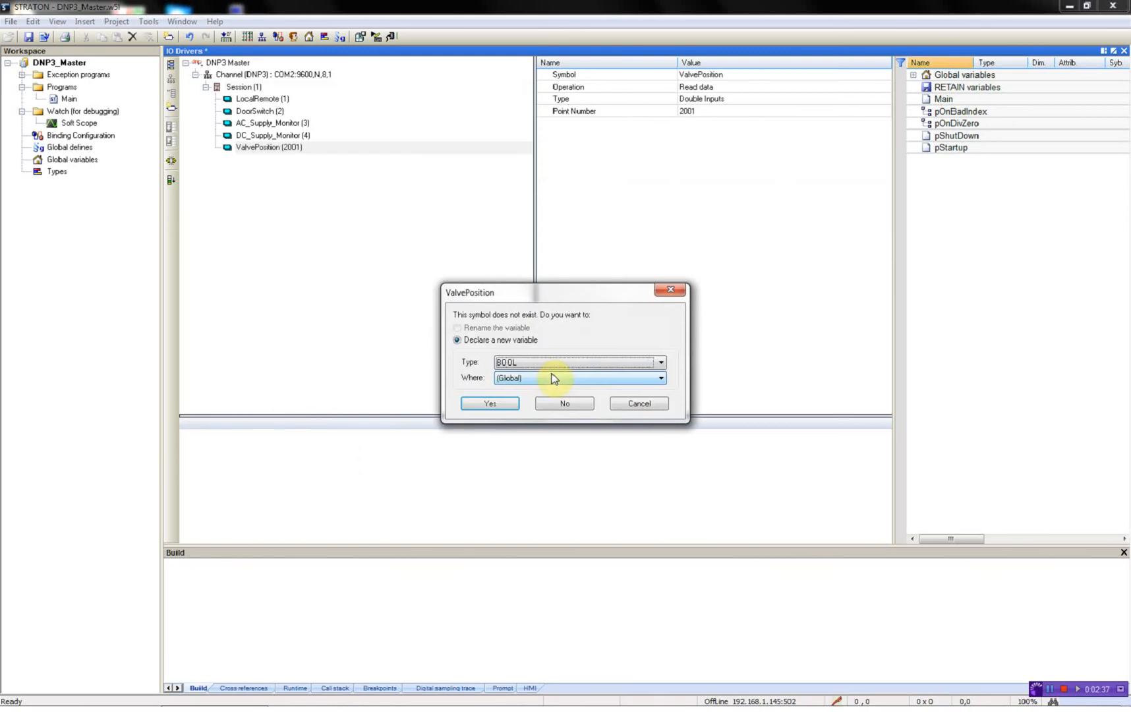
click(658, 361)
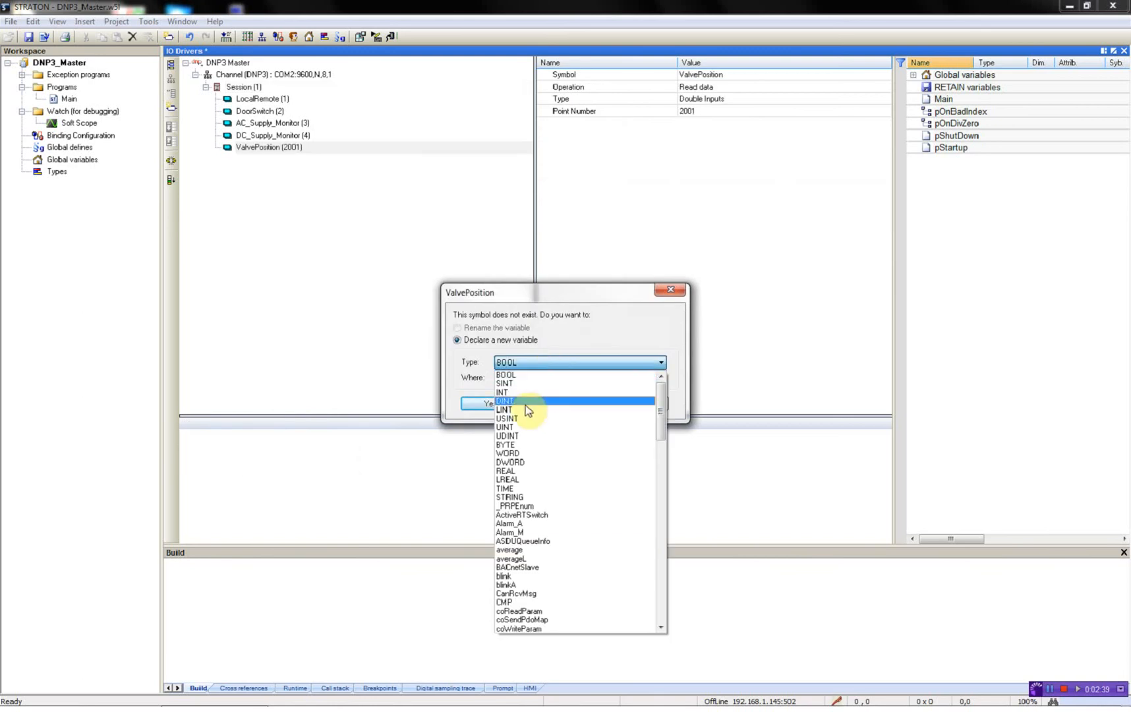
mouse_move(520, 418)
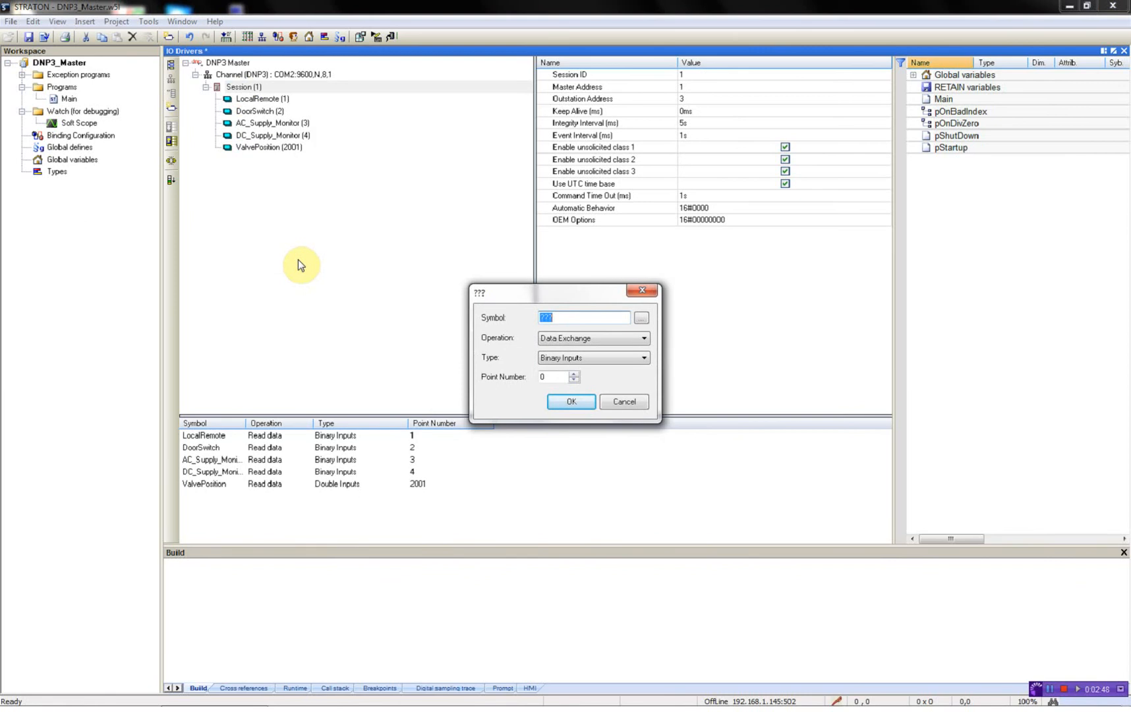
text(Flow)
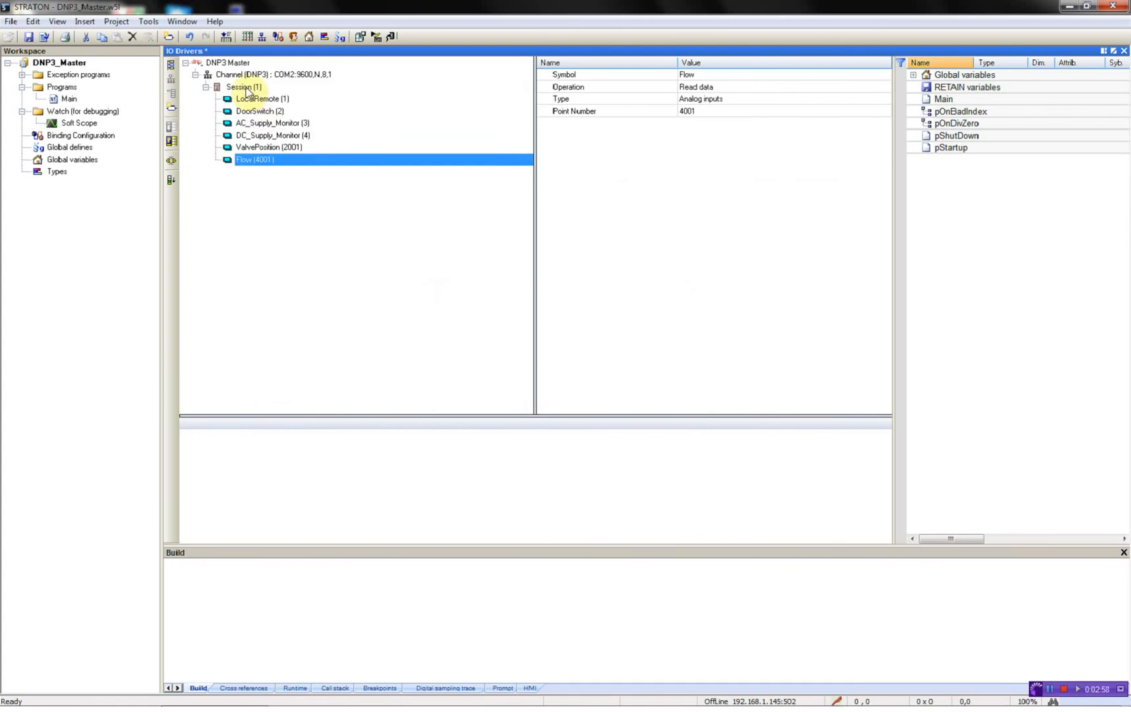
Add Temperature analog input 4002 and Output binary output status point 3001.
right_click(242, 87)
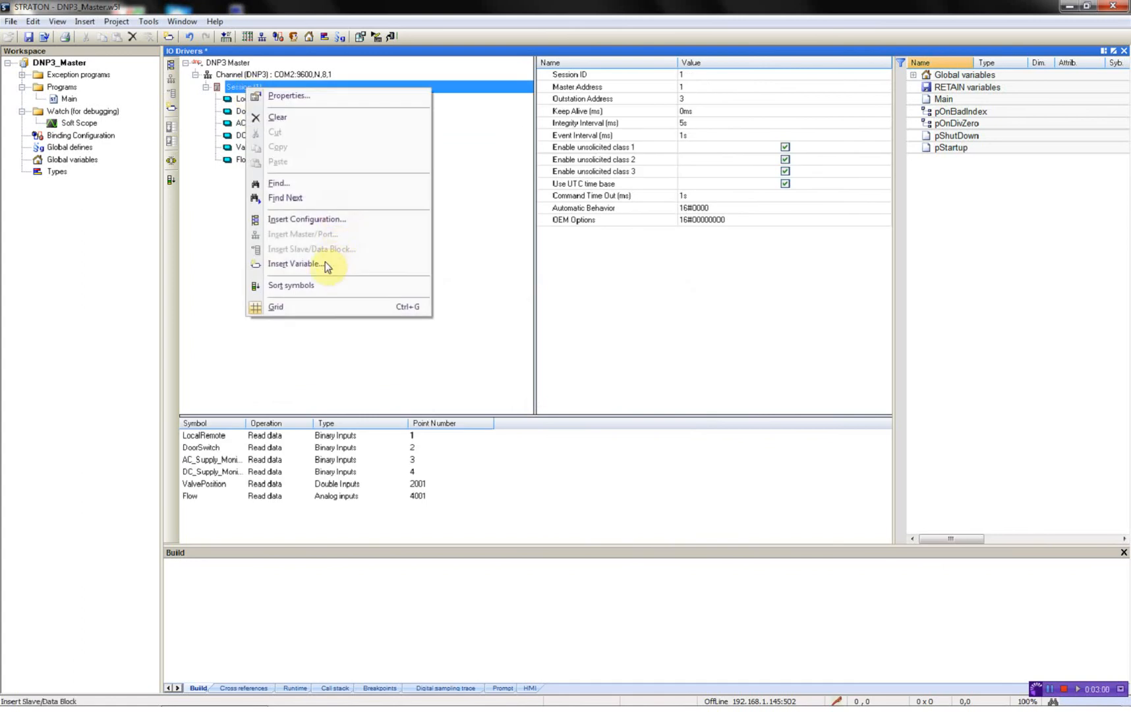
click(296, 263)
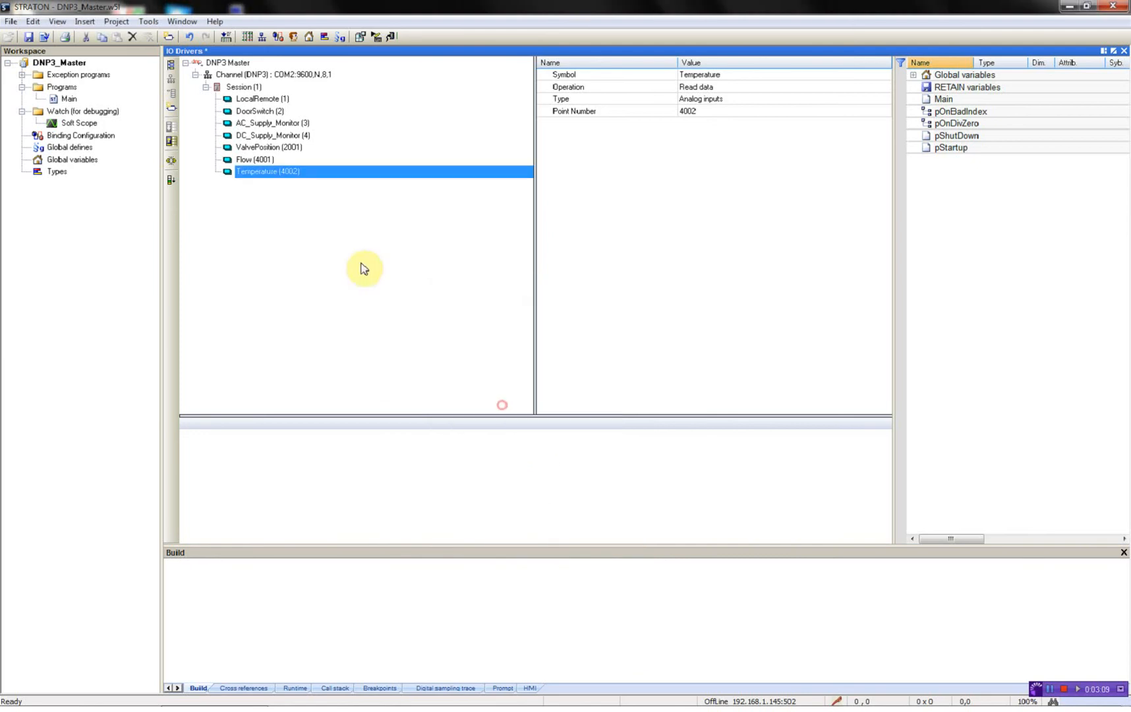
right_click(244, 87)
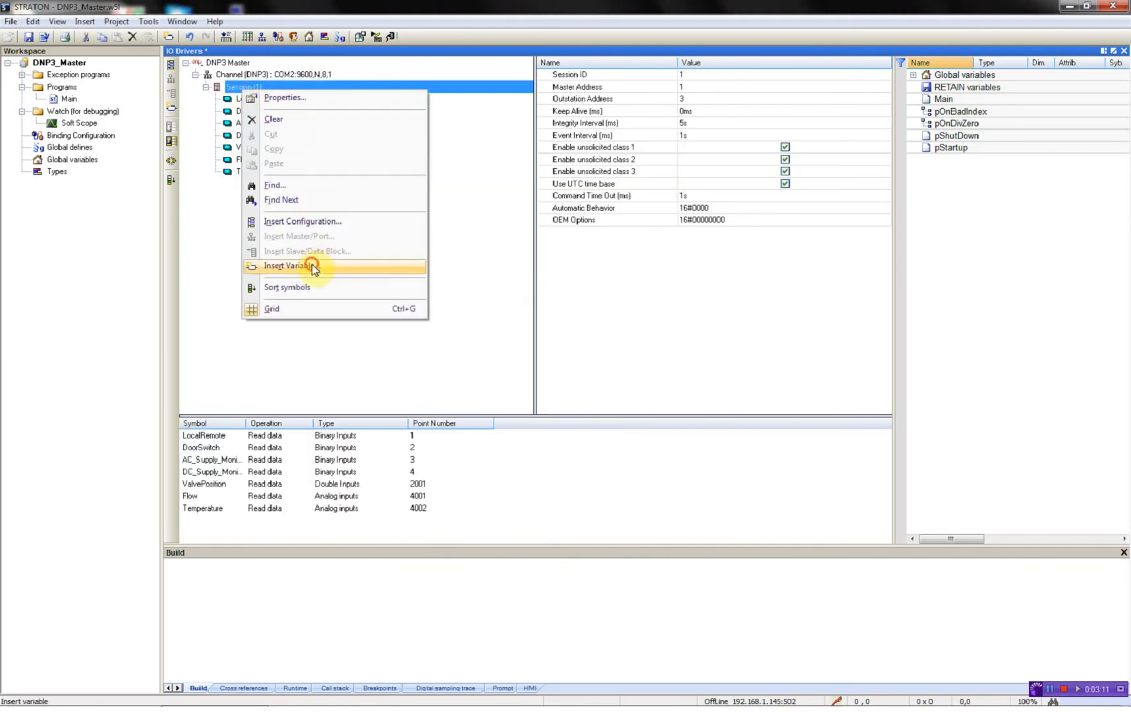
click(288, 265)
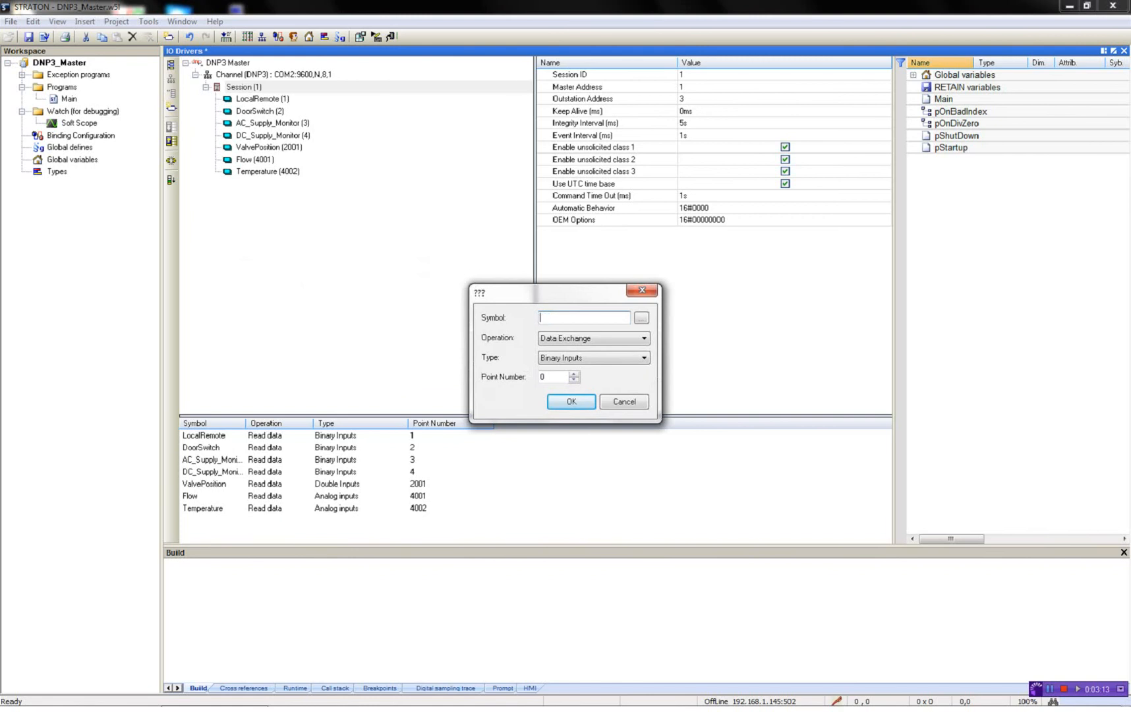
text(Output)
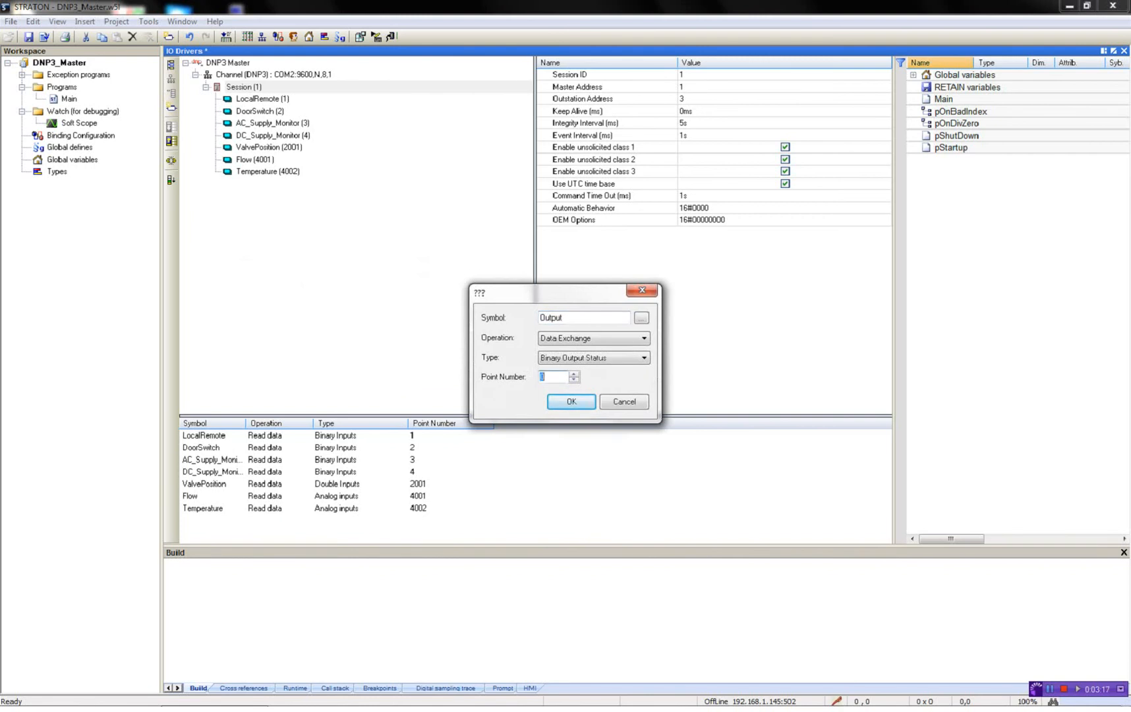
text(3001)
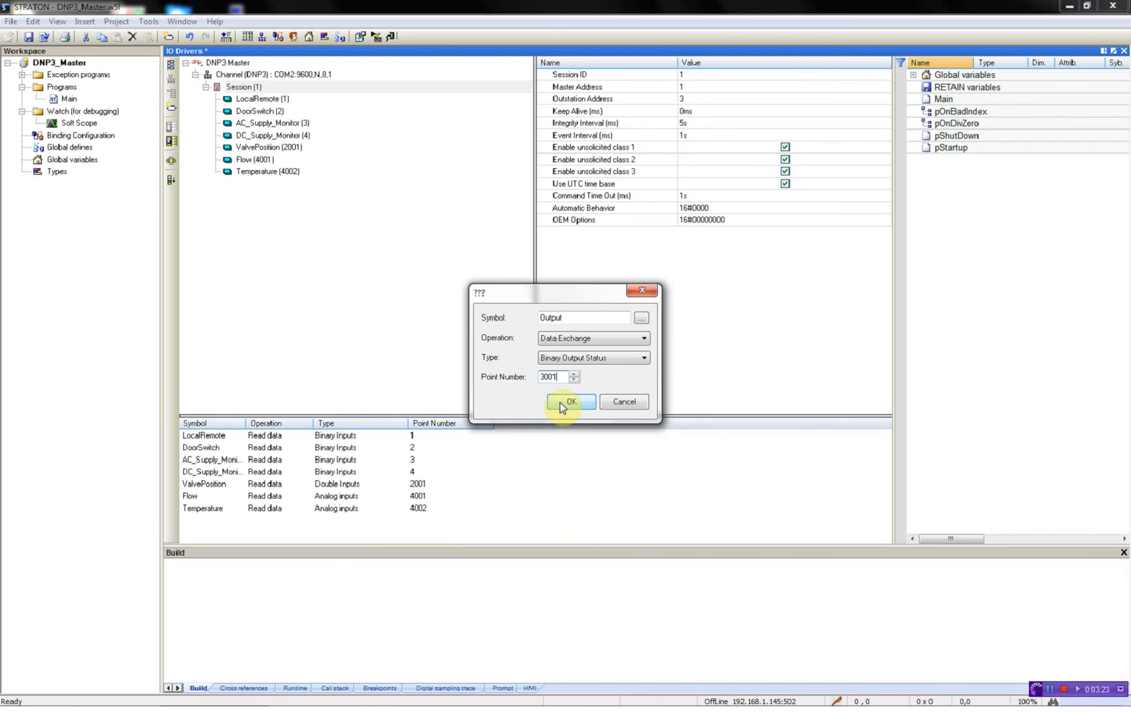
click(571, 401)
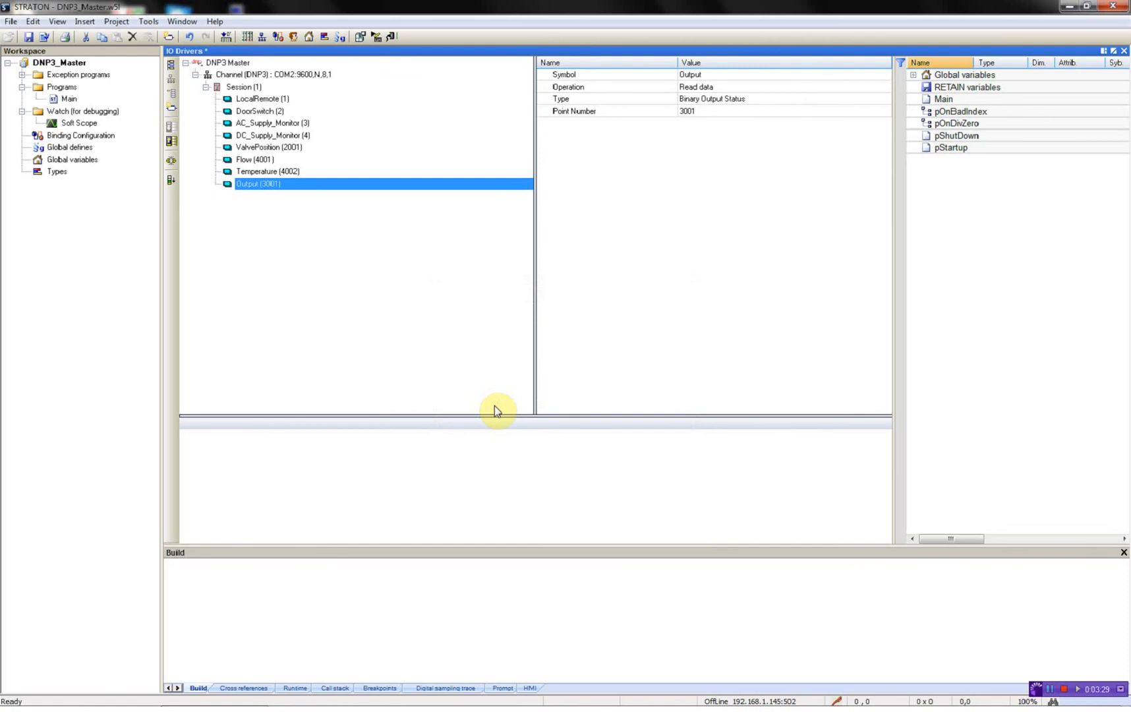
mouse_move(392, 351)
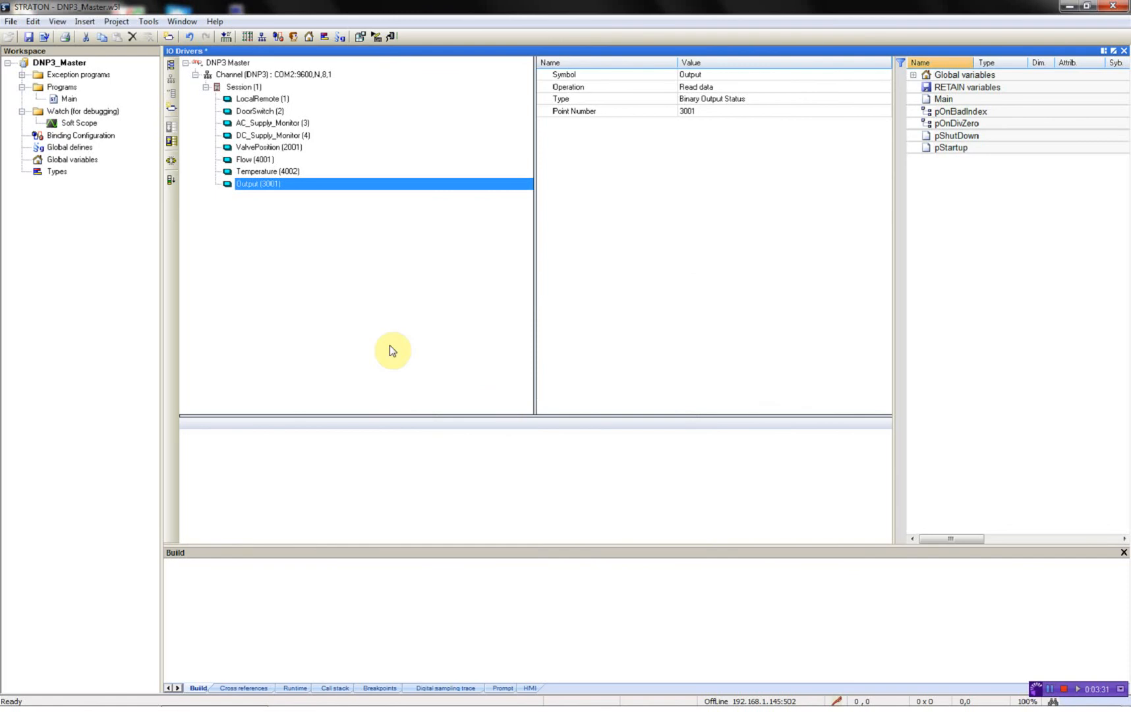
click(68, 98)
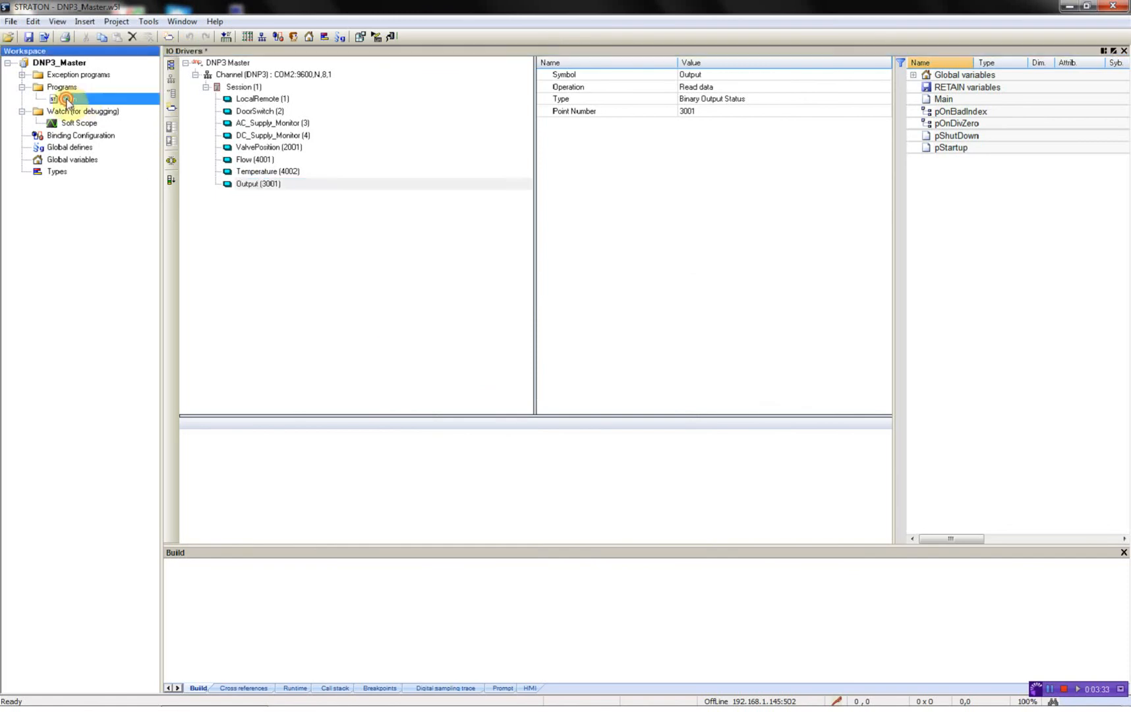
Open Main, expand the DNP3 blocks and global variables, and enter Command.
double_click(69, 99)
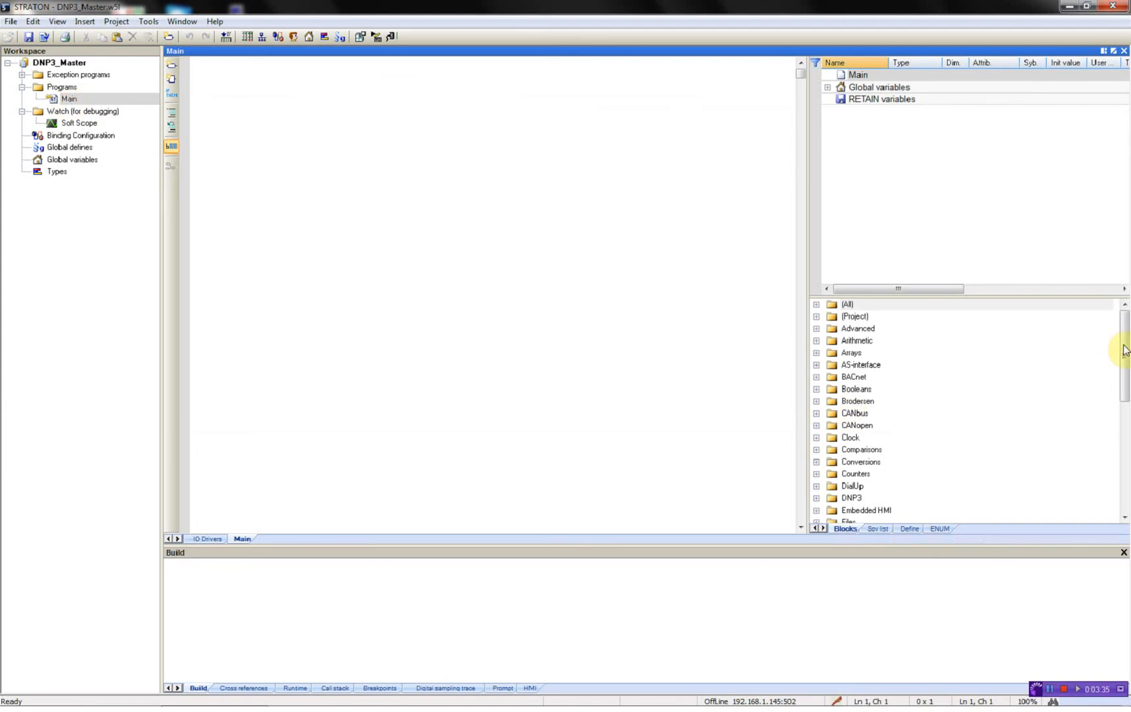
scroll(down, 3)
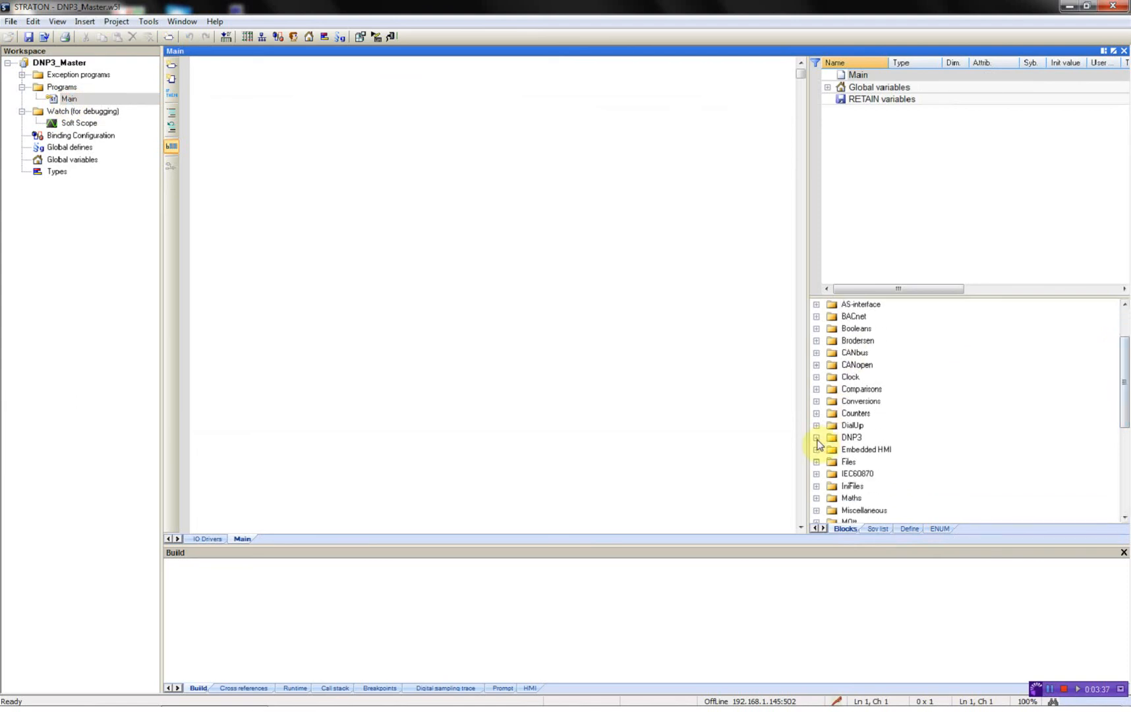
click(817, 437)
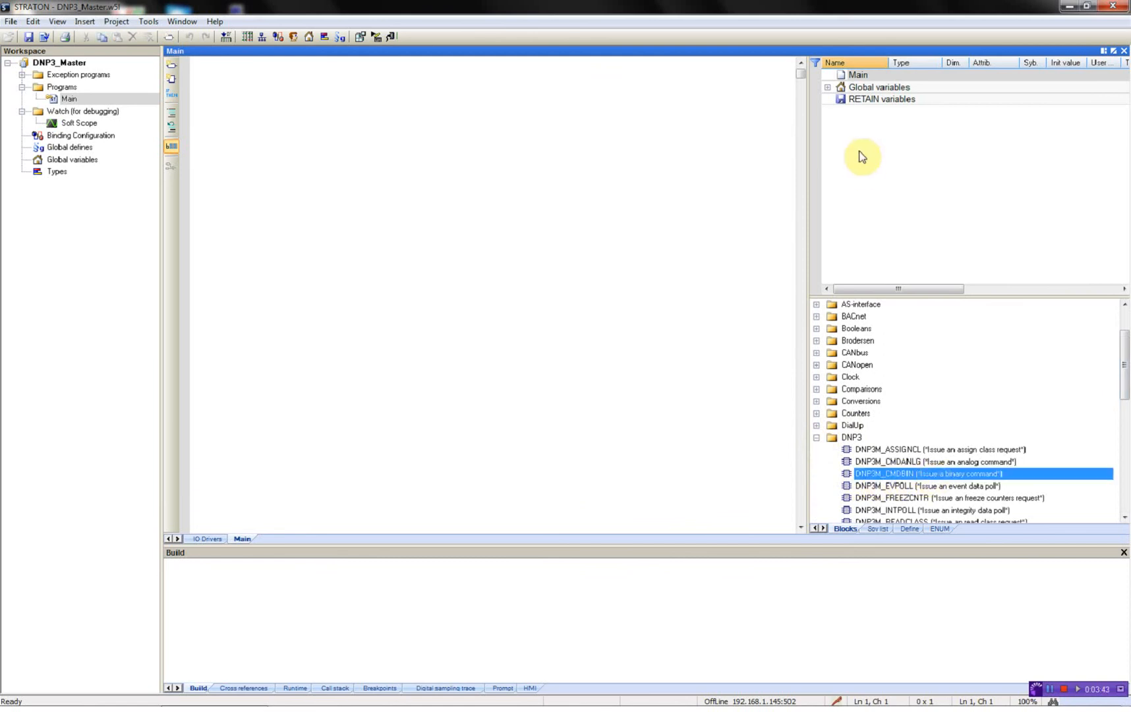
click(828, 87)
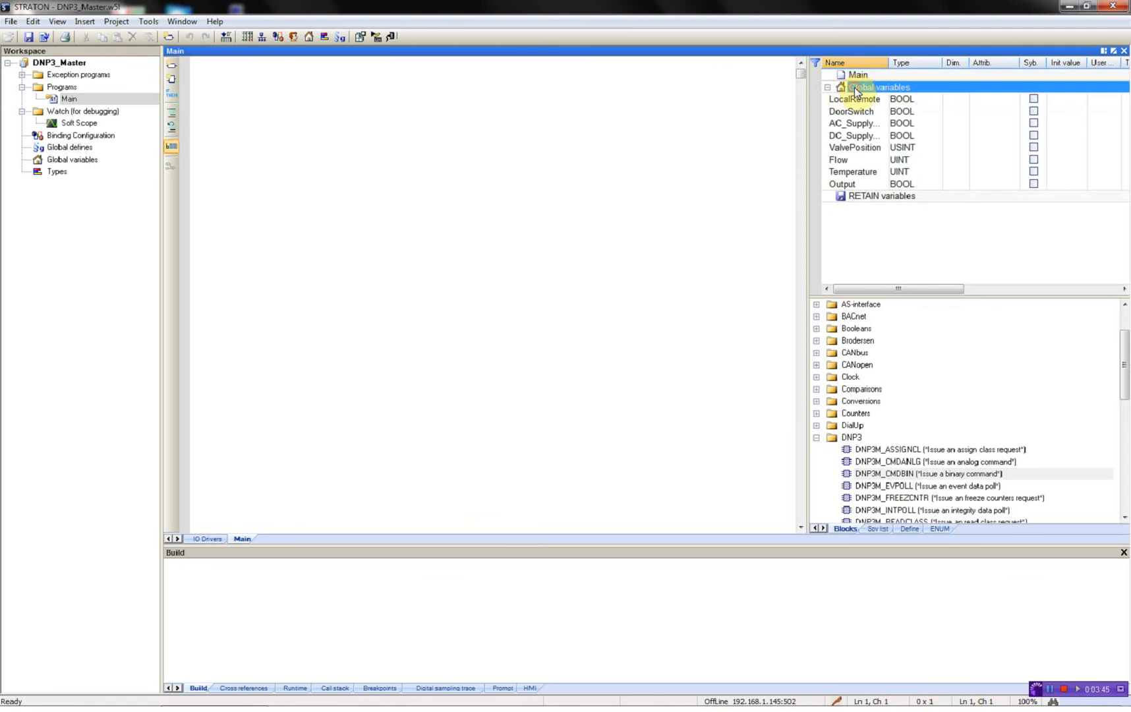
text(Command)
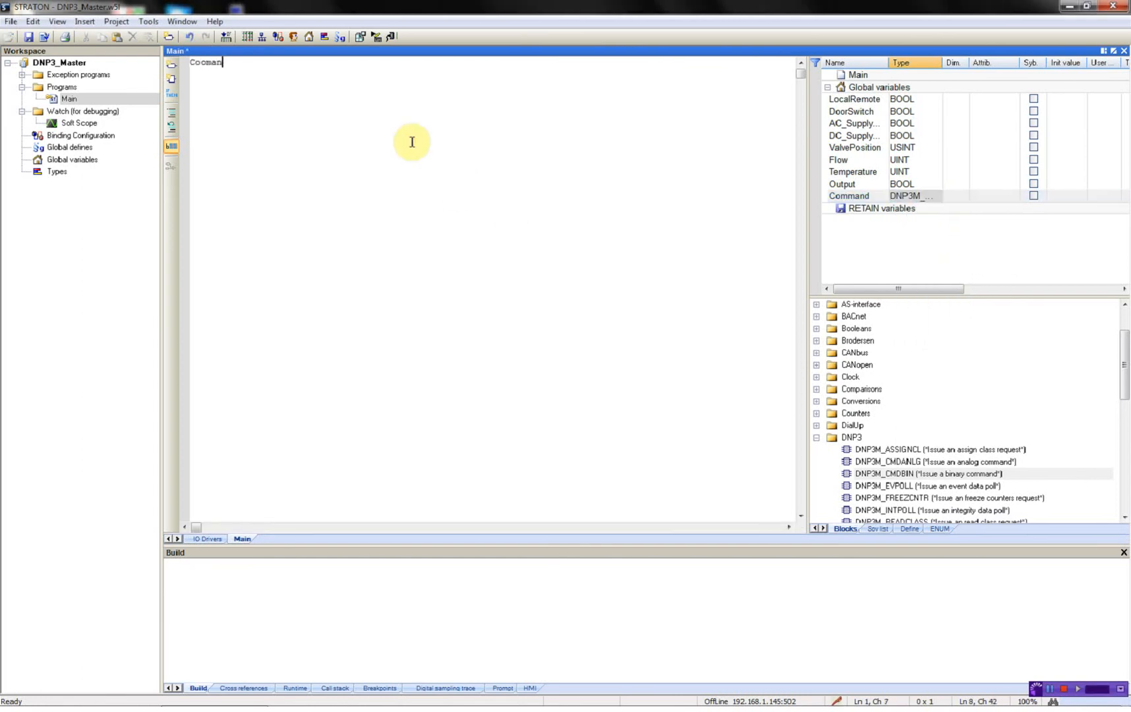
Type 'CommandBin(Activate, 1' into the Main program.
text(CommandB)
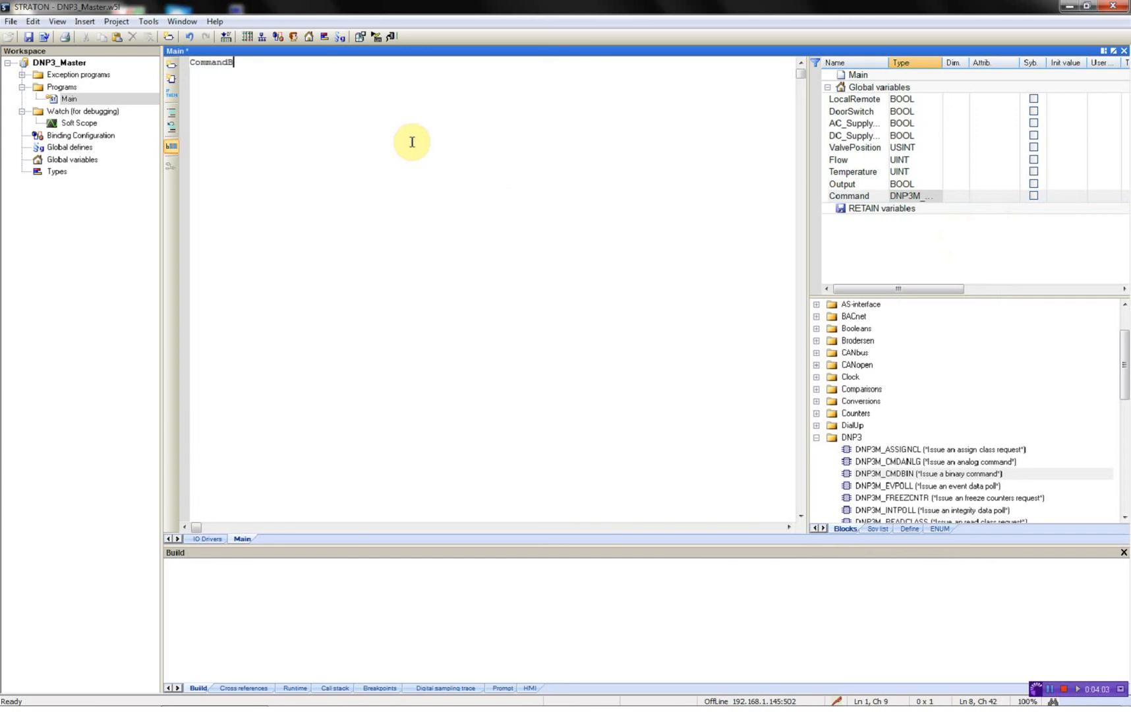
text(in ()
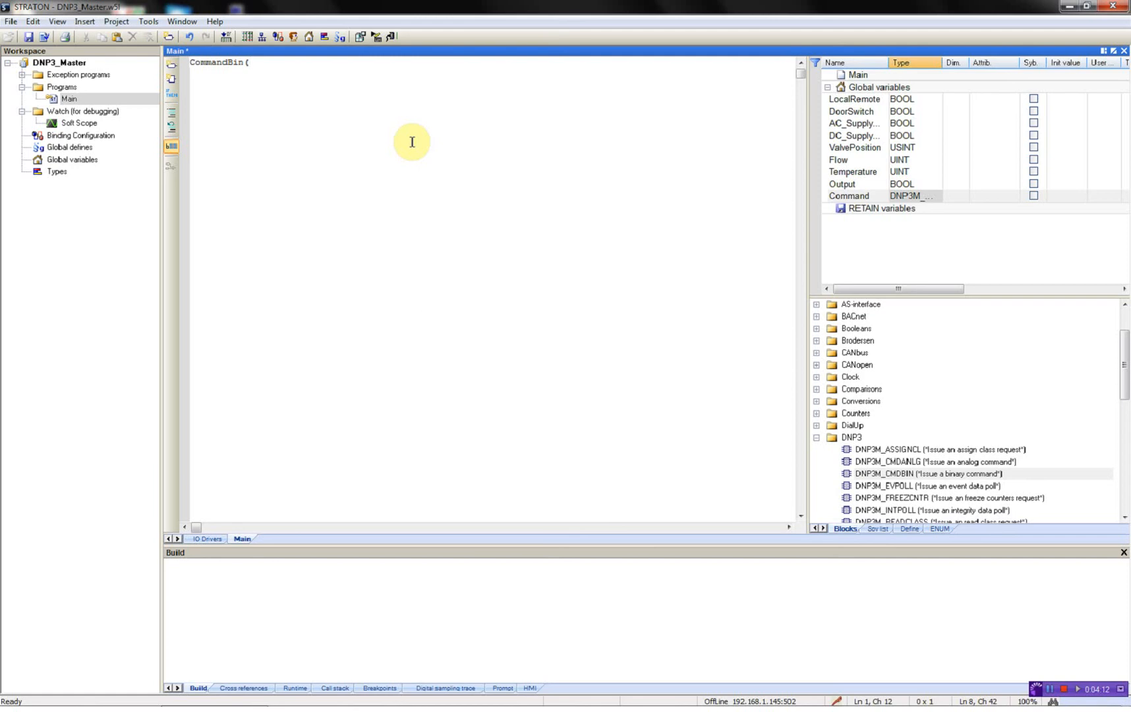
text(Activate)
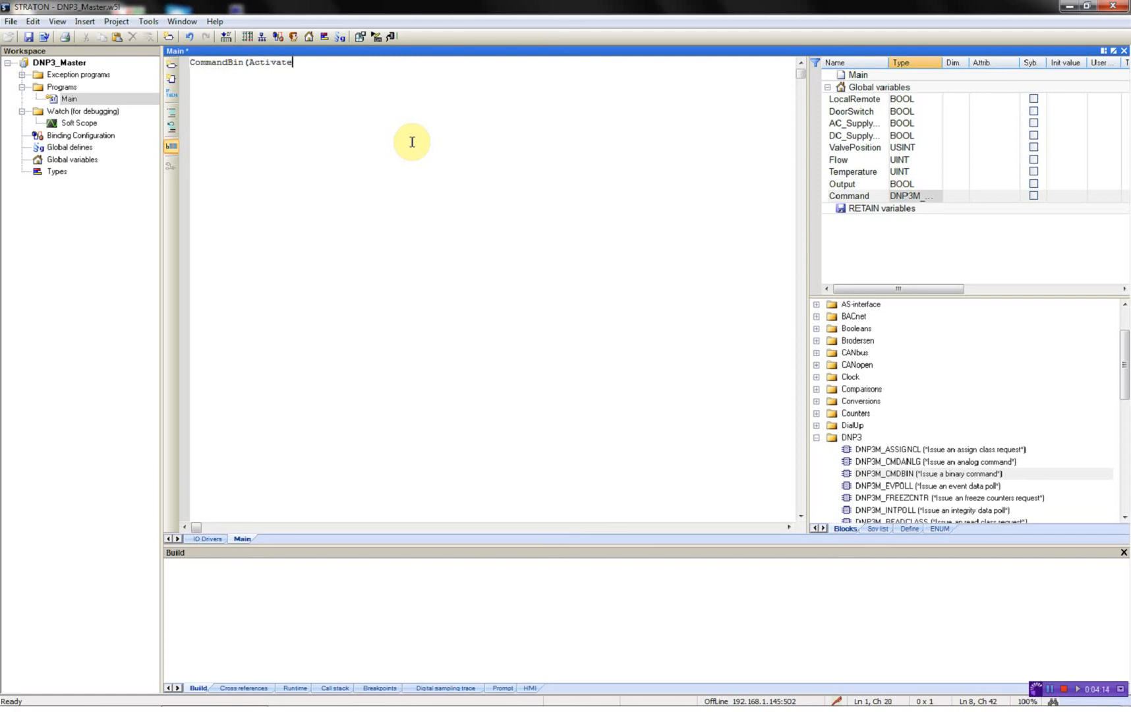
text(, 1)
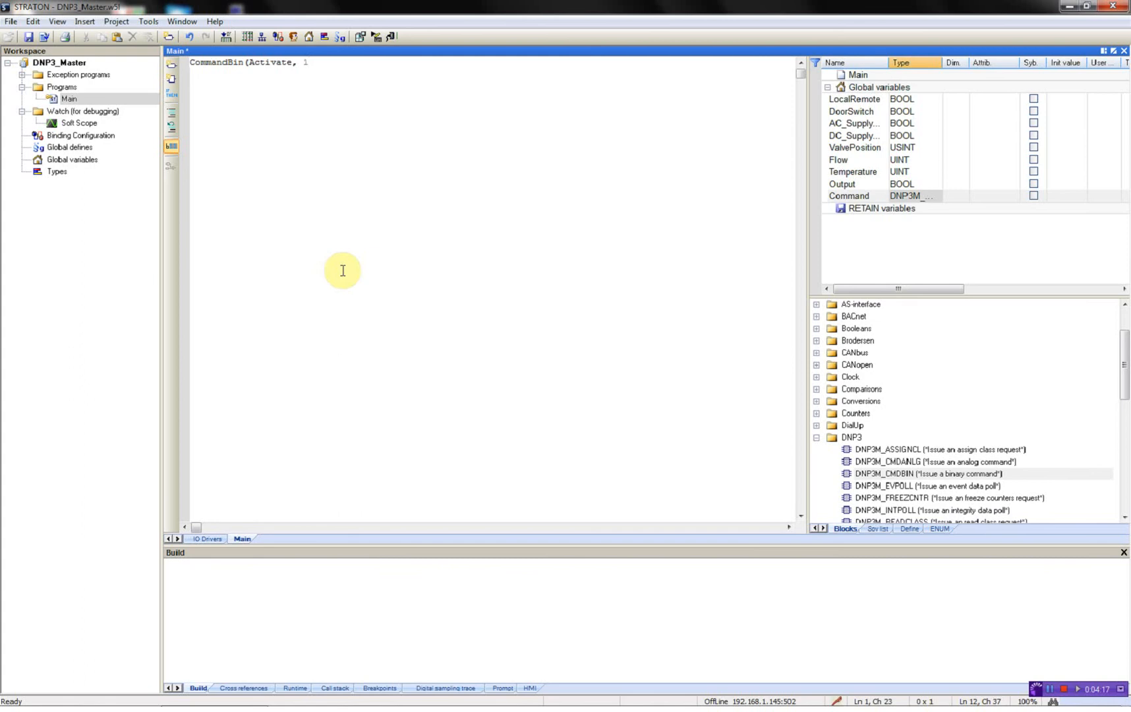
Look up the Output point number 3001 in the IO Drivers list.
click(206, 538)
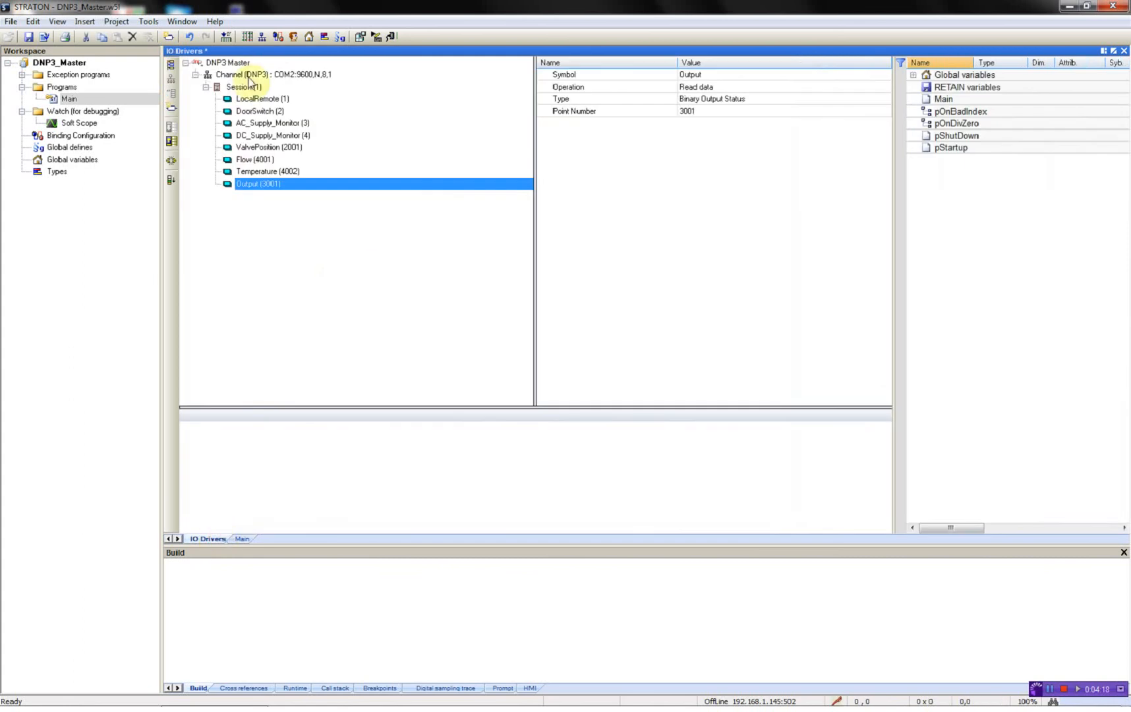
click(243, 86)
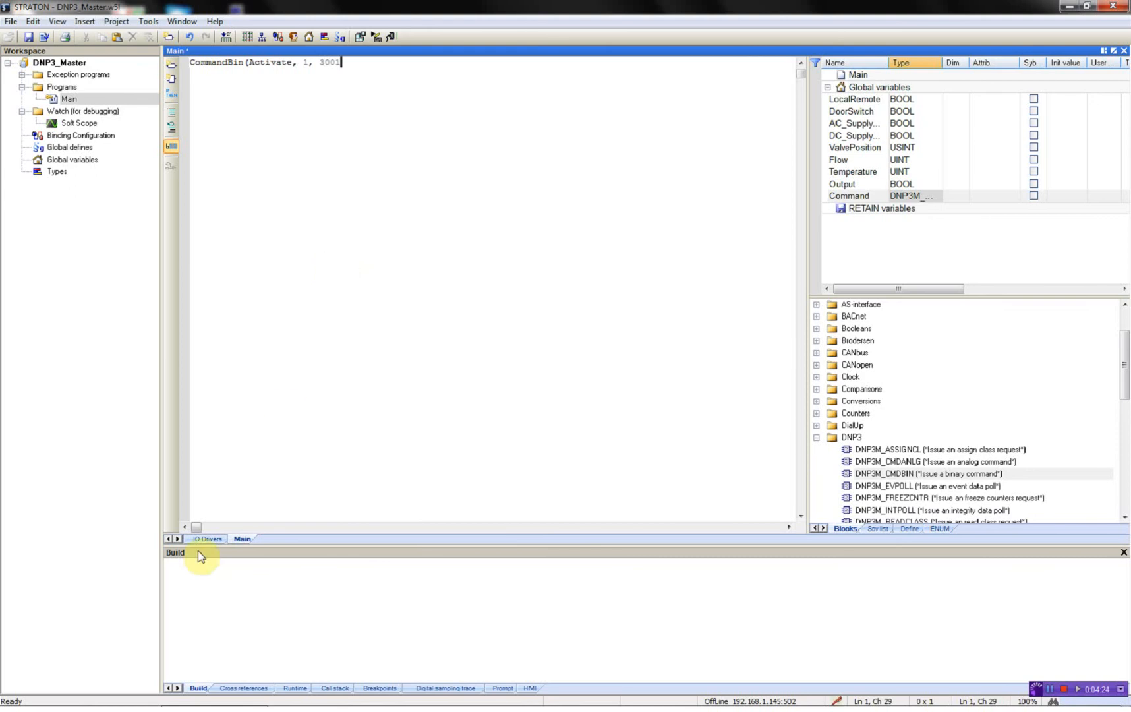
click(206, 538)
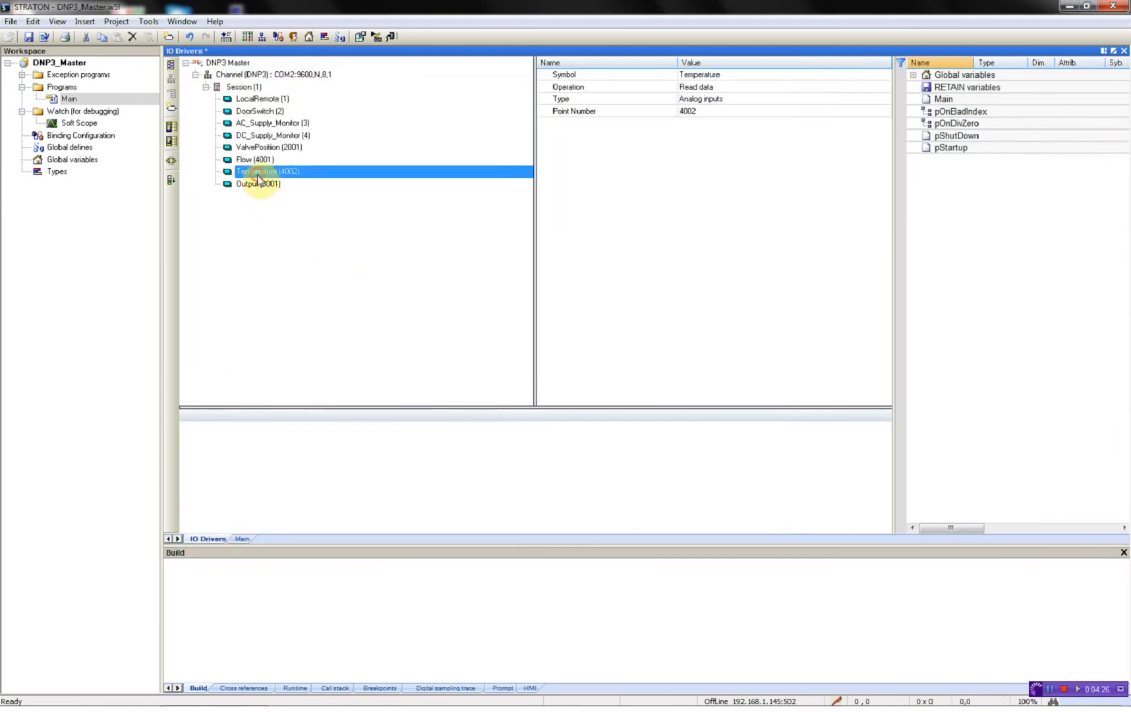
click(259, 184)
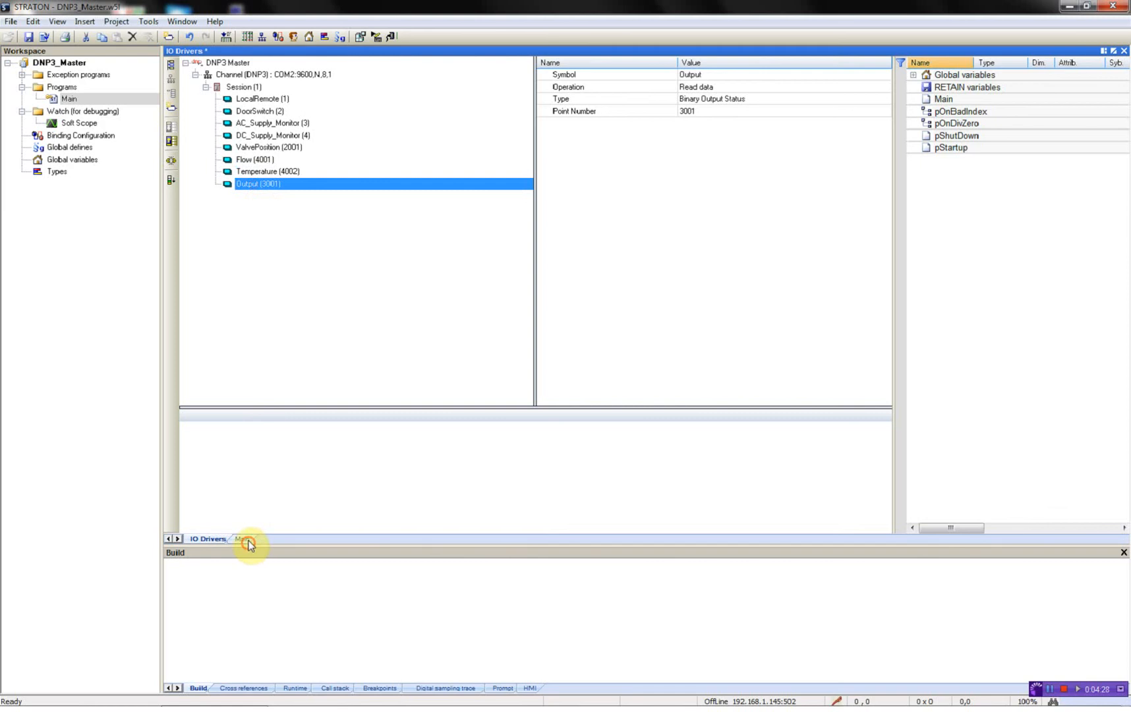
click(242, 538)
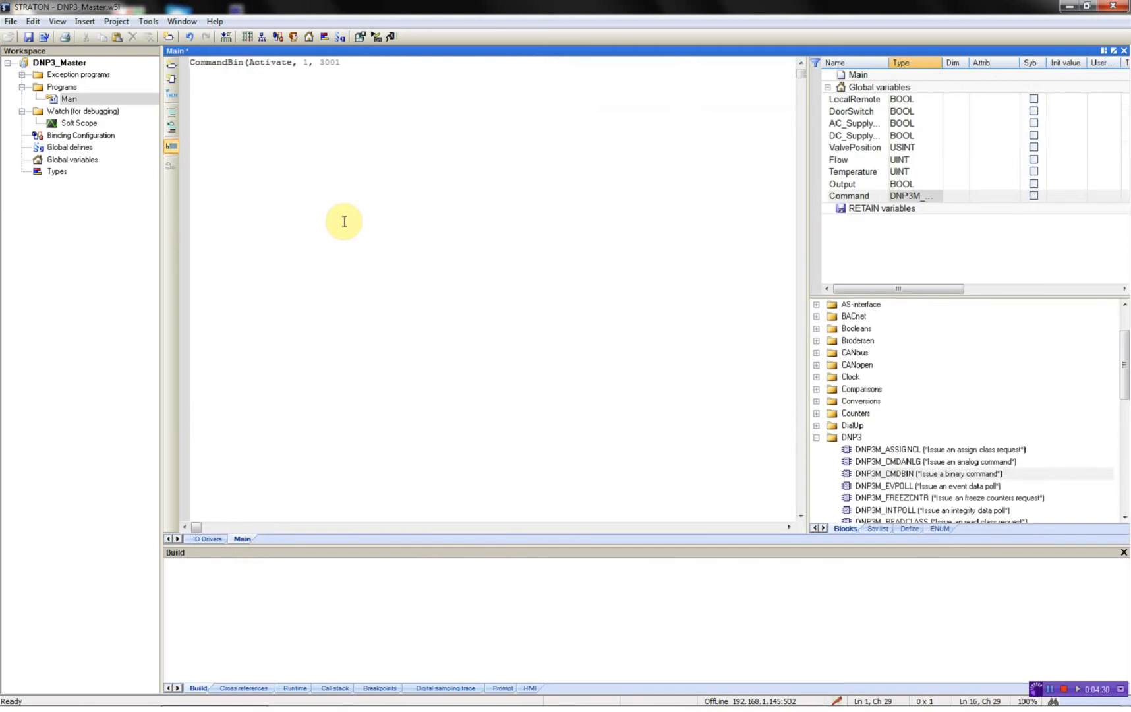
Add the 16#05 and 16#01 arguments to the CommandBin call in Main.
text(,)
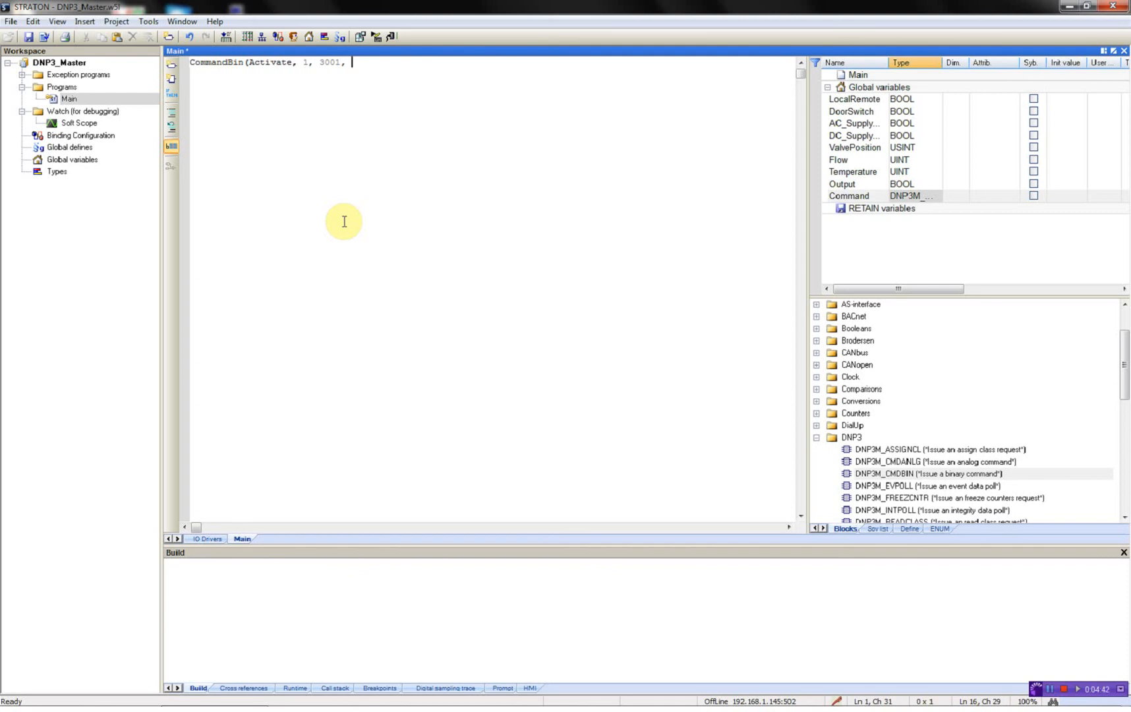
text(16#05)
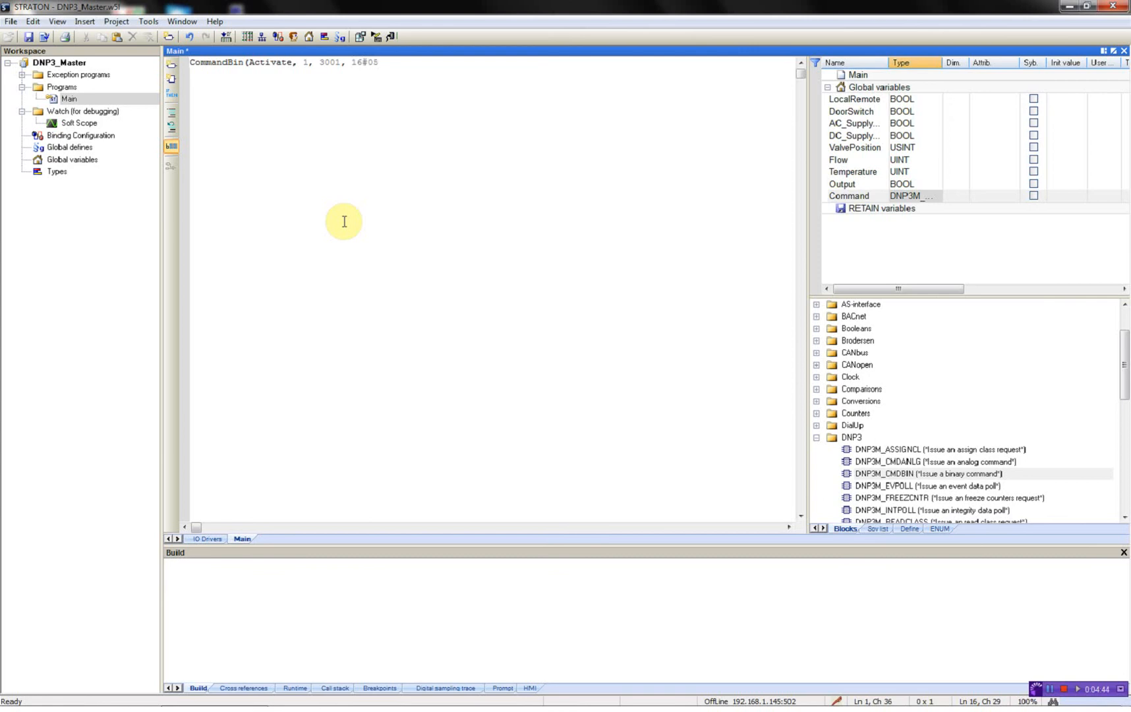
text(,)
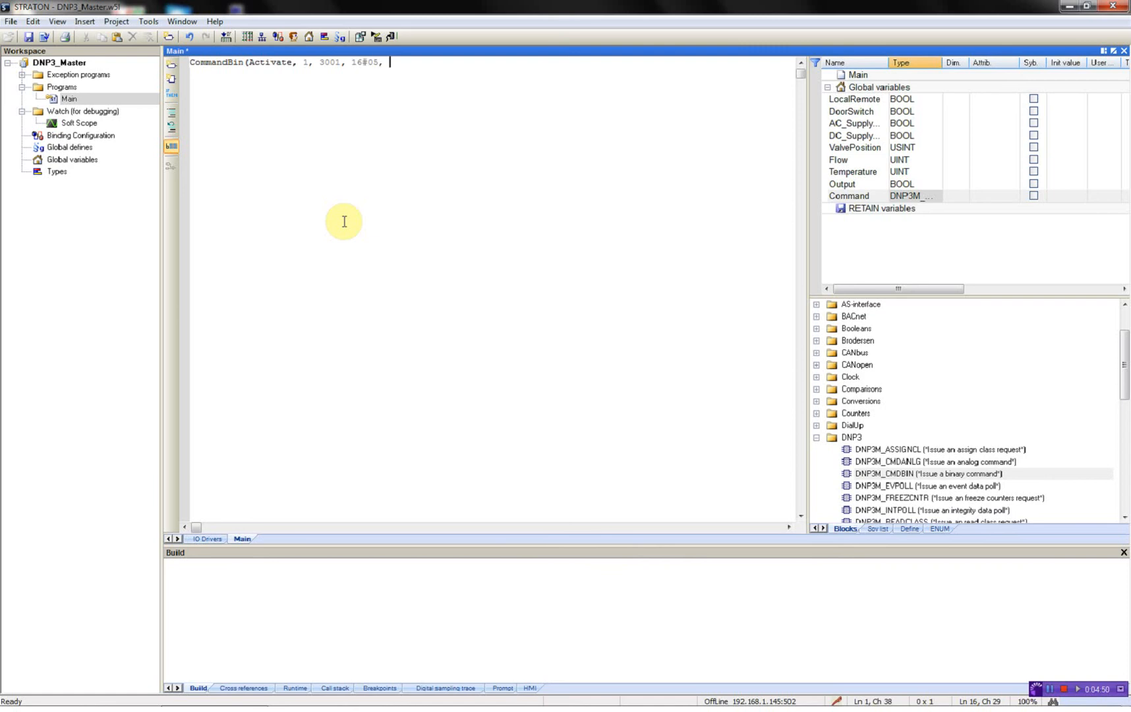
text(16#01)
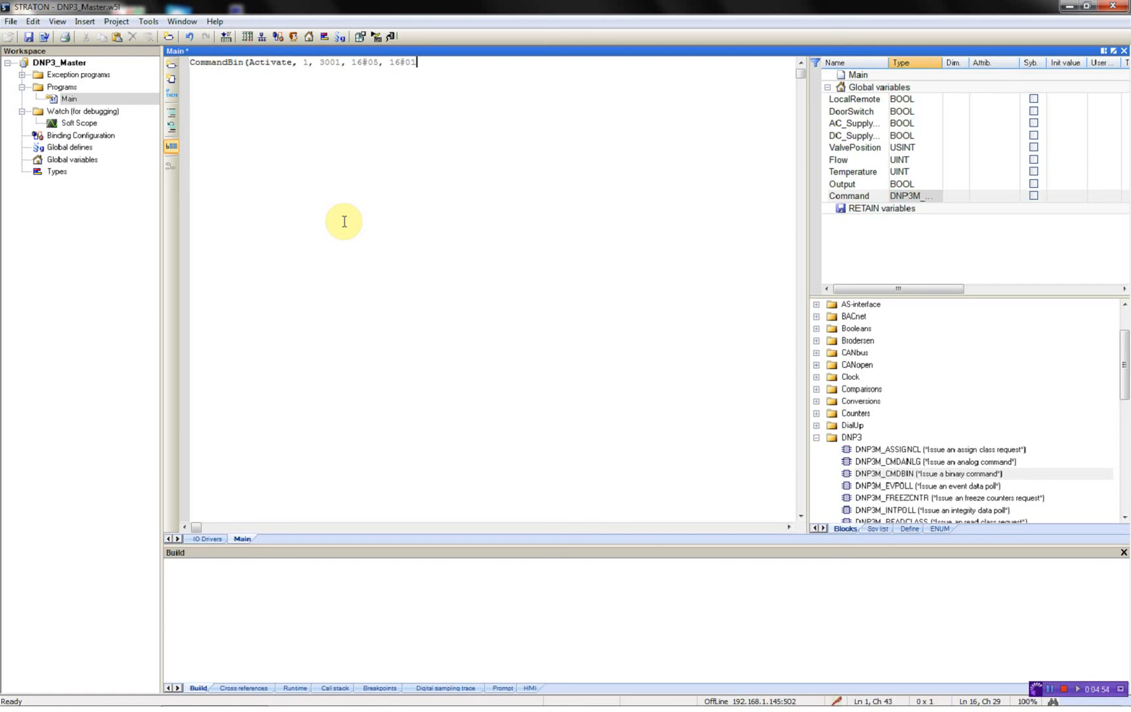
text(,)
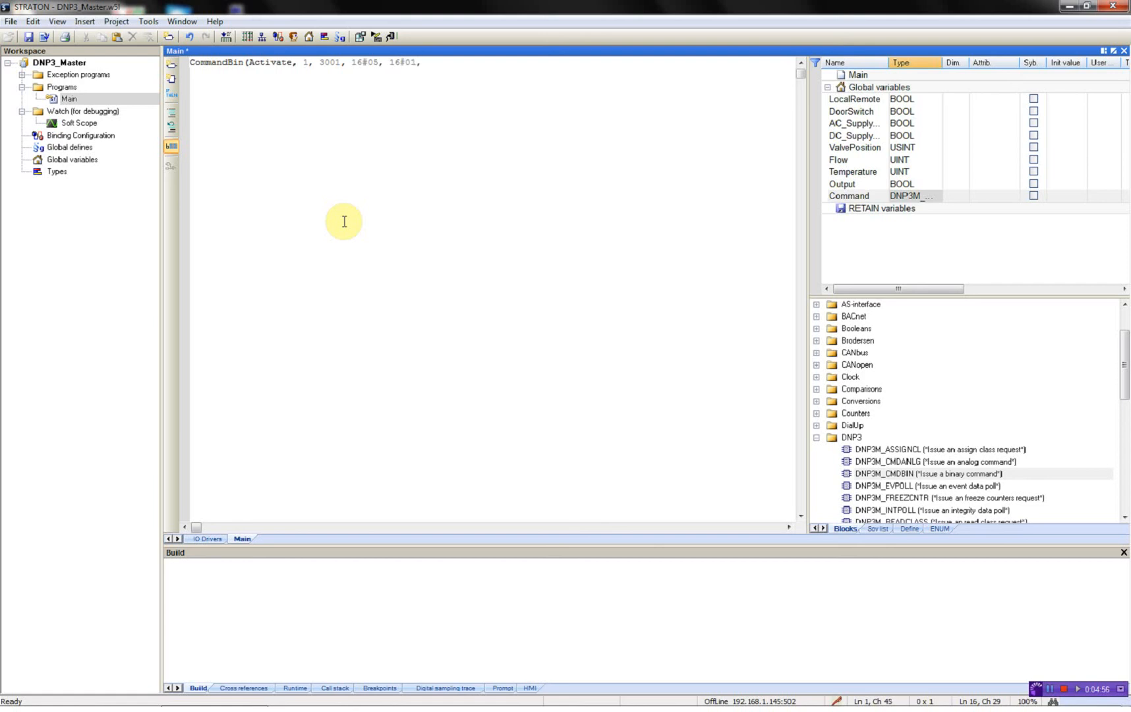
Finish the call with 16#28, t#500ms, t#250ms and ');', then add a global variable.
click(426, 63)
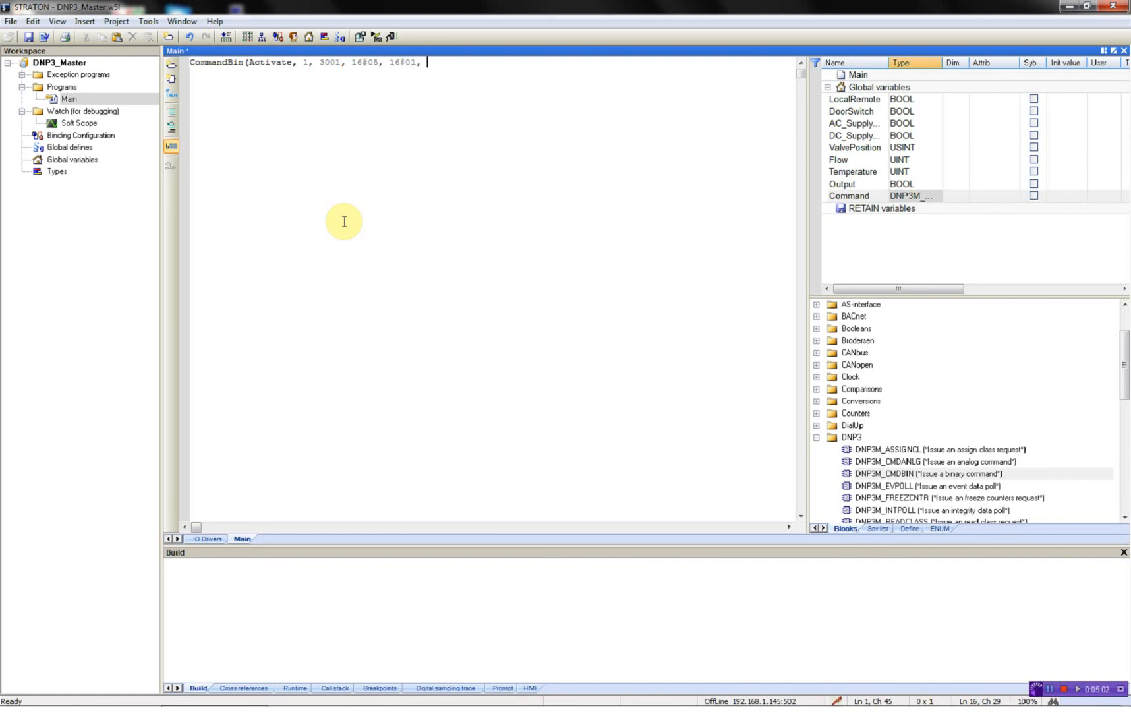
text(16#28)
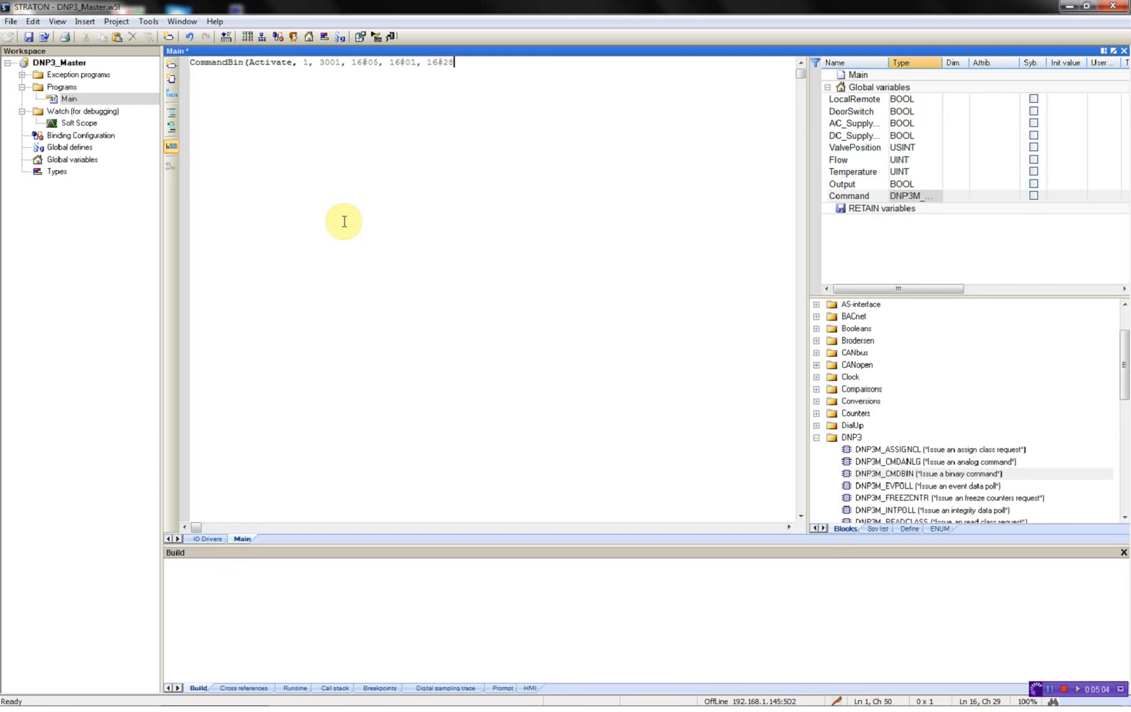
text(,)
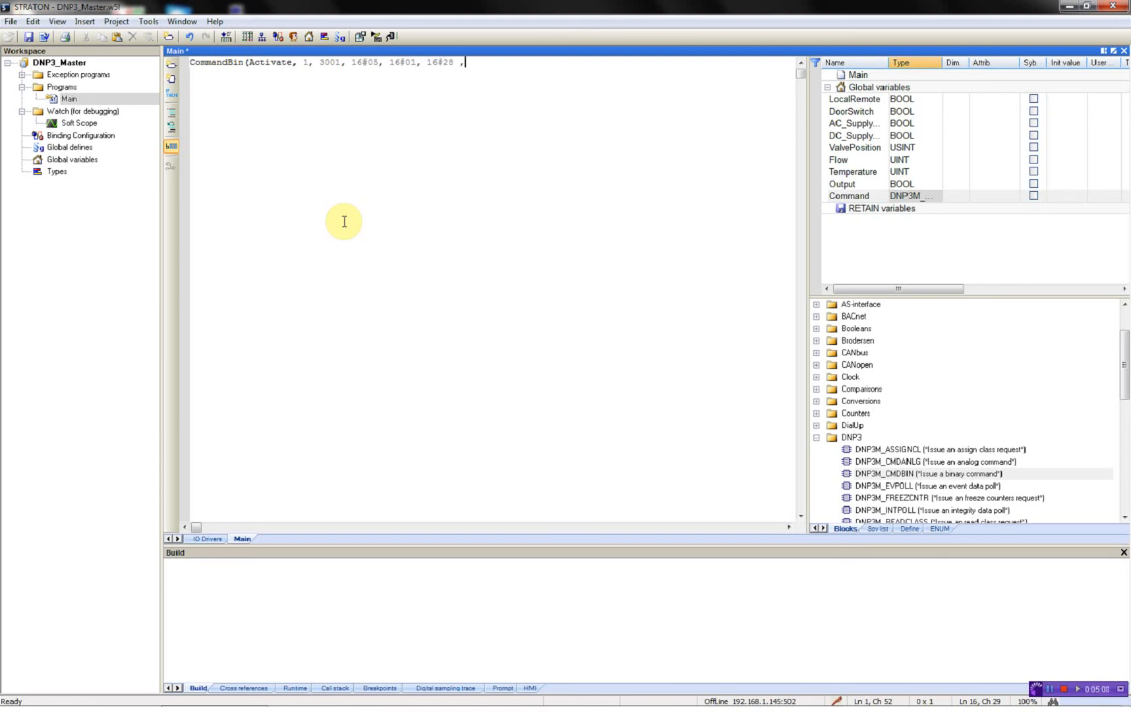
text(t)
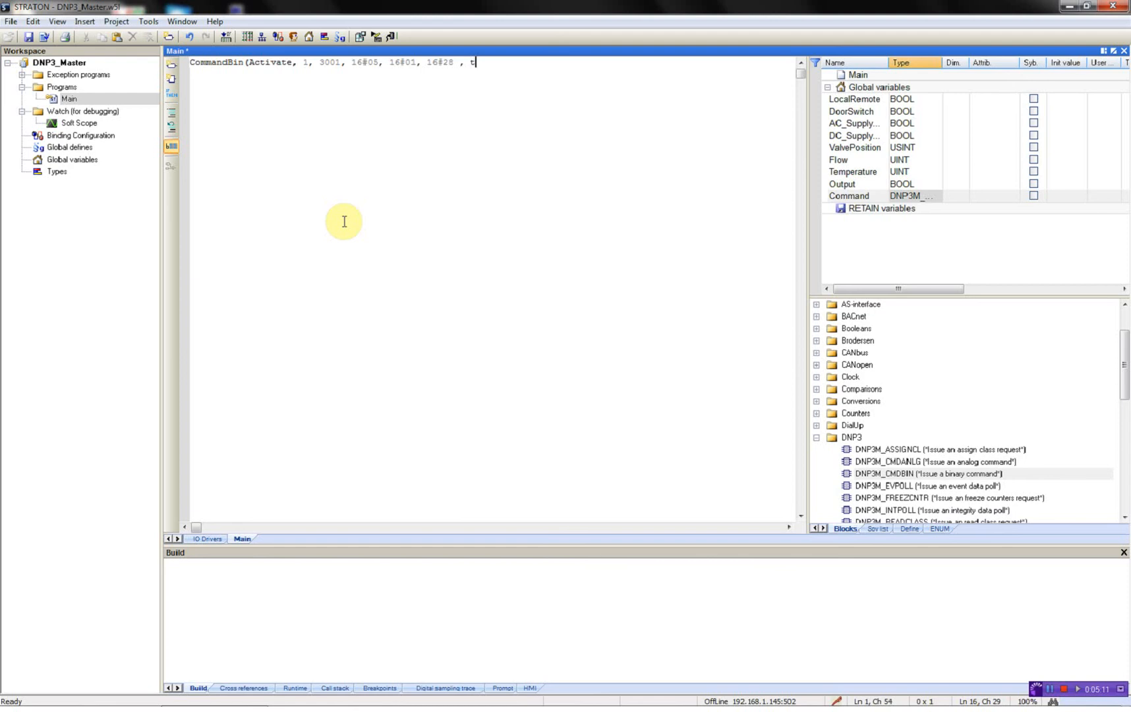
text(#500ms)
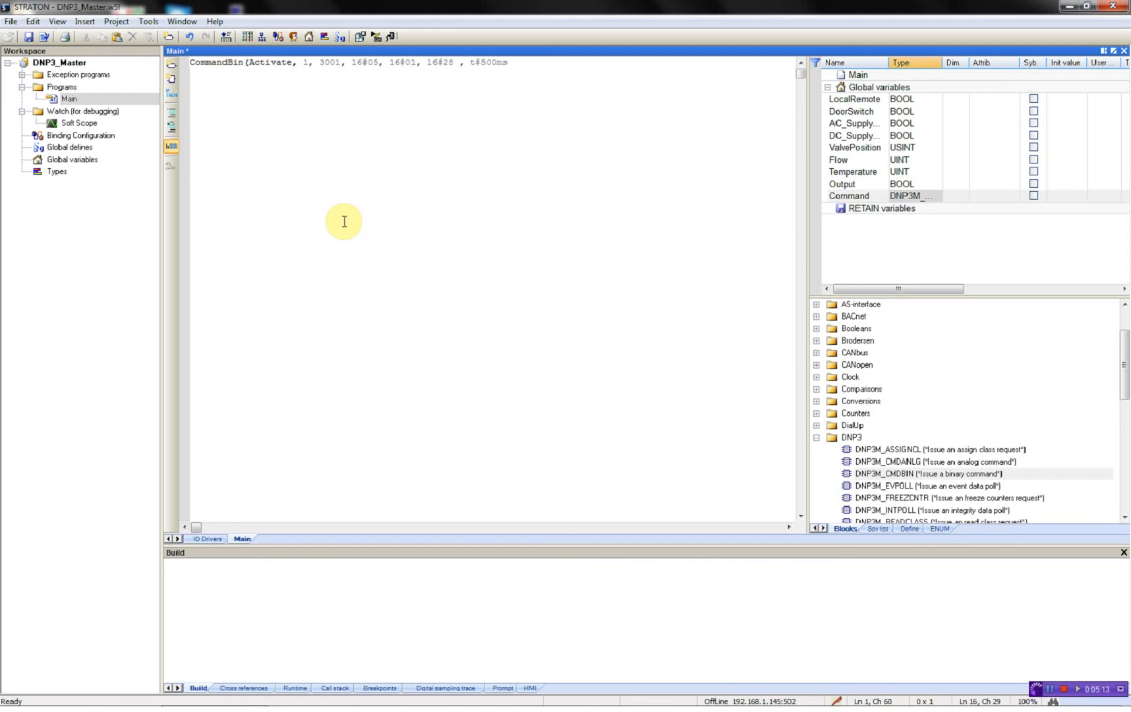
text(, t#250ms)
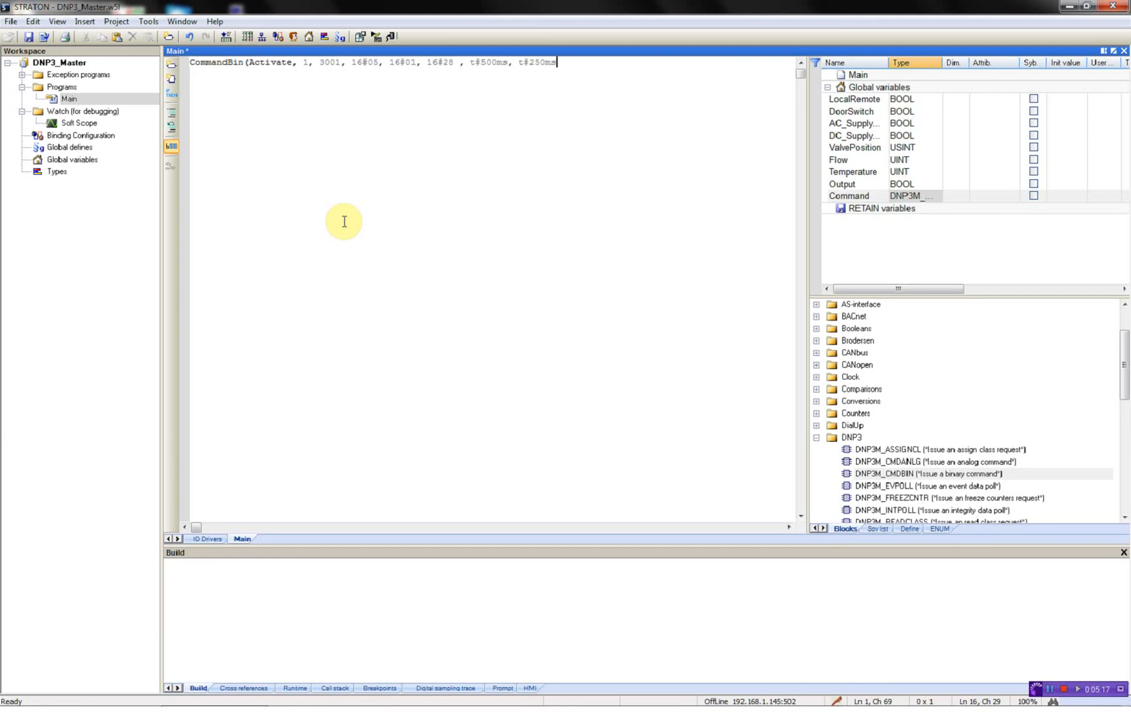
text();)
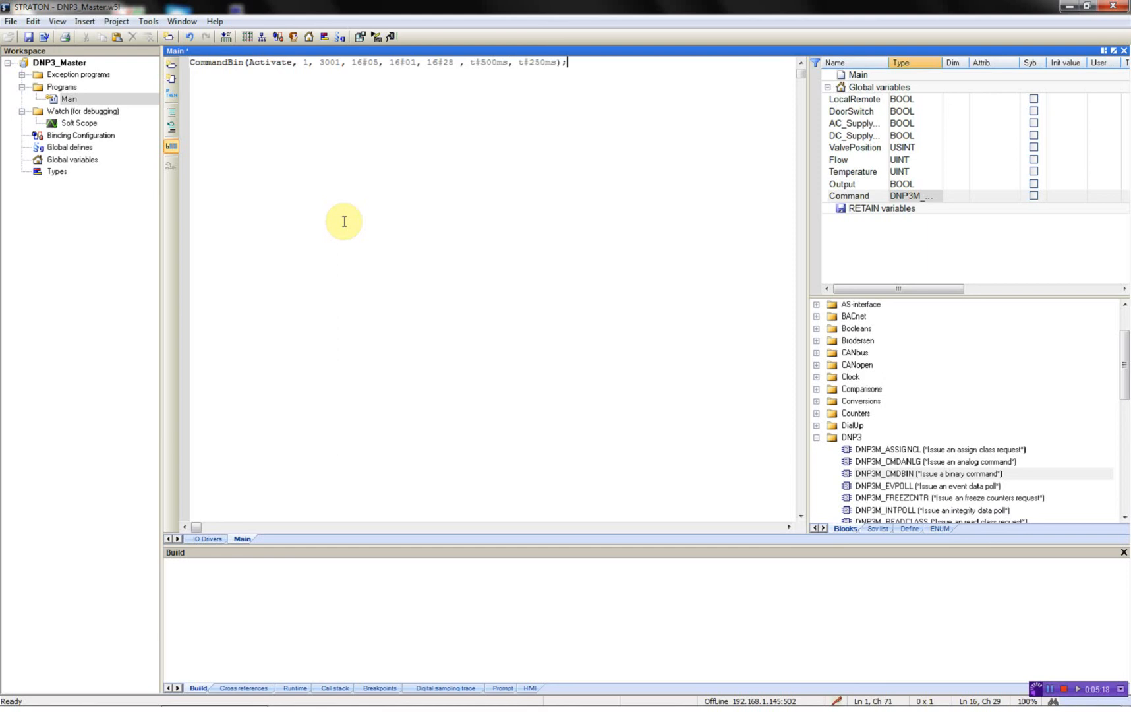
click(849, 195)
text(C)
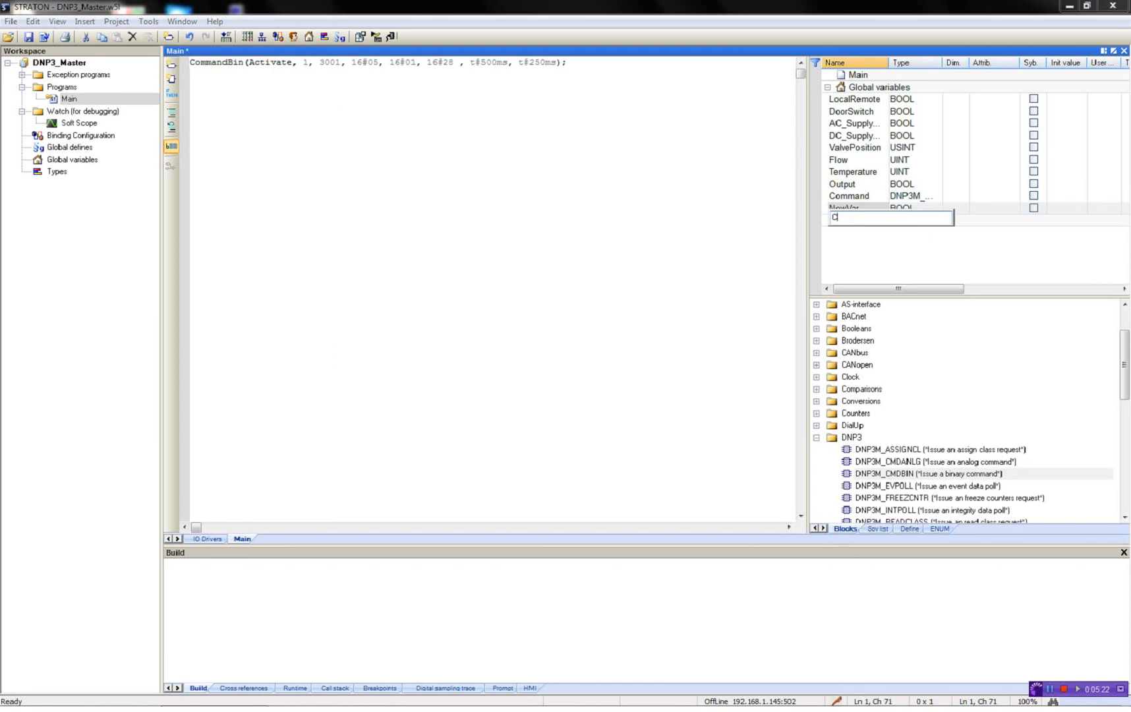
Name the new global variable Activate, build the project, and go online with the controller.
text(Activate)
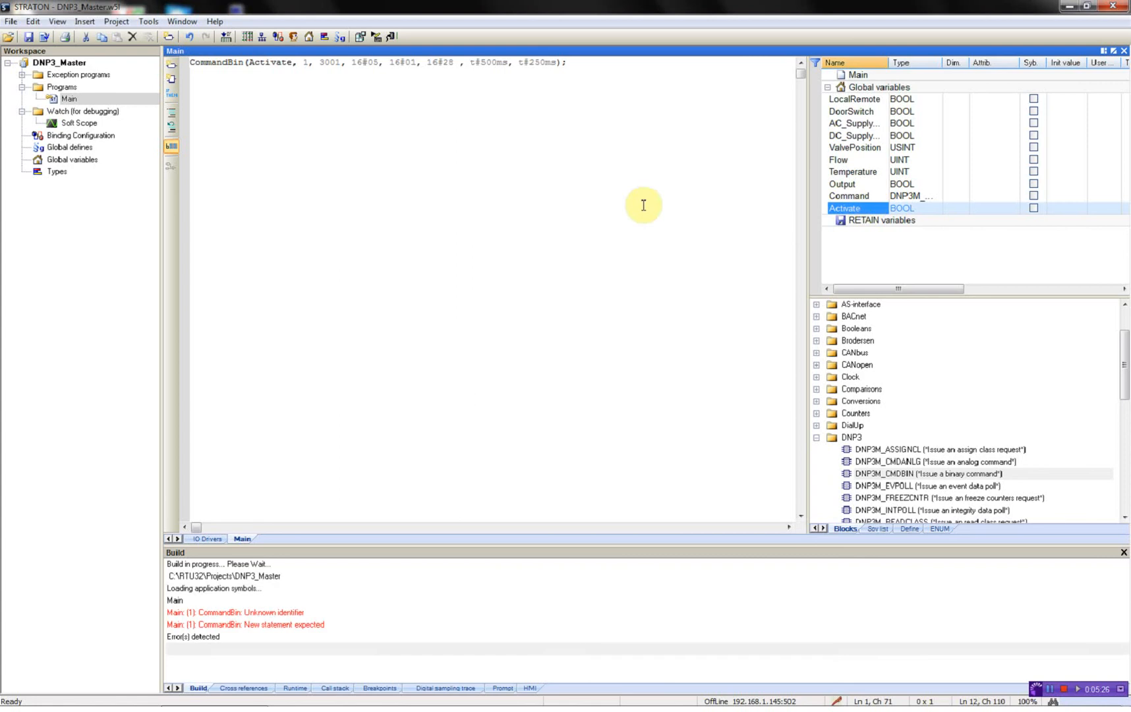
mouse_move(282, 621)
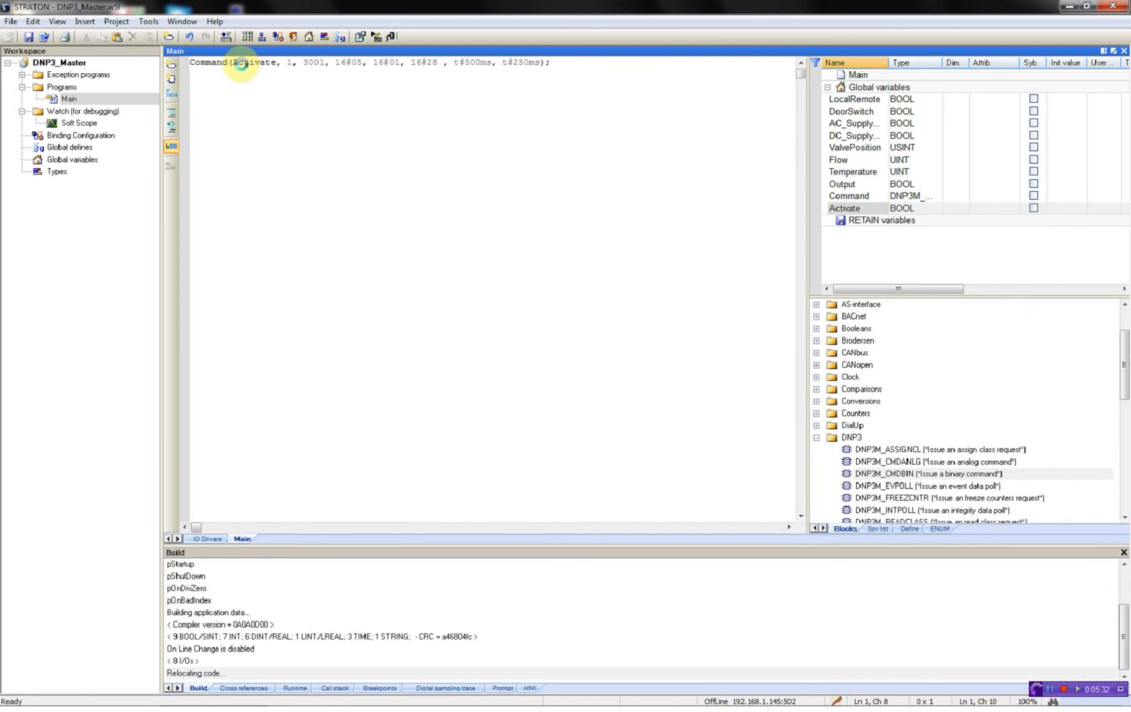
click(375, 37)
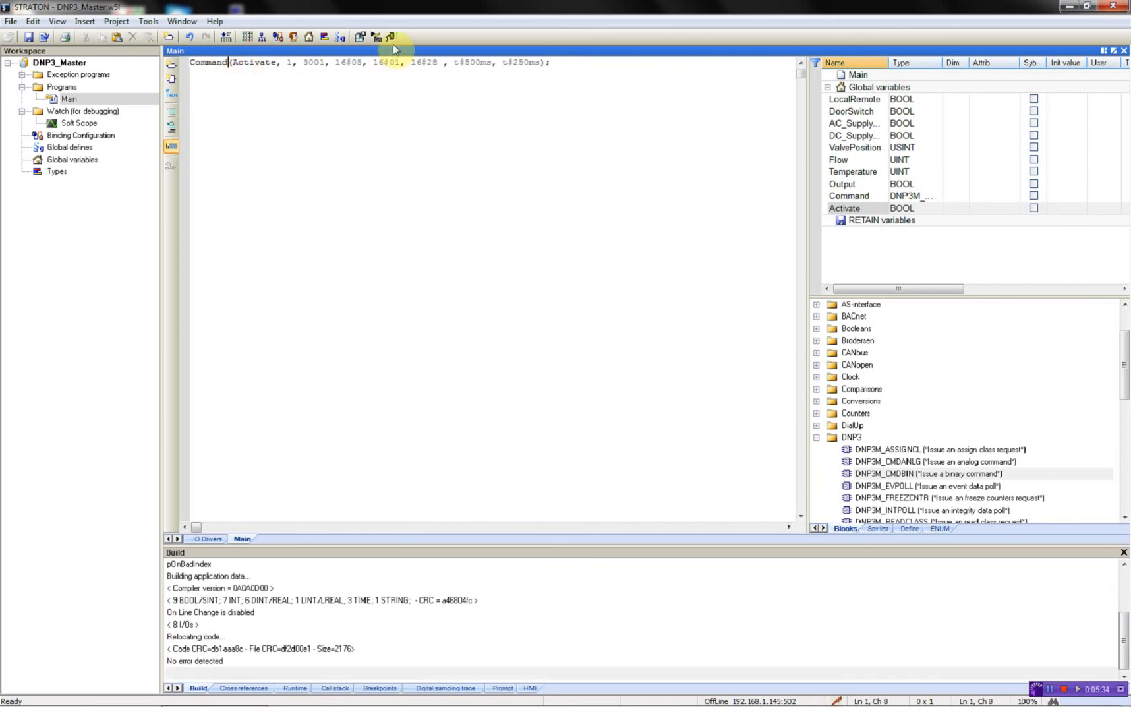
click(391, 37)
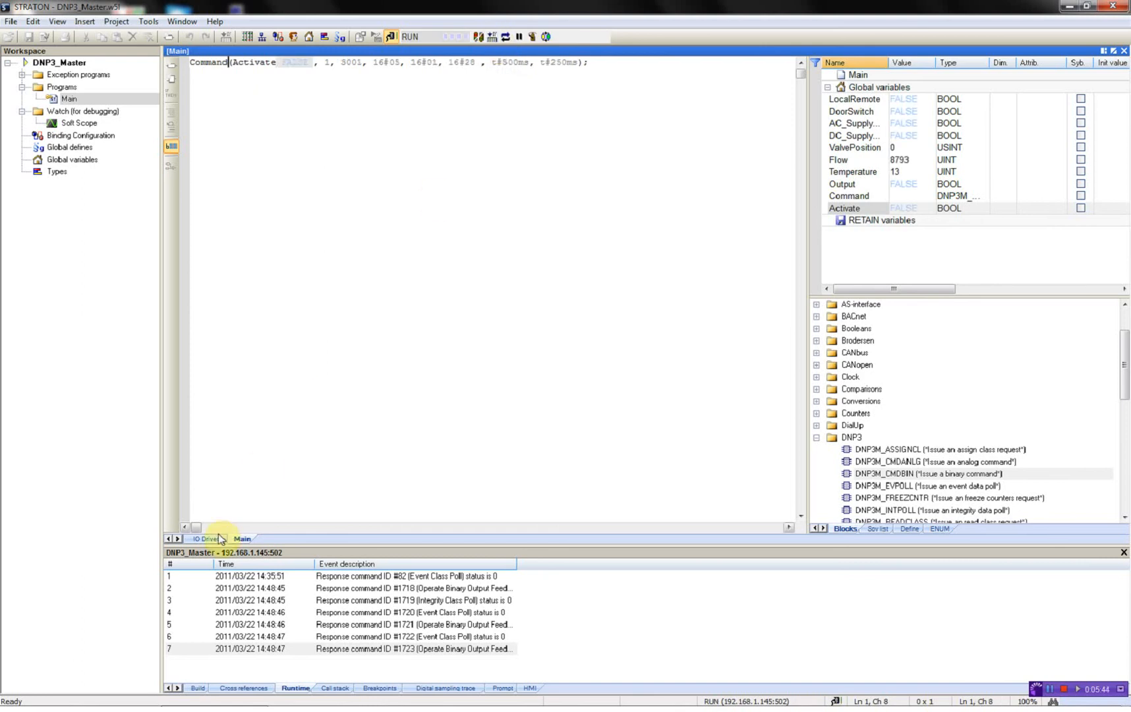
Inspect live DNP3 point values on the IO Drivers tab, then return to Main.
click(205, 539)
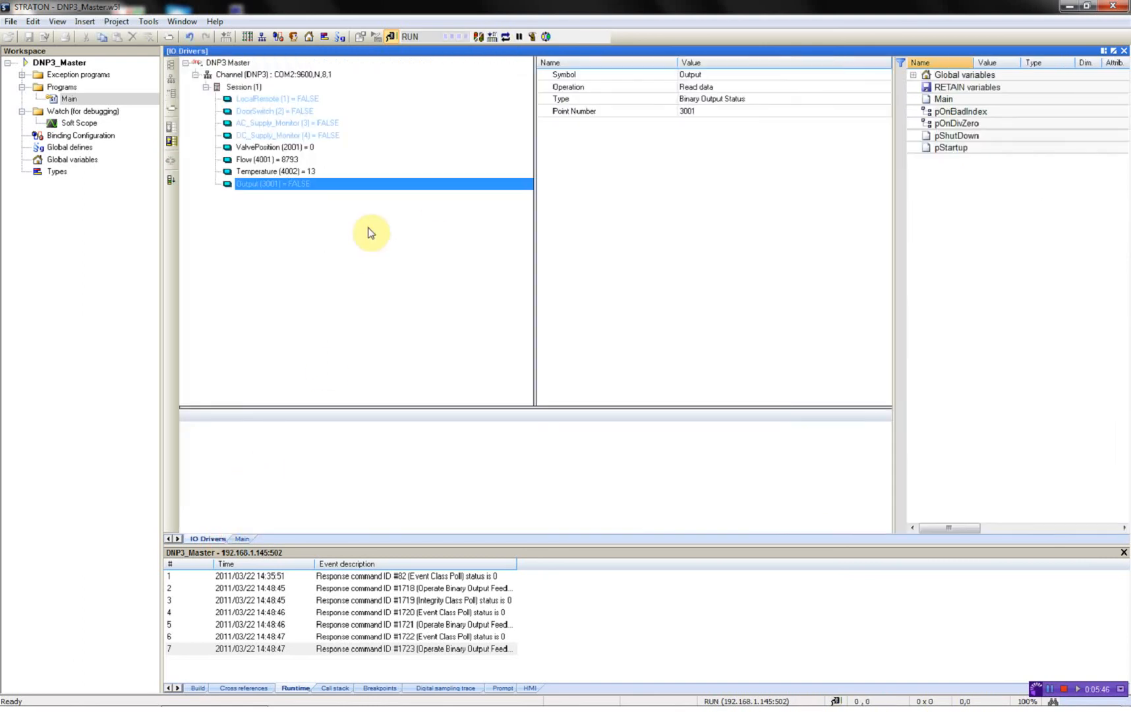
mouse_move(501, 466)
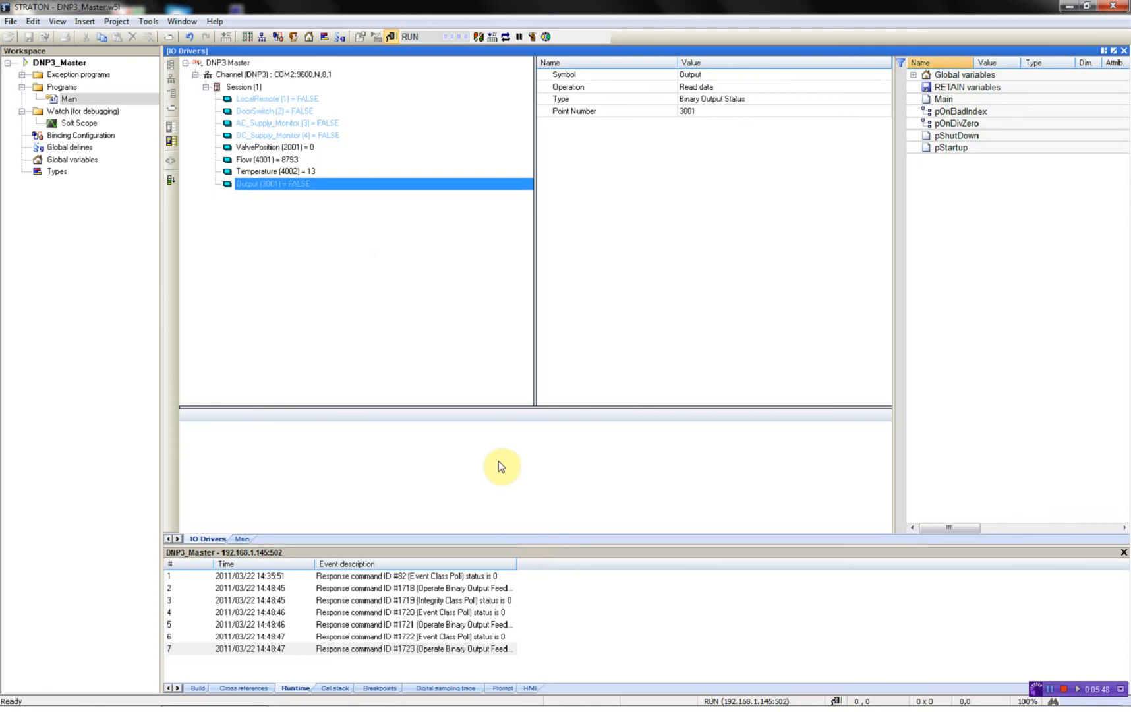
mouse_move(450, 302)
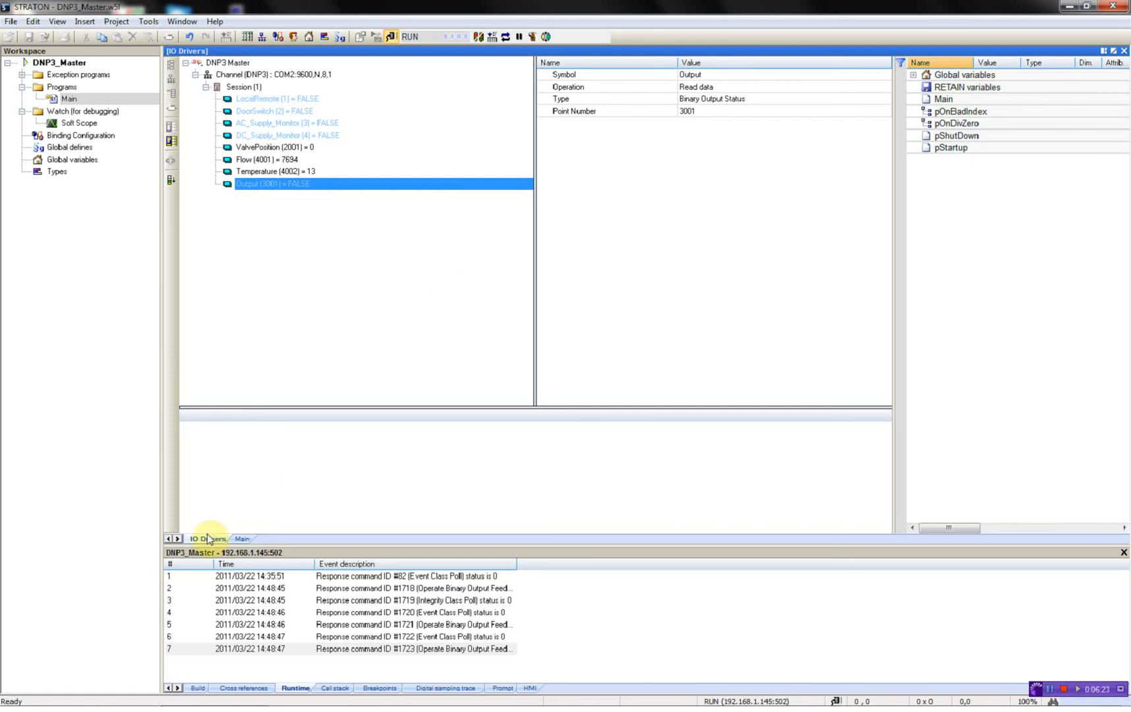
click(242, 537)
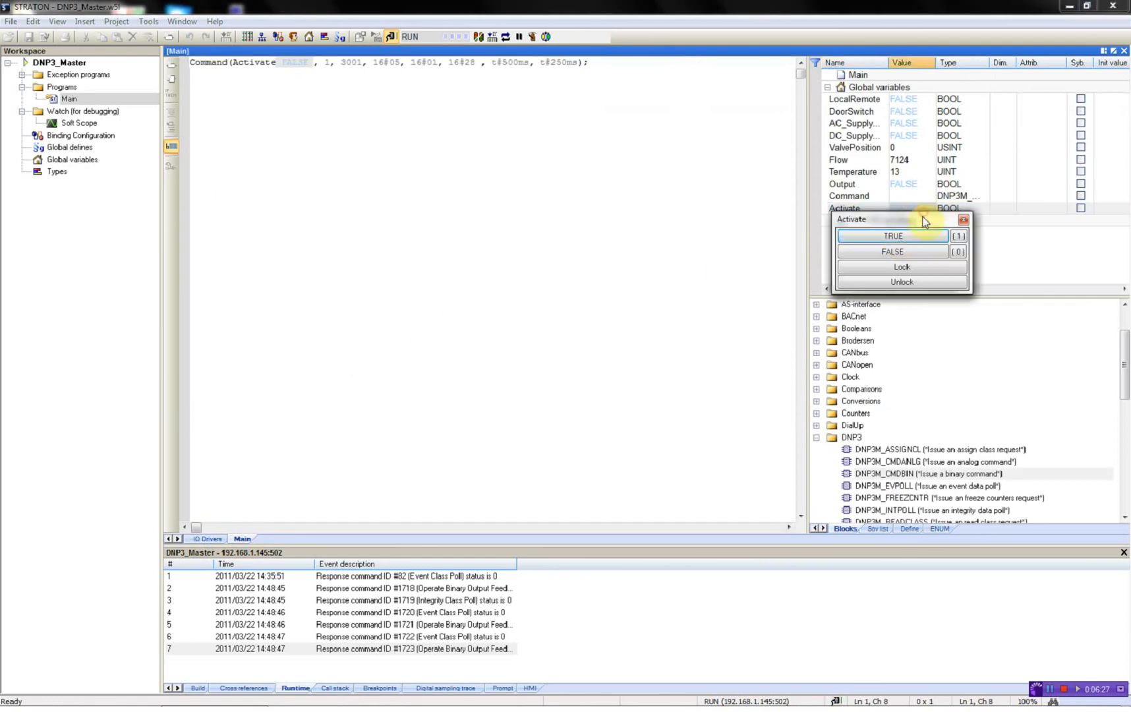
Write TRUE to Activate, then write it back to FALSE.
click(893, 236)
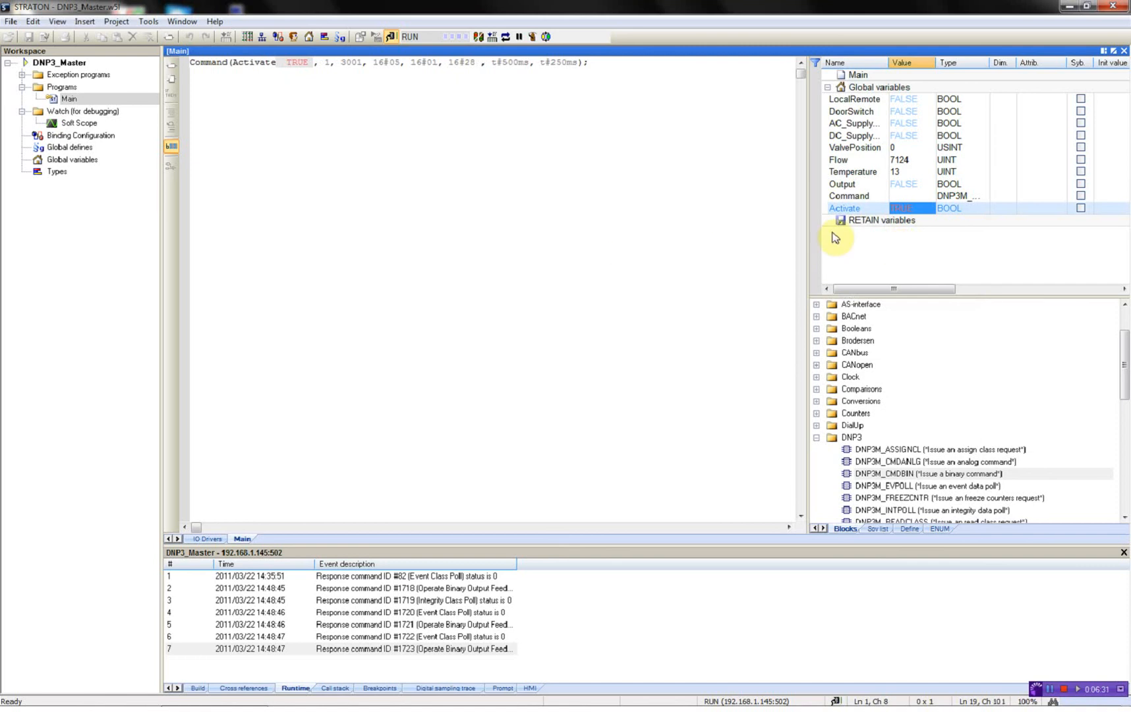
click(901, 208)
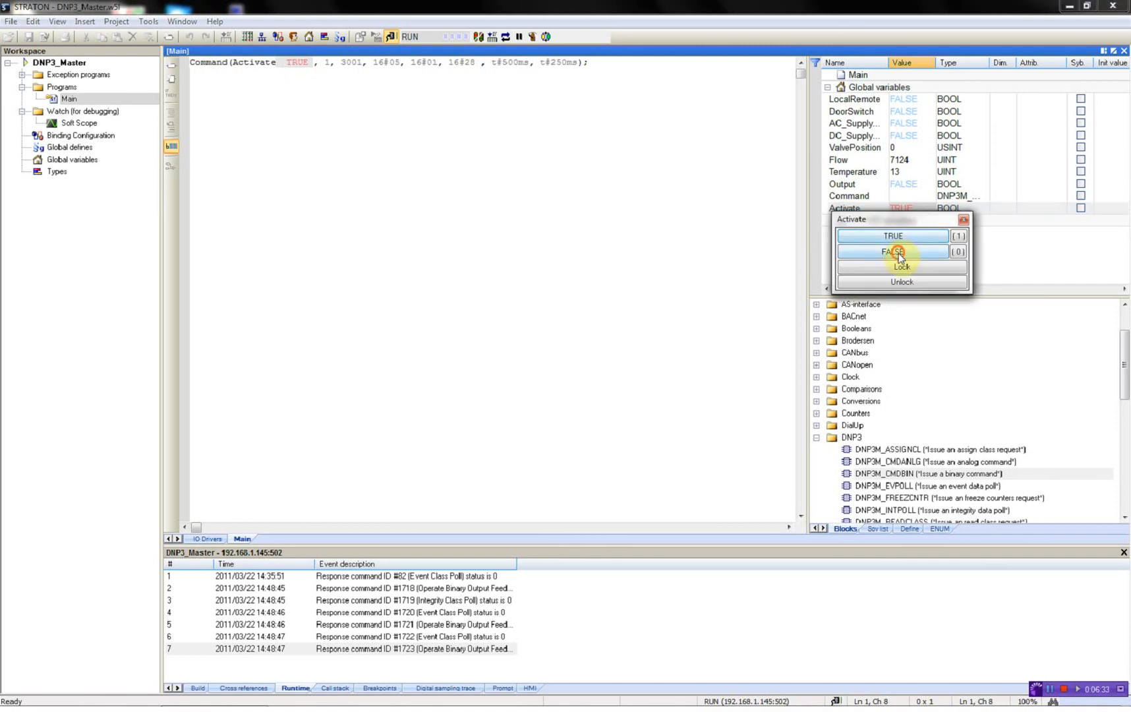
click(893, 251)
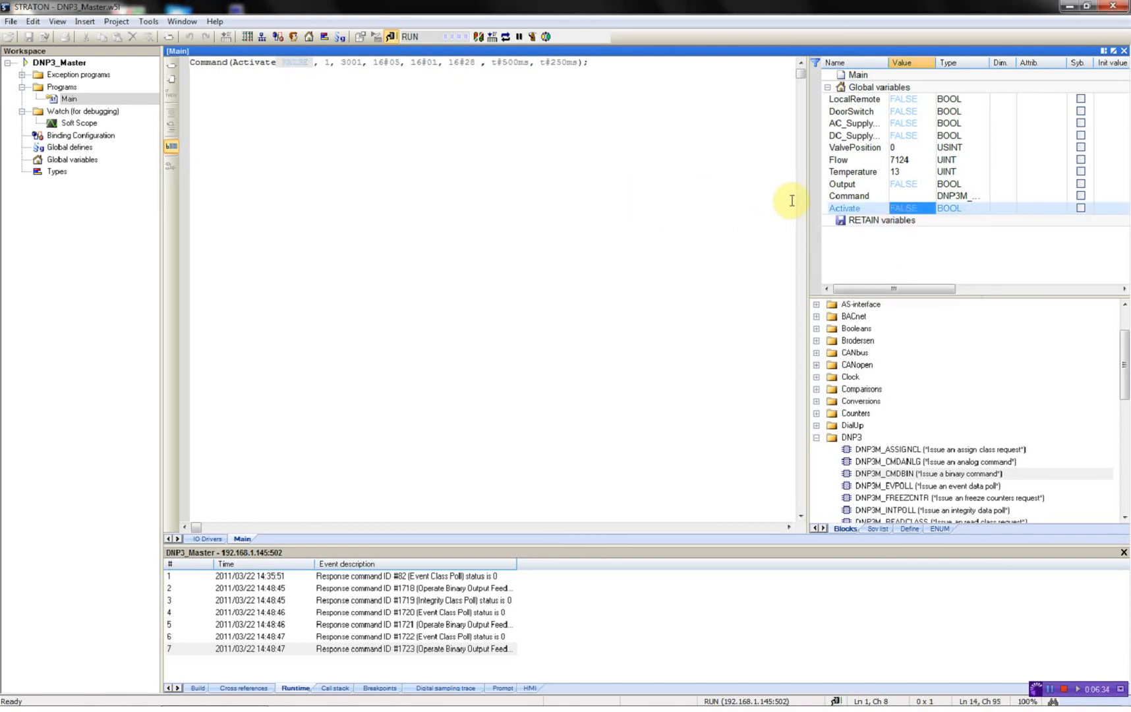